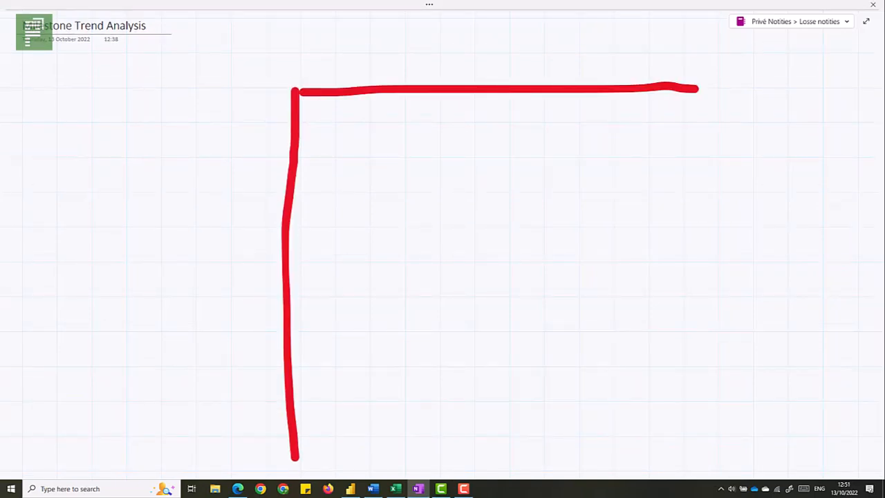
Draw a red arrow along the chart axis and label the vertical axis 'Scheduled dates'
drag(311, 52, 736, 51)
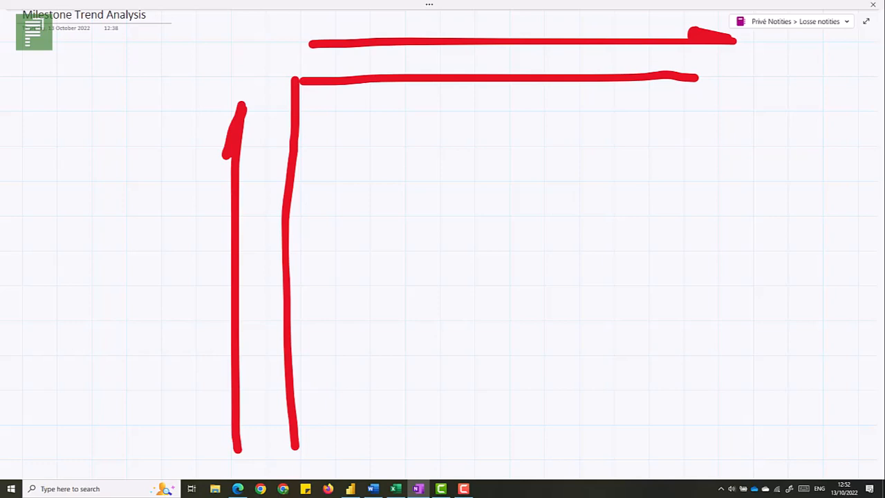
click(216, 464)
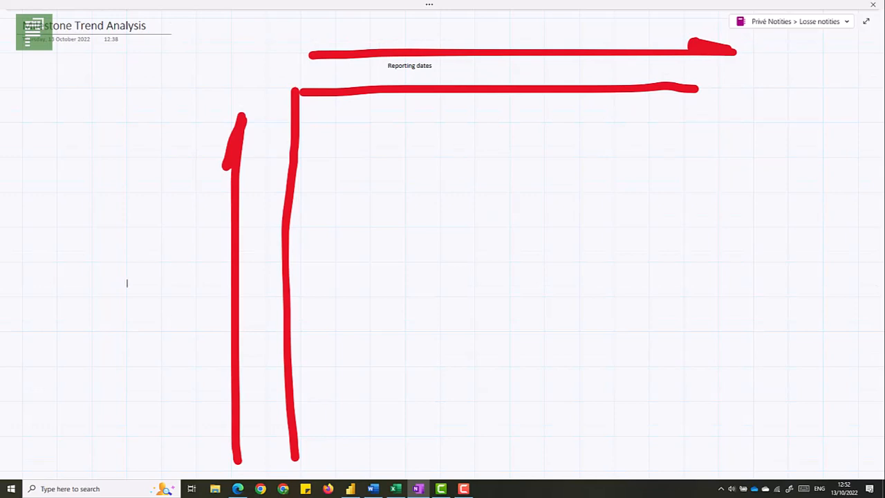
text(Scheduled dates)
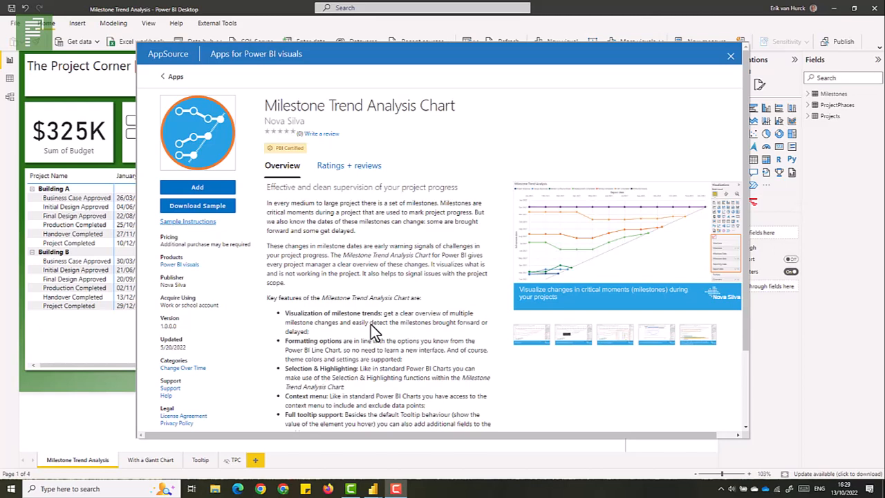
mouse_move(313, 157)
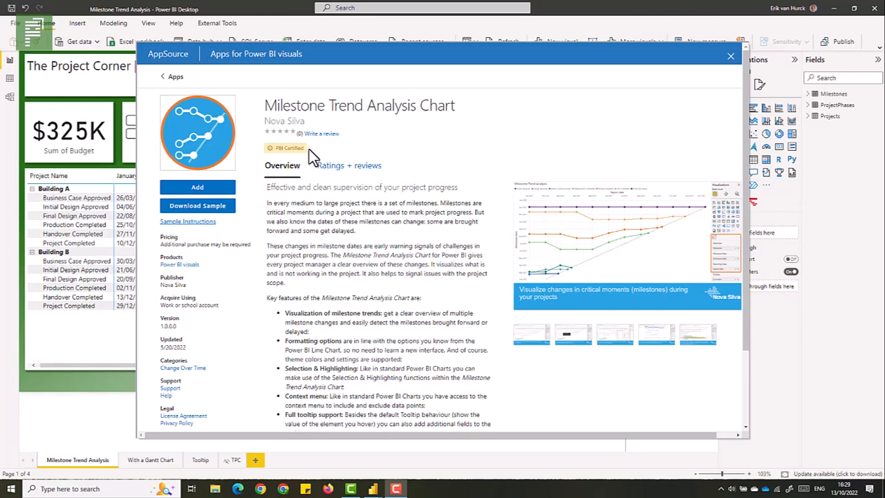
mouse_move(282, 164)
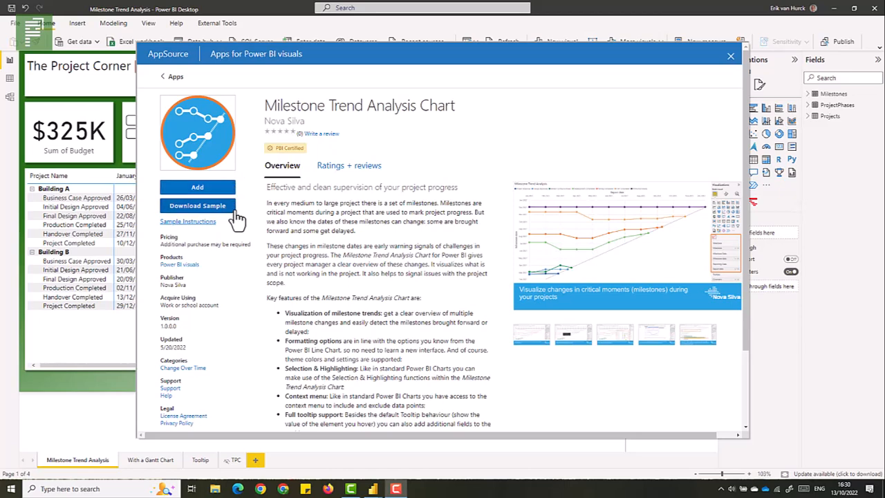
Close the Milestone Trend Analysis Chart AppSource listing
click(730, 56)
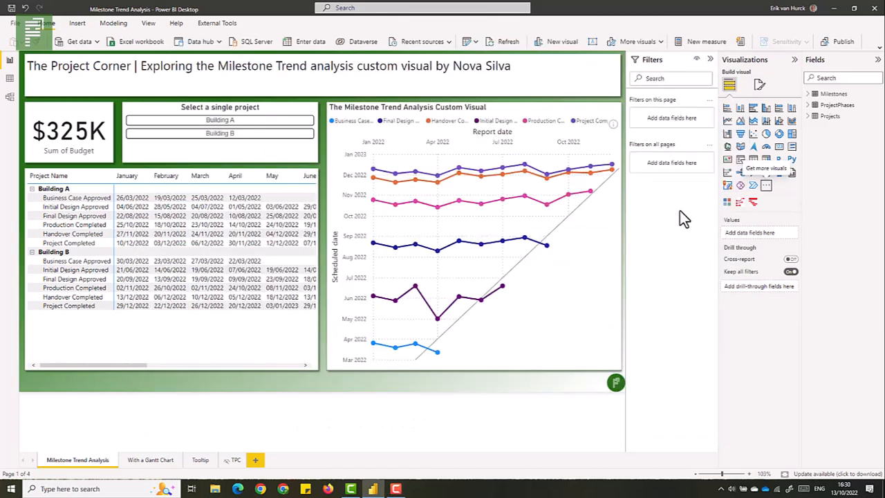
mouse_move(599, 313)
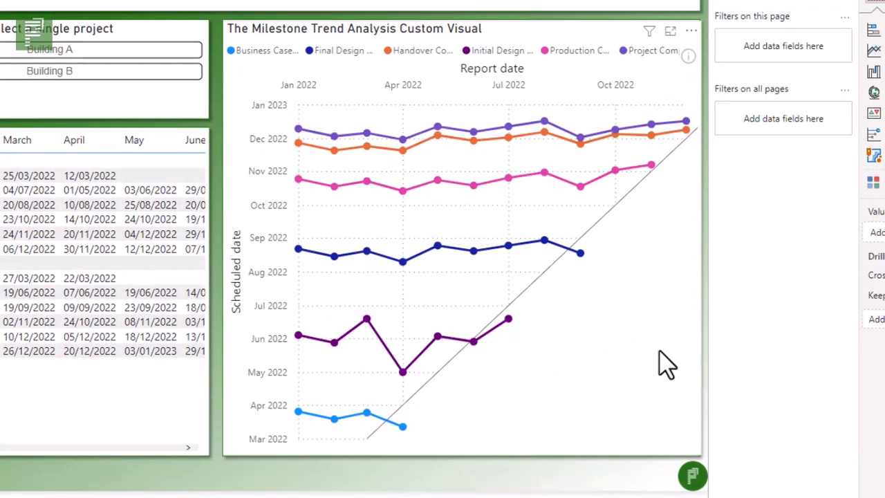
mouse_move(415, 332)
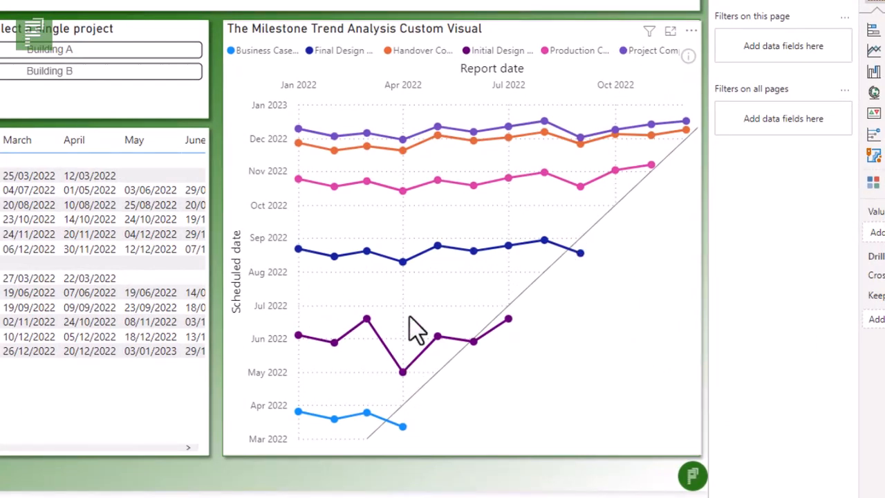
mouse_move(370, 412)
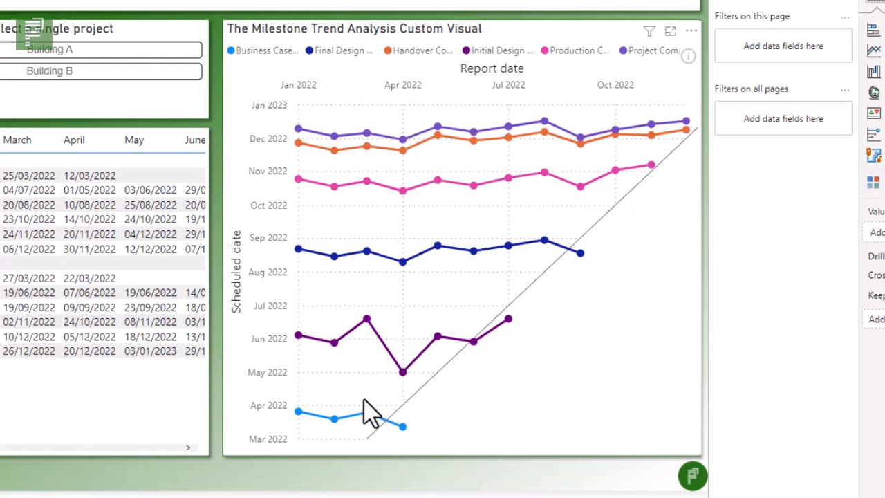
mouse_move(375, 166)
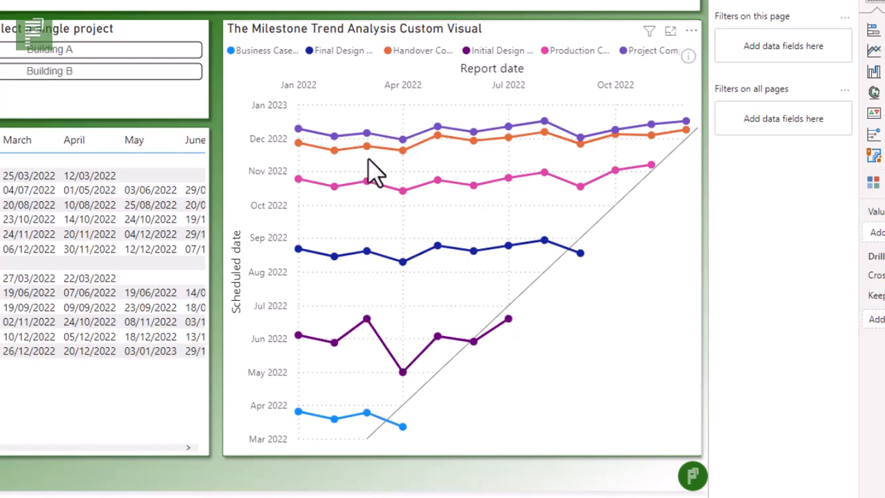
mouse_move(243, 297)
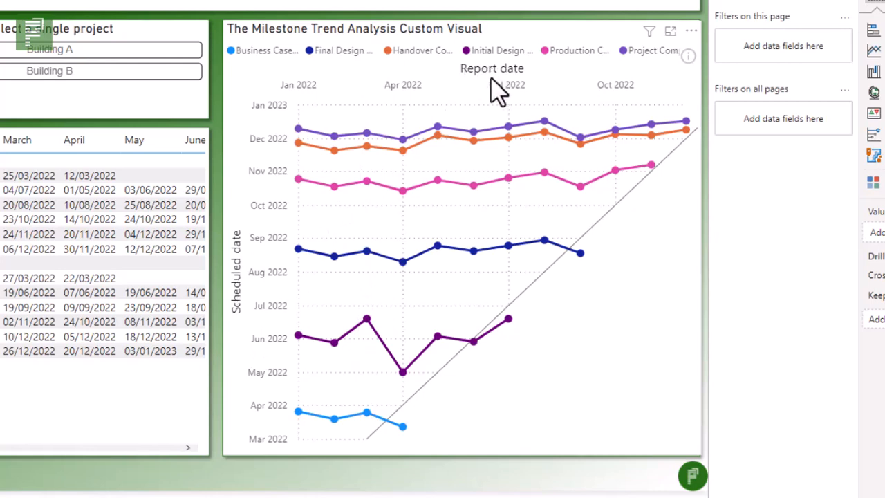
mouse_move(301, 104)
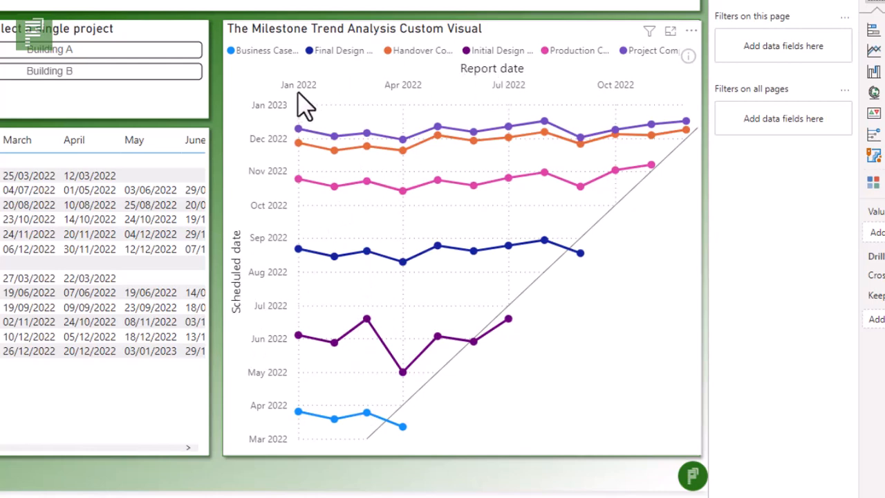
mouse_move(354, 342)
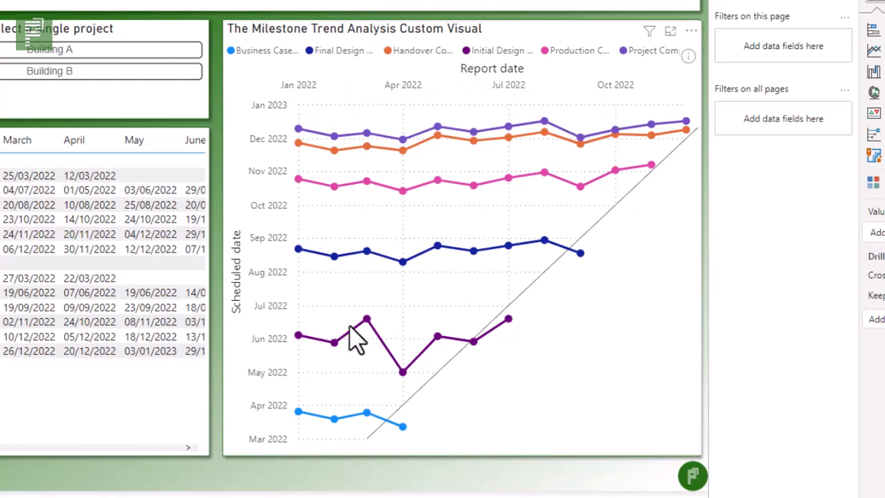
mouse_move(284, 135)
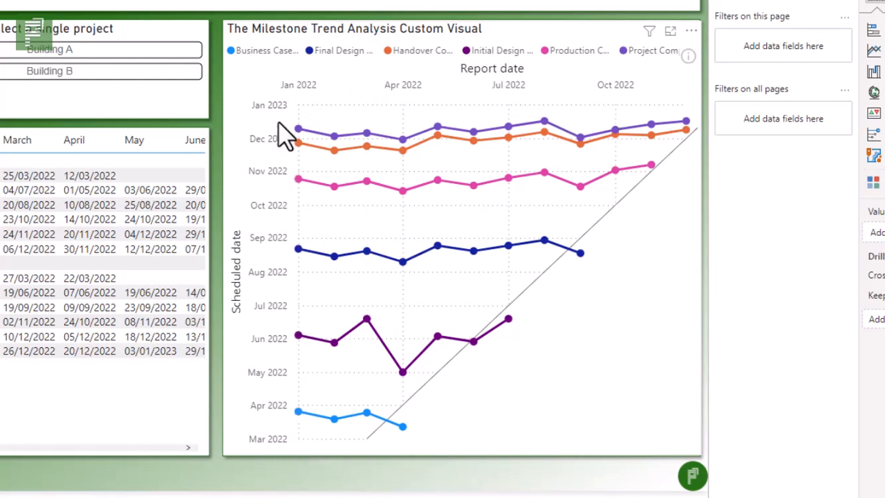
mouse_move(247, 255)
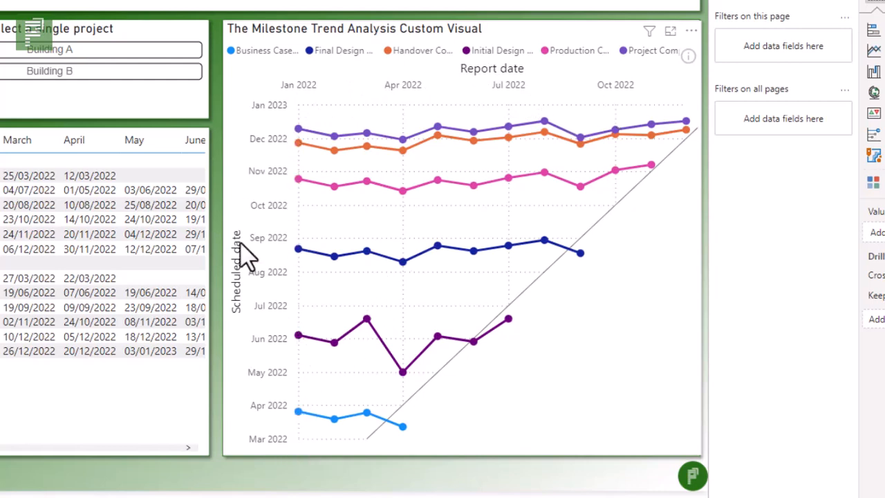
mouse_move(270, 363)
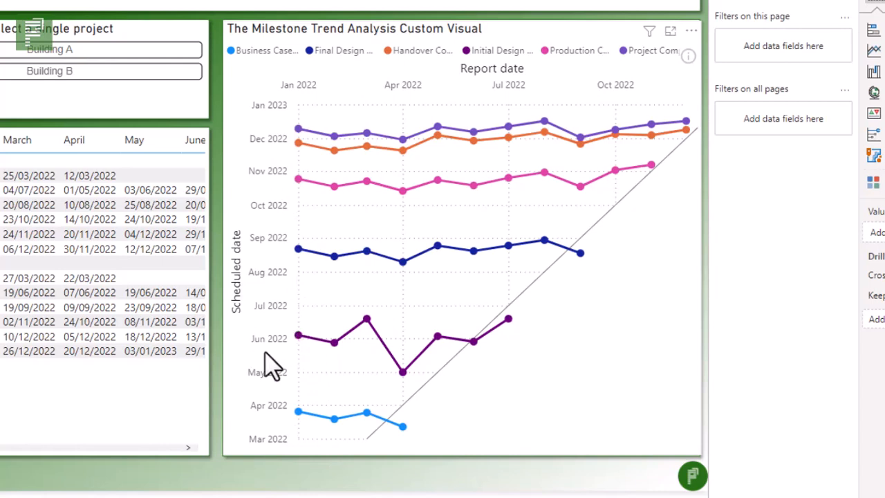
mouse_move(299, 415)
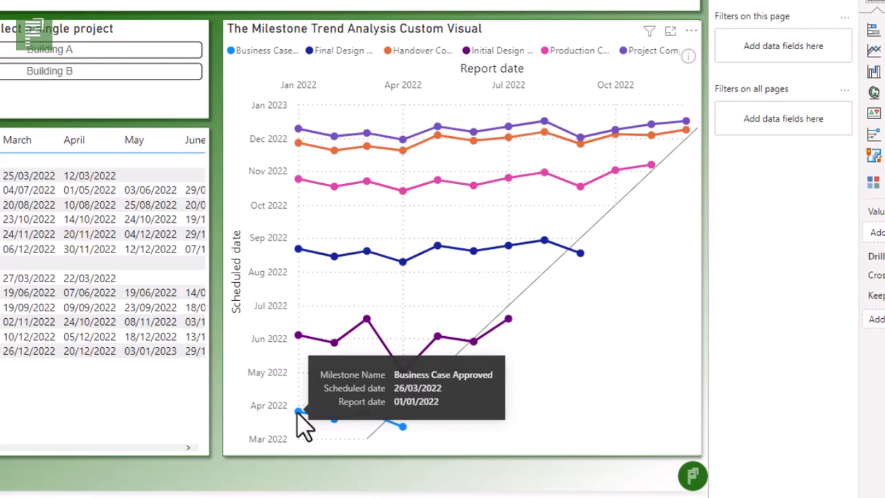
mouse_move(335, 422)
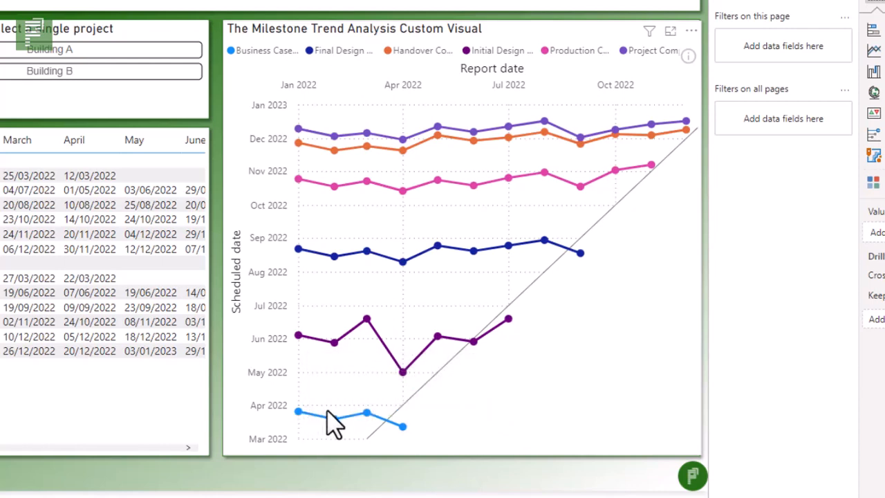
mouse_move(331, 420)
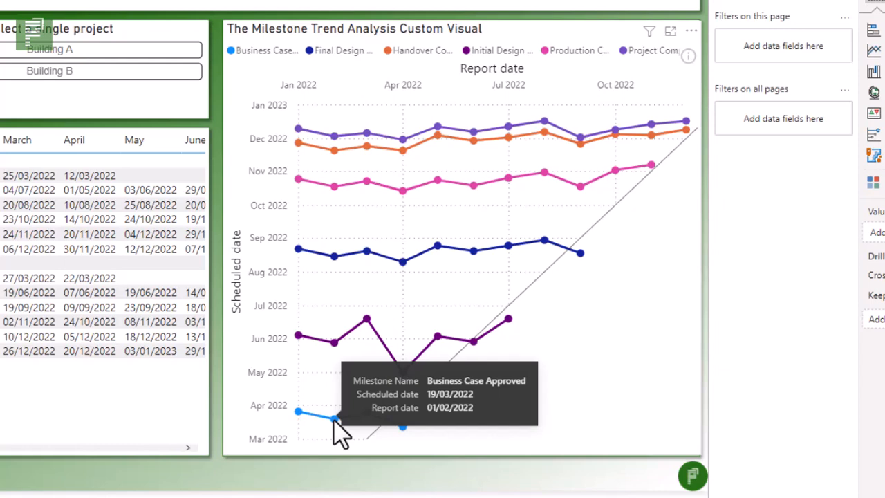
mouse_move(359, 419)
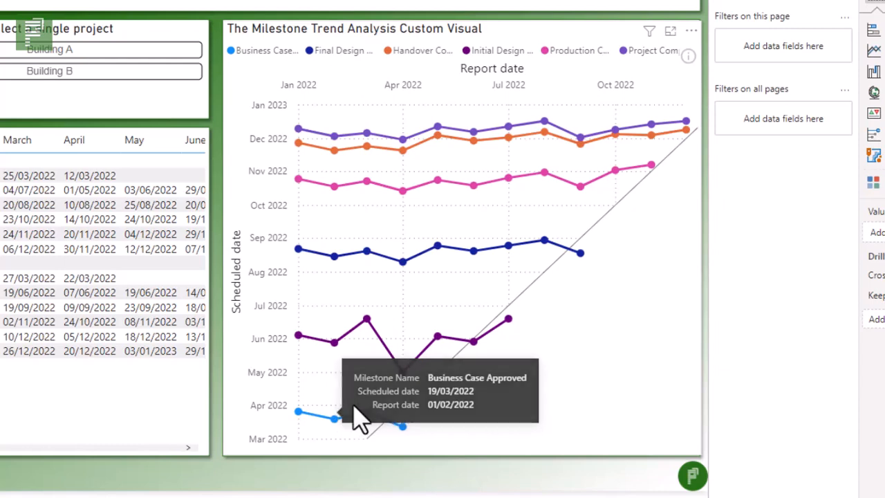
mouse_move(370, 419)
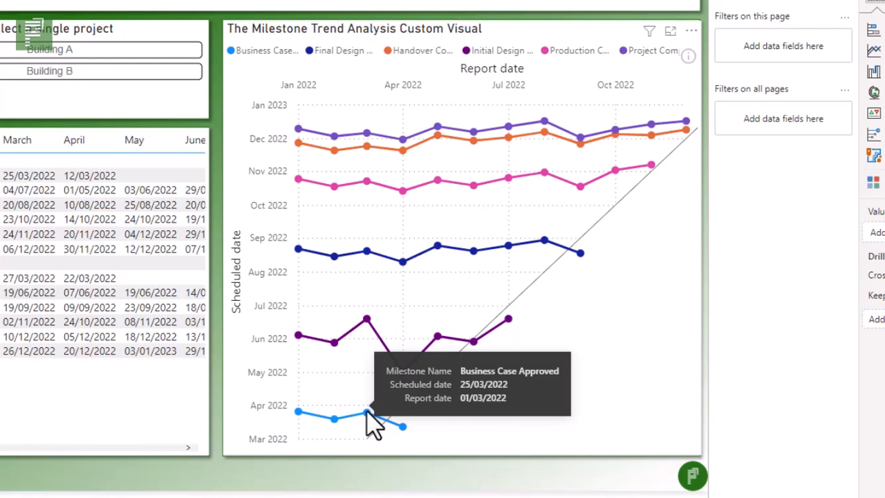
mouse_move(380, 401)
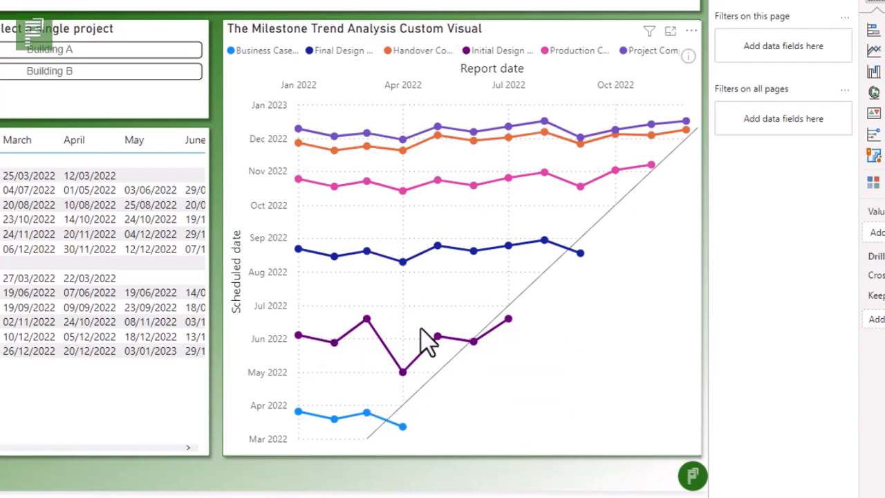
mouse_move(370, 398)
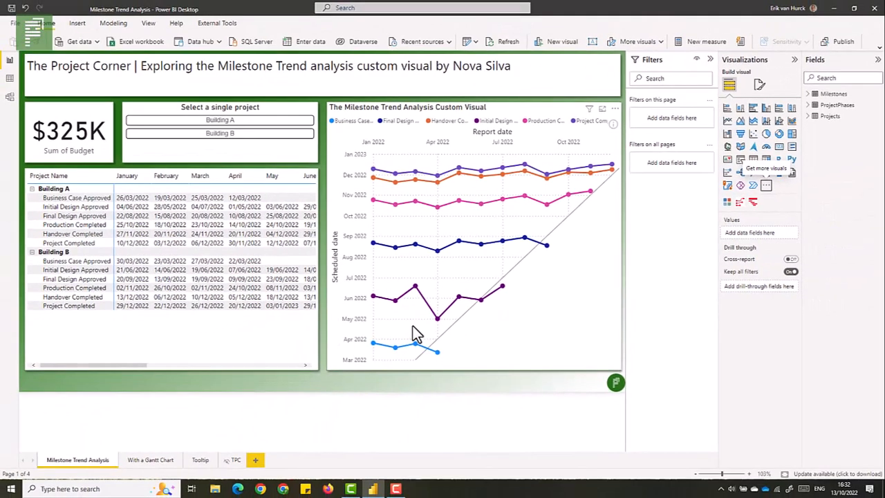
mouse_move(406, 336)
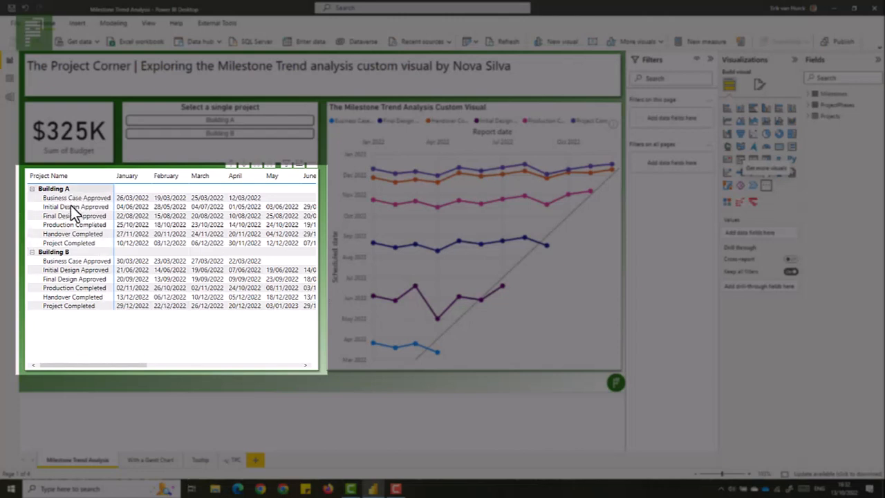
mouse_move(78, 207)
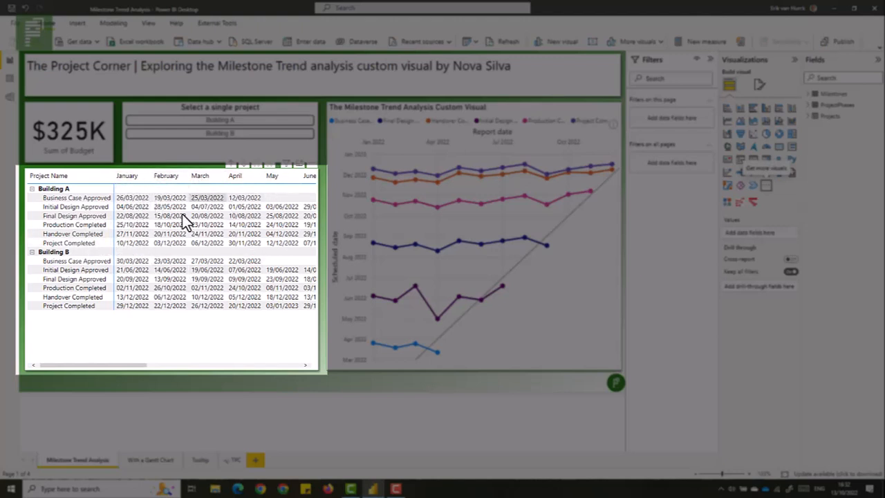
mouse_move(210, 354)
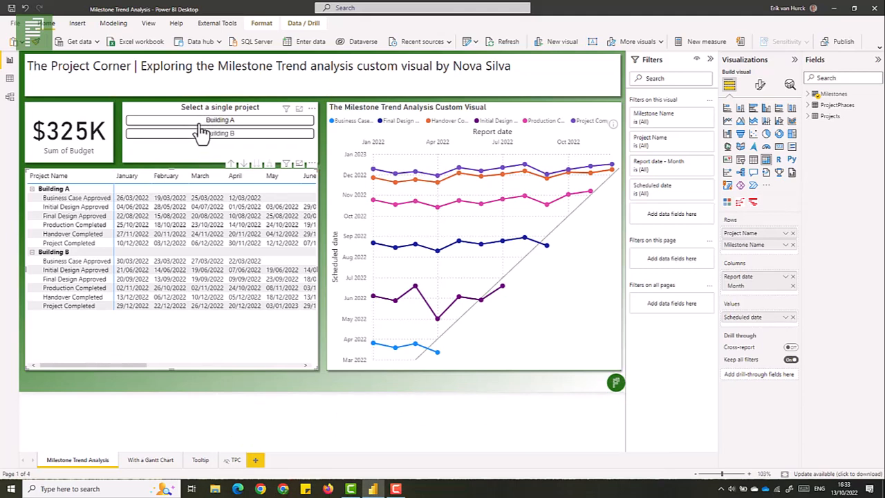
click(220, 120)
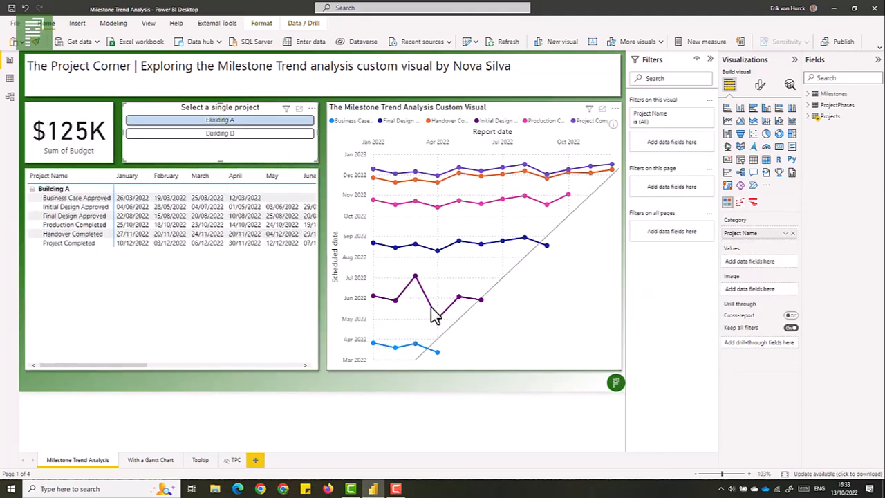
mouse_move(383, 298)
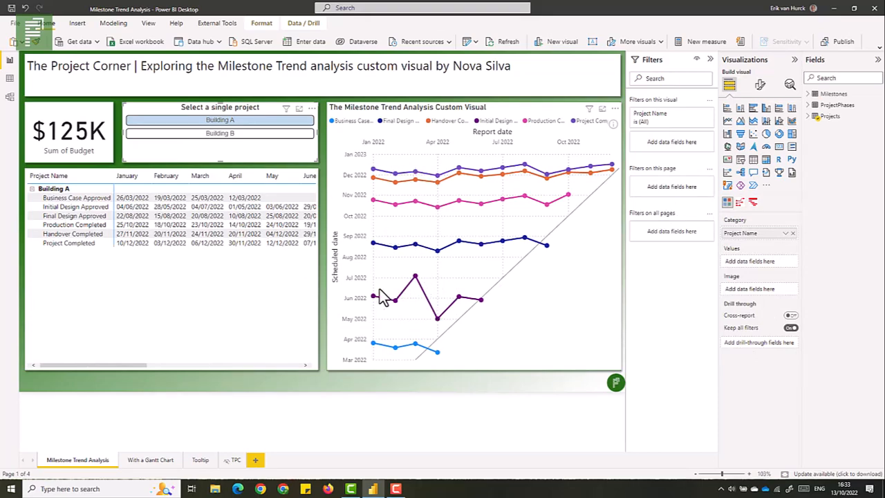
mouse_move(386, 206)
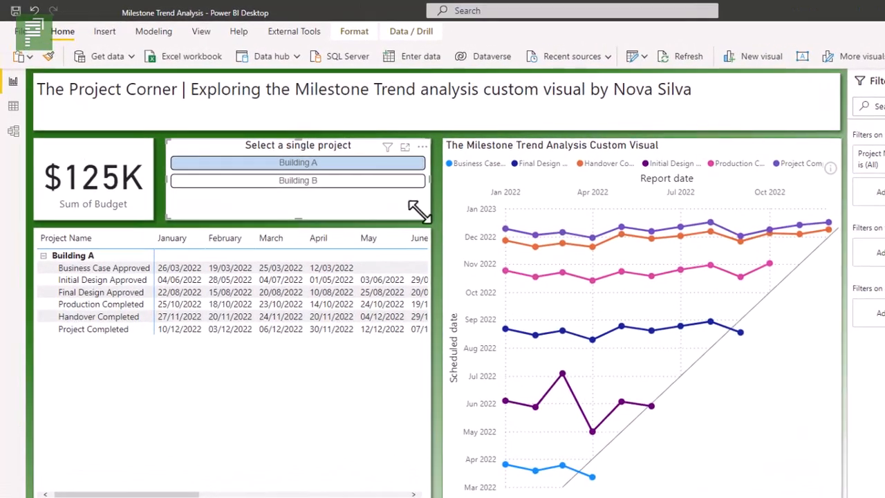
mouse_move(394, 201)
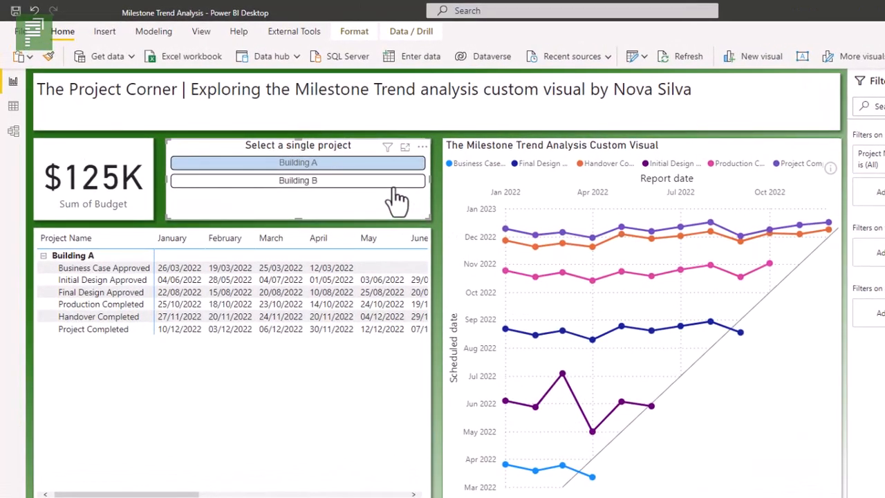
click(298, 180)
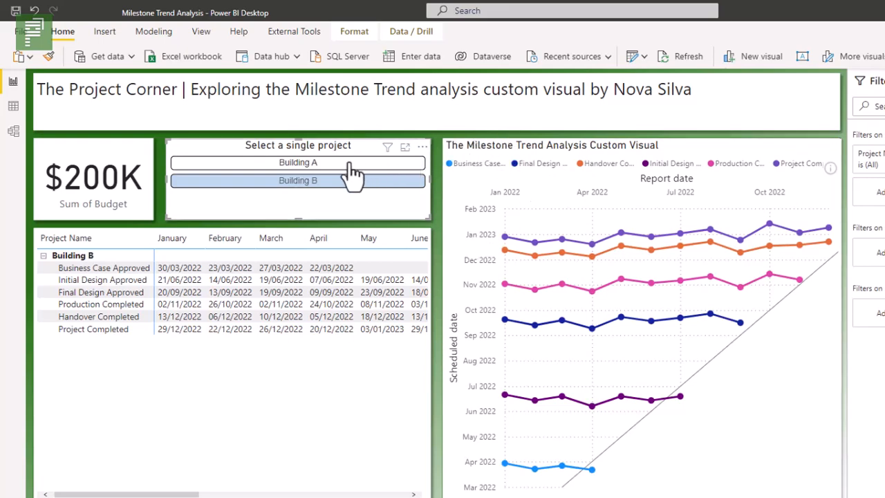
click(298, 162)
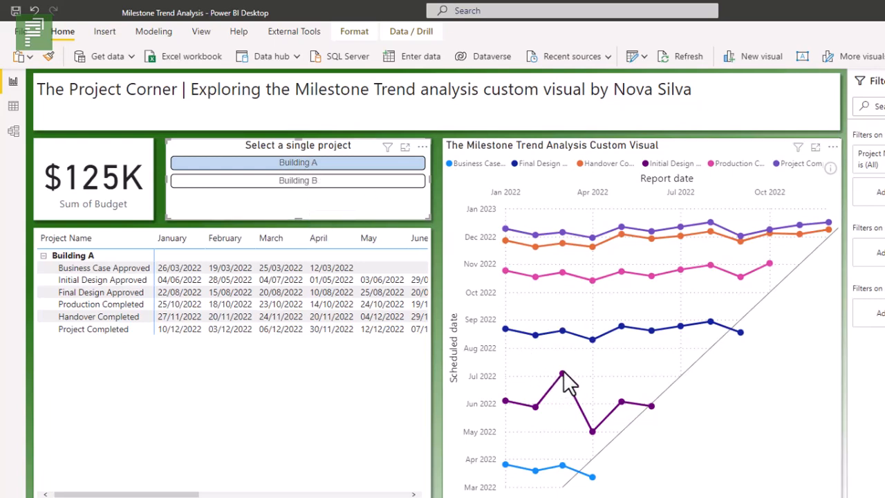
mouse_move(602, 432)
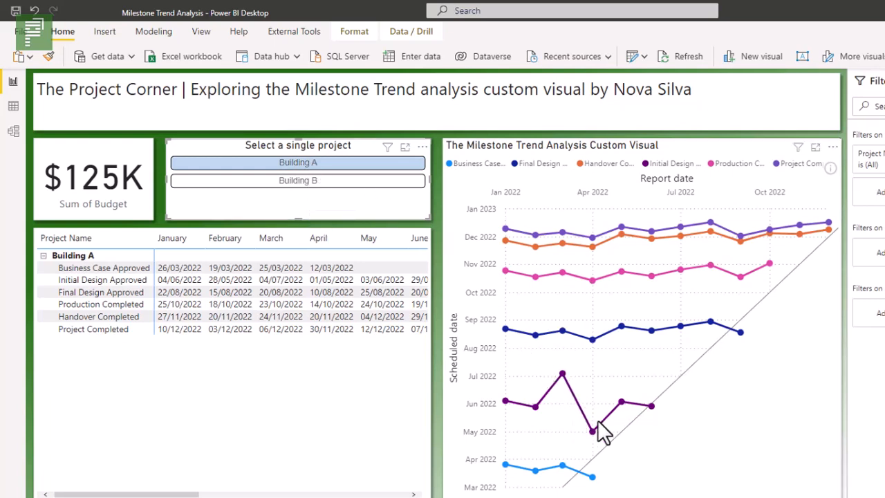
mouse_move(245, 287)
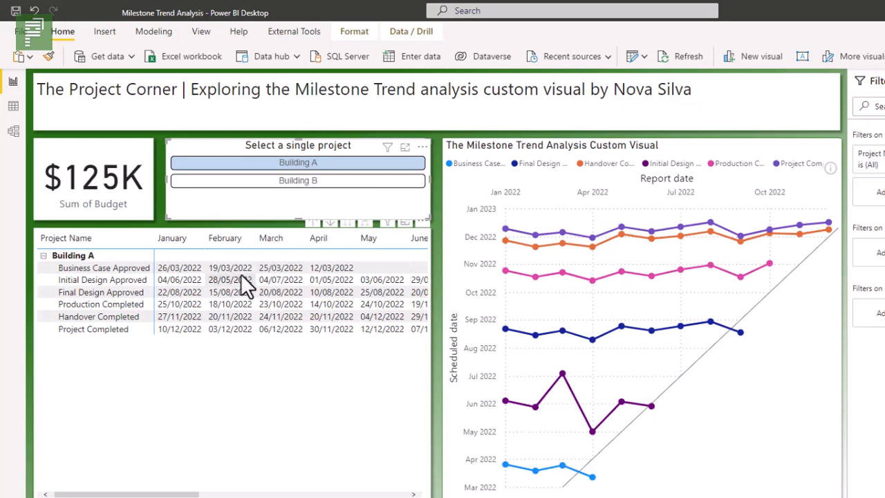
mouse_move(121, 287)
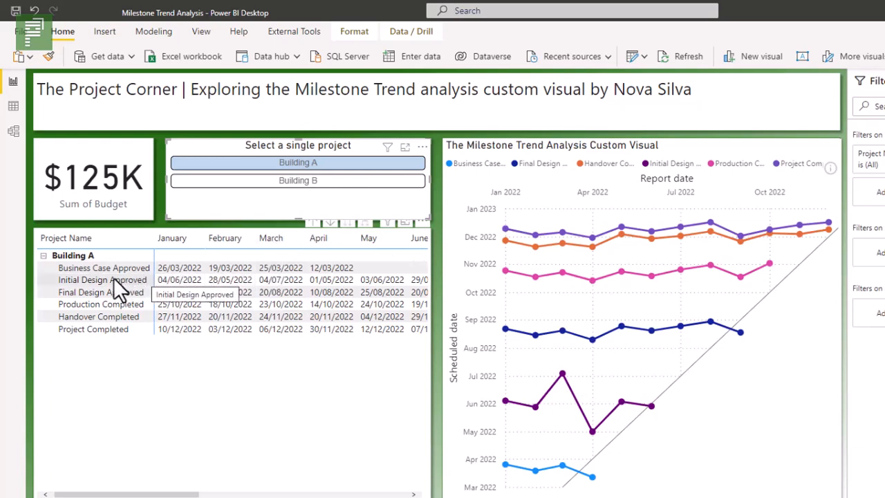
Select the Initial Design Approved row in the matrix to cross-highlight its trend line
click(101, 280)
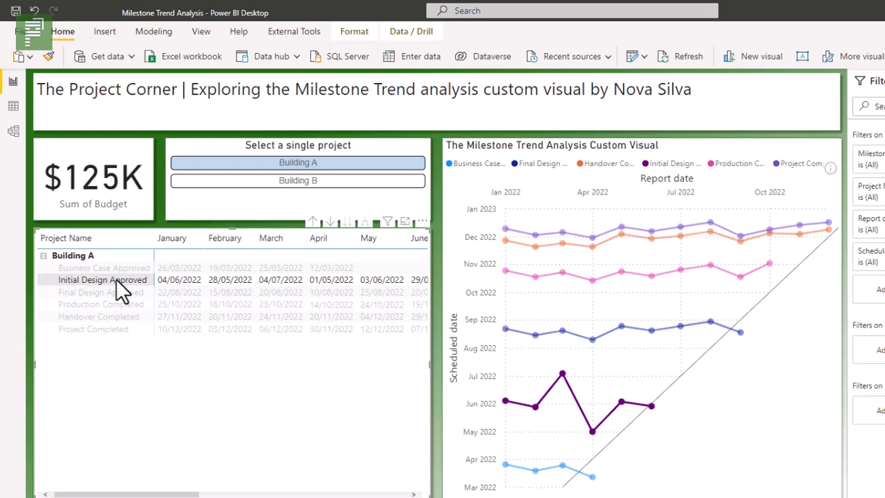
mouse_move(318, 294)
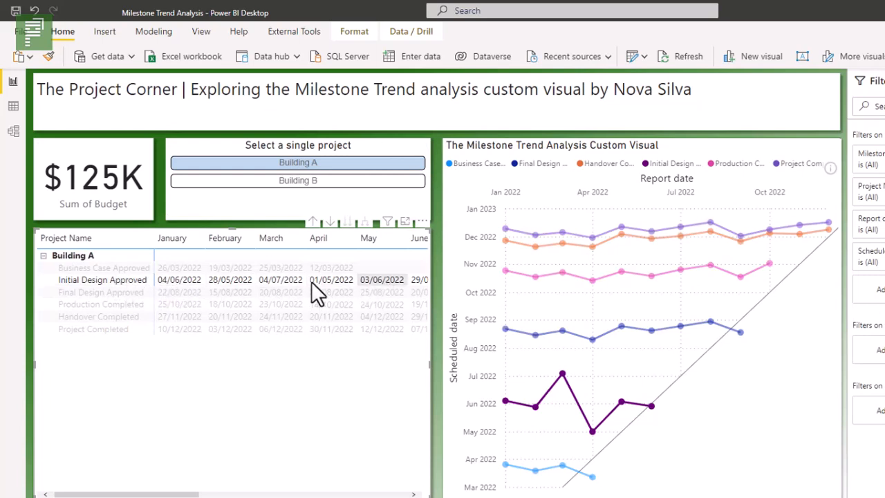
mouse_move(301, 394)
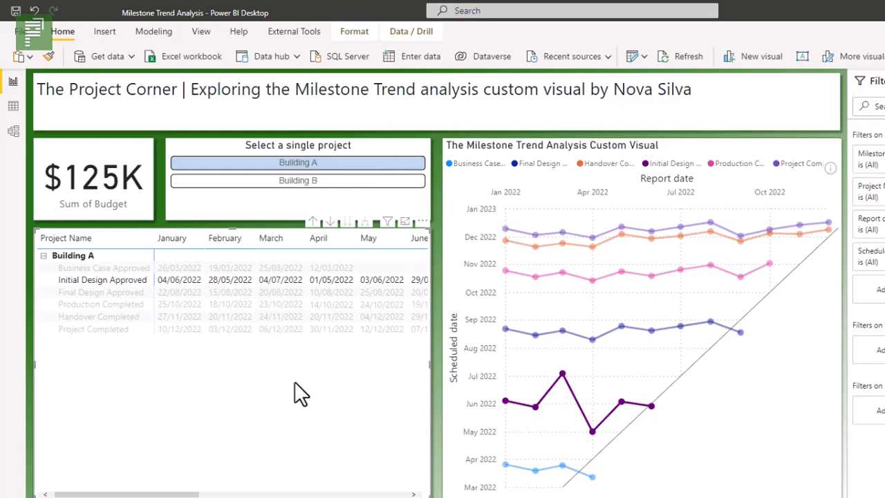
mouse_move(296, 367)
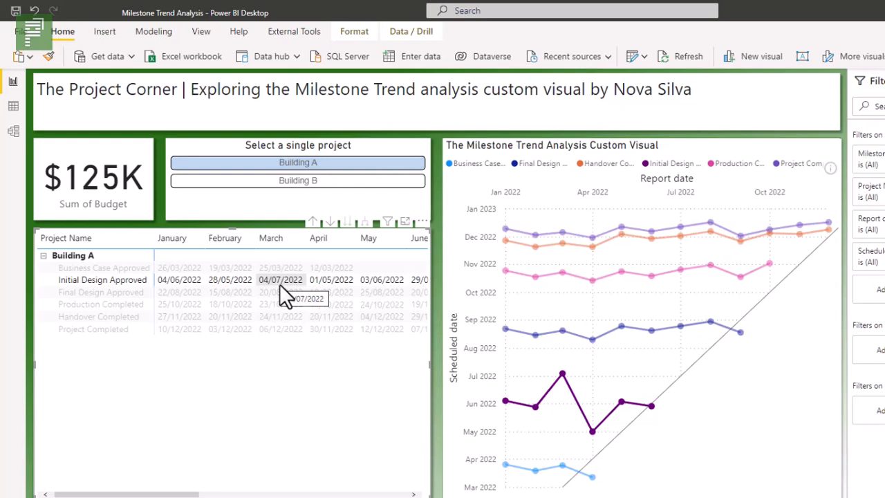
mouse_move(279, 300)
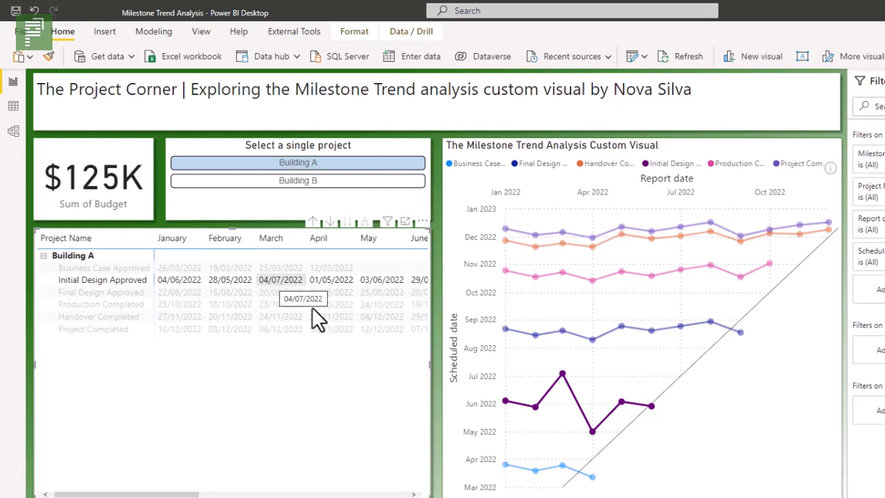
mouse_move(581, 394)
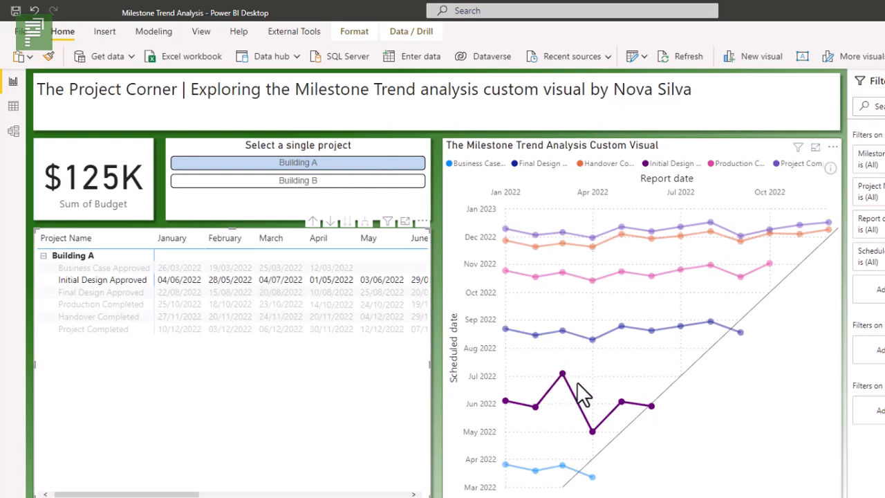
mouse_move(556, 391)
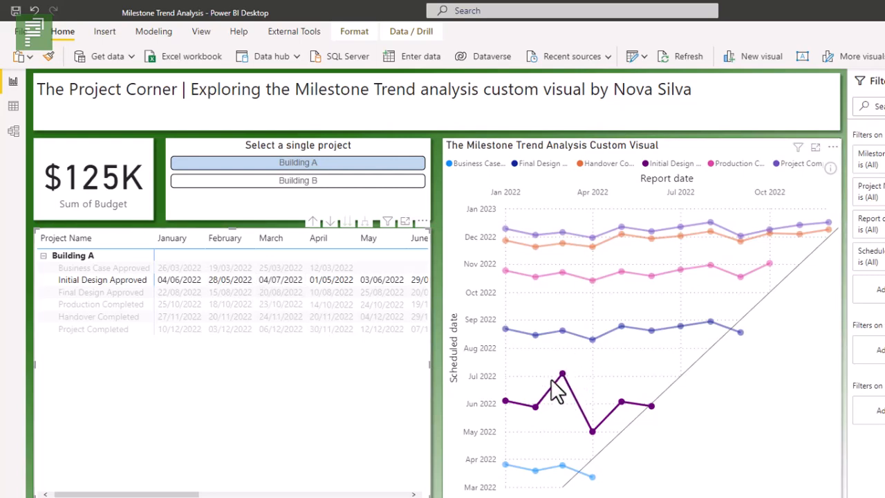
mouse_move(508, 408)
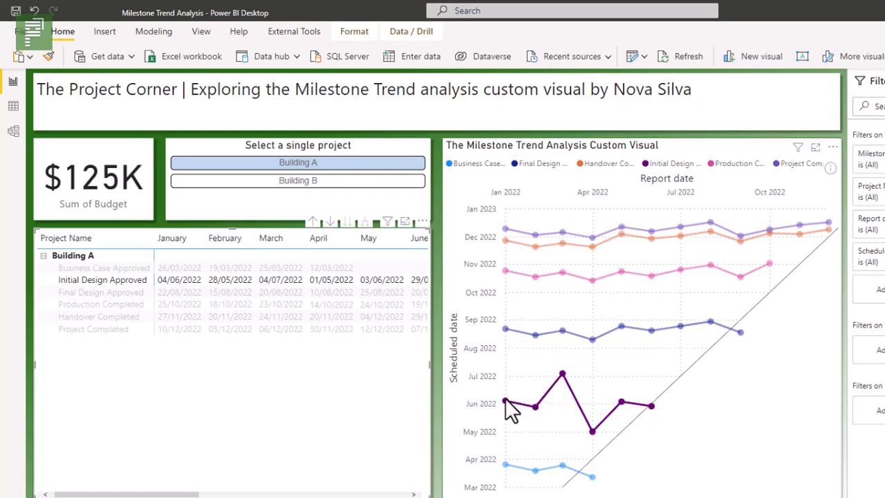
mouse_move(505, 404)
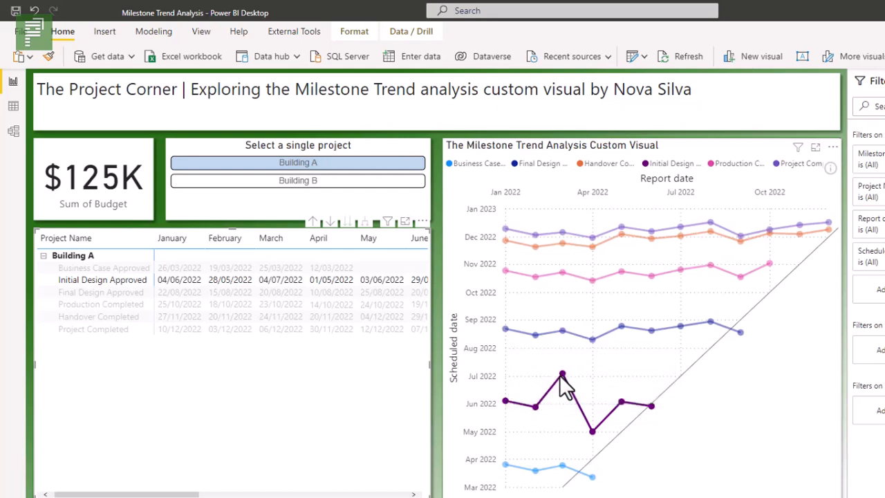
mouse_move(562, 376)
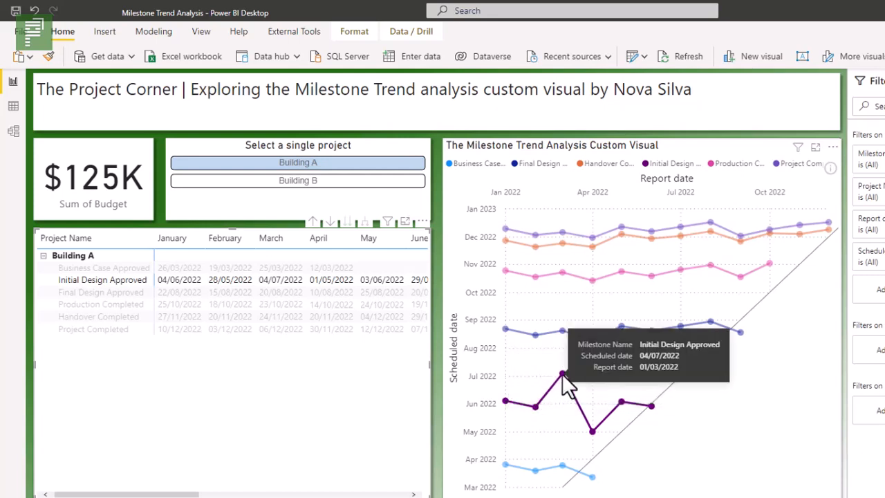
mouse_move(593, 431)
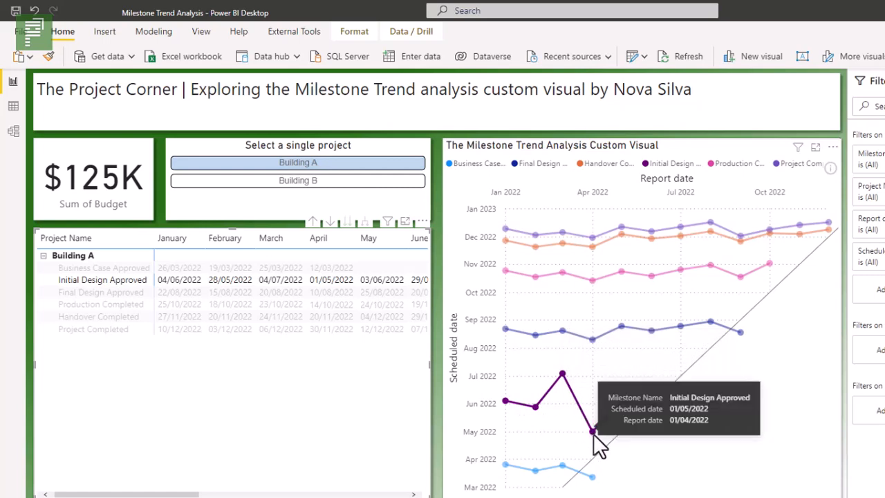
mouse_move(596, 440)
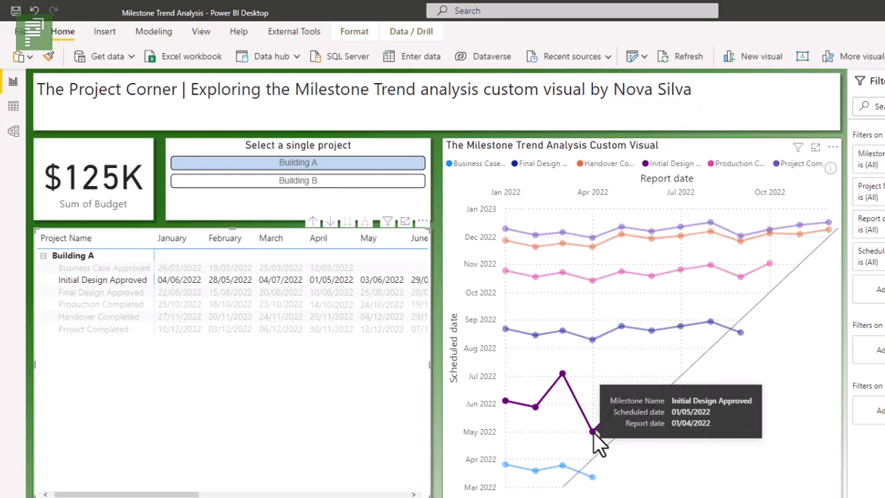
mouse_move(653, 415)
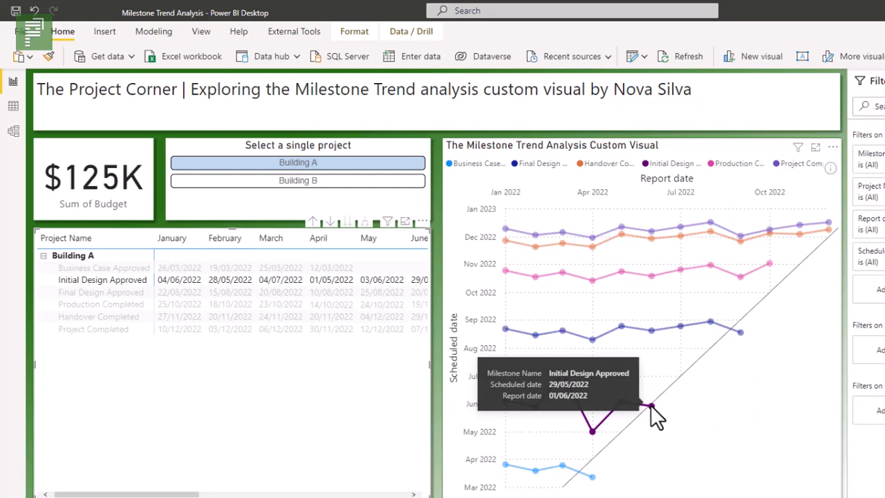
mouse_move(690, 424)
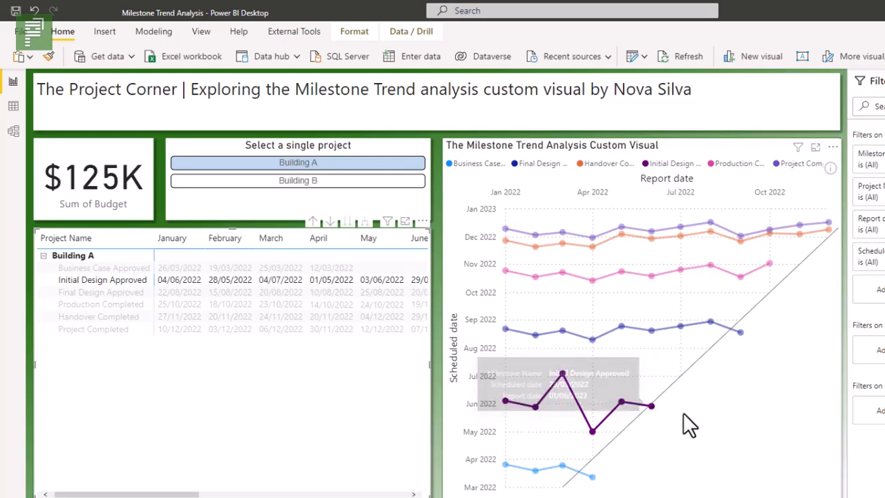
mouse_move(688, 422)
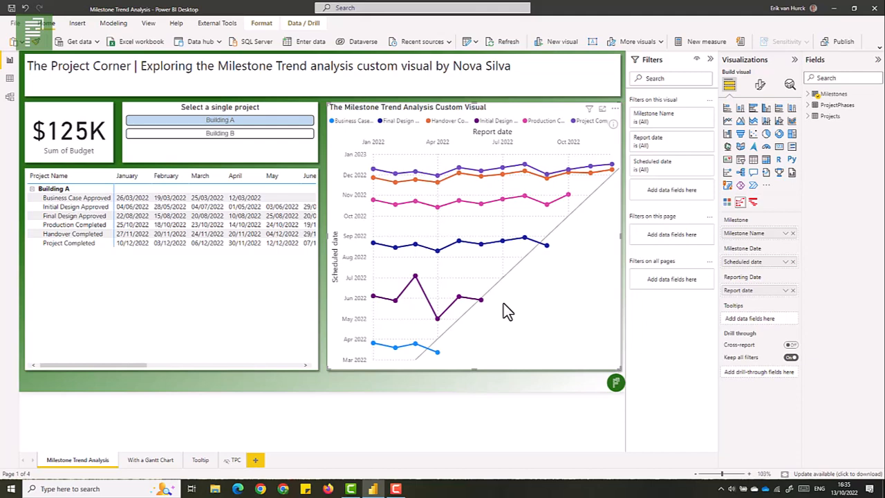
mouse_move(728, 319)
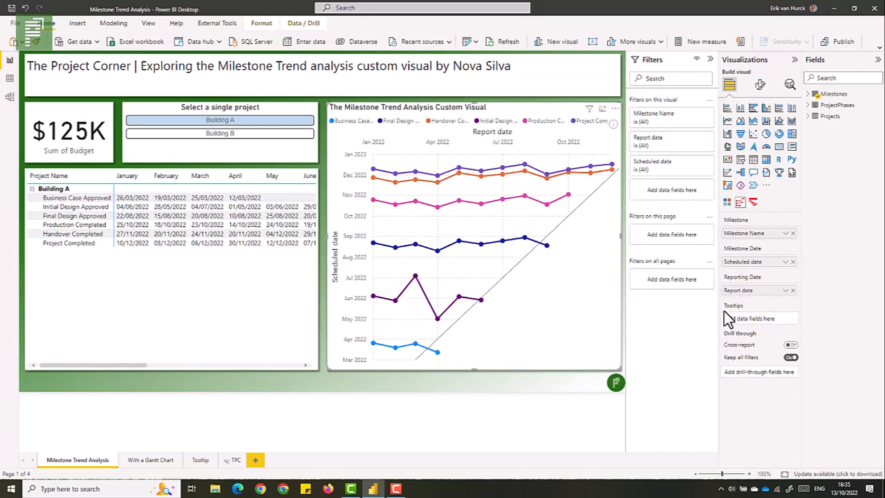
mouse_move(746, 247)
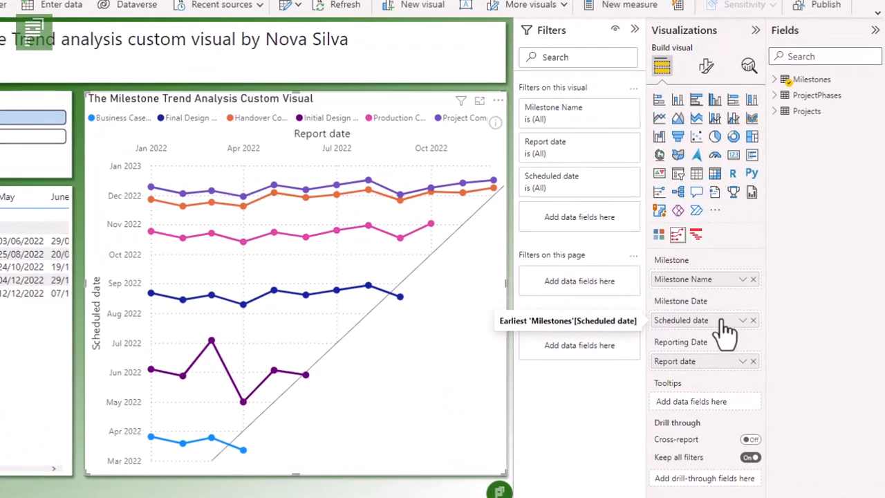
mouse_move(719, 356)
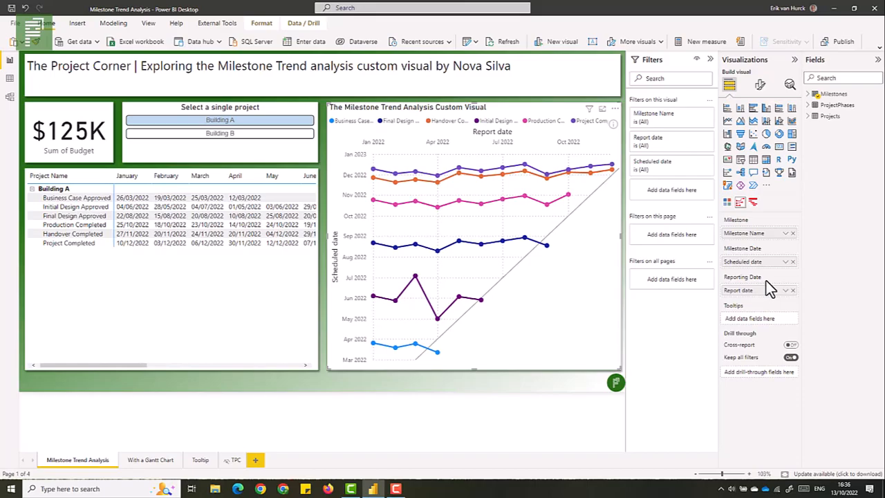
Switch to the Excel source workbook from the taskbar
click(416, 489)
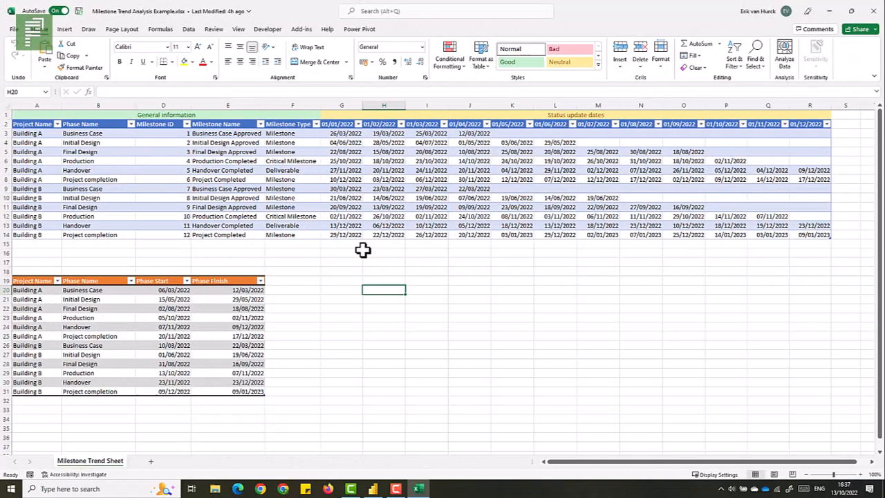
click(37, 161)
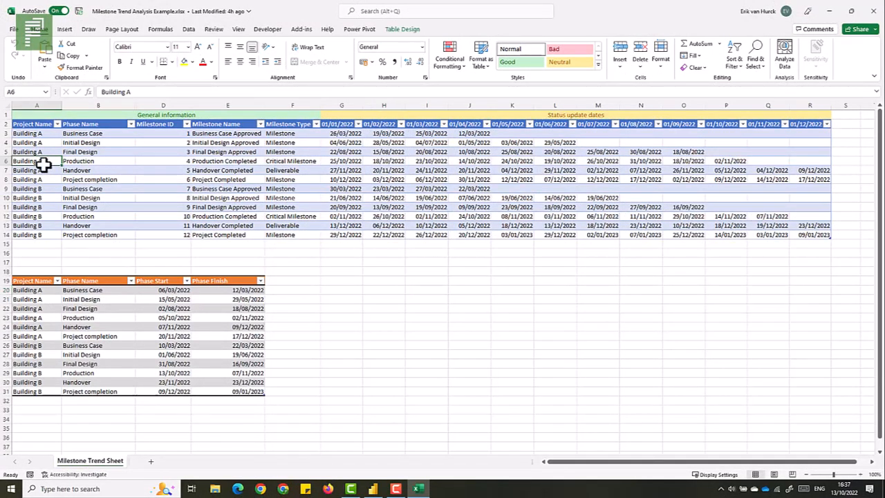
click(401, 29)
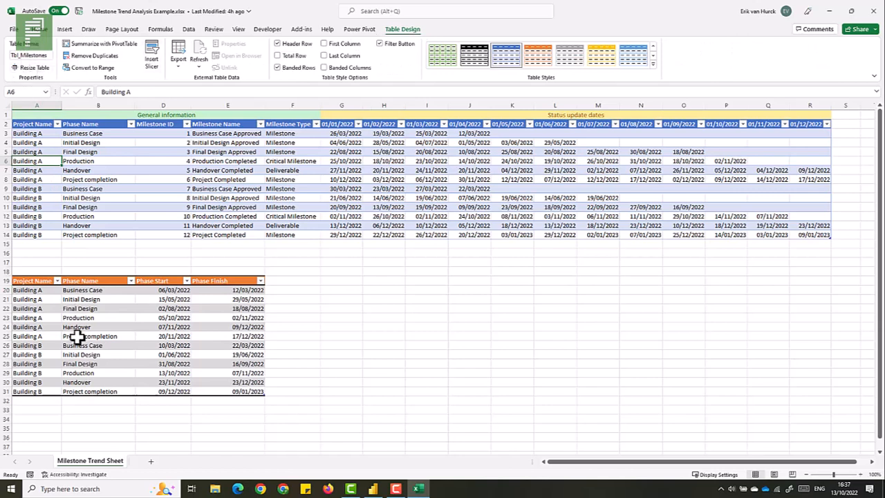
click(98, 336)
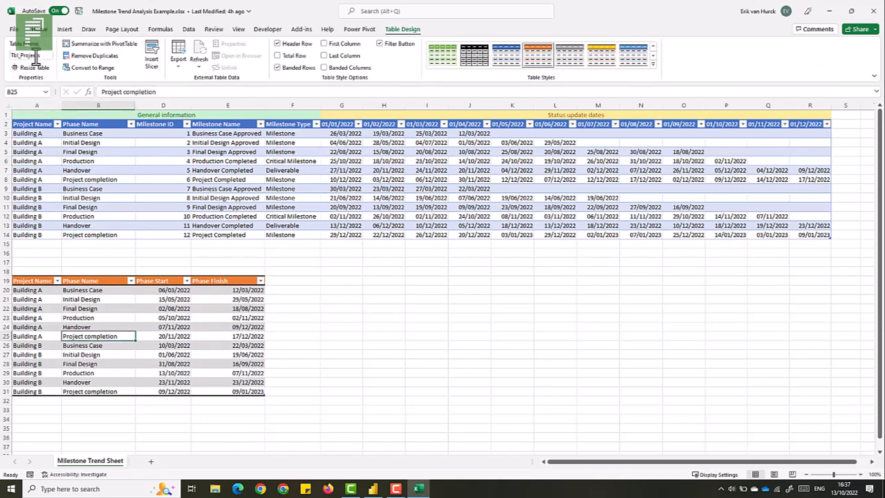
click(24, 133)
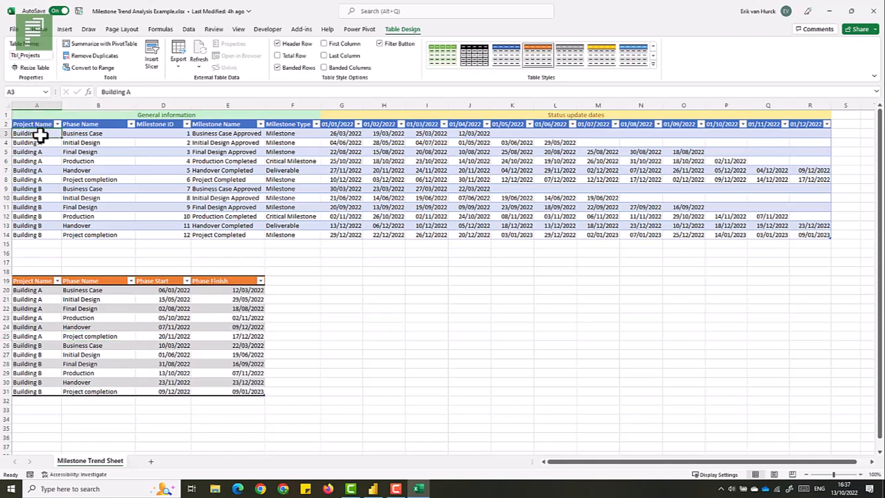
drag(83, 133, 83, 160)
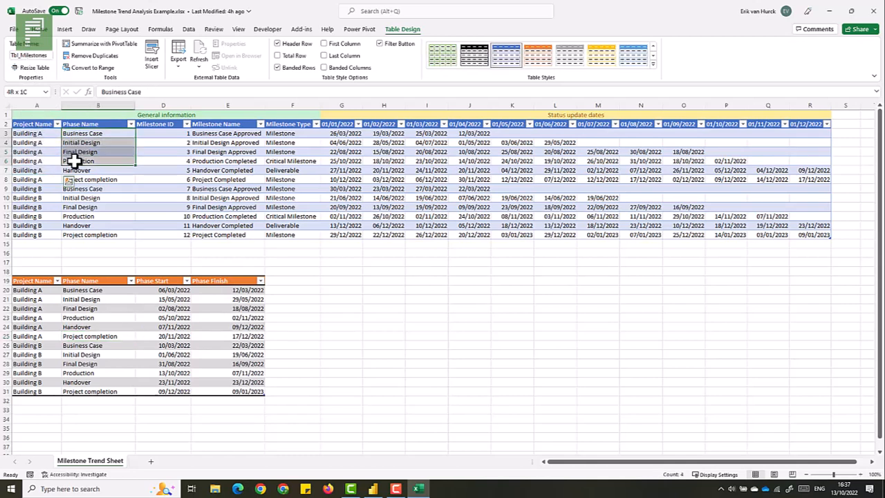
click(163, 133)
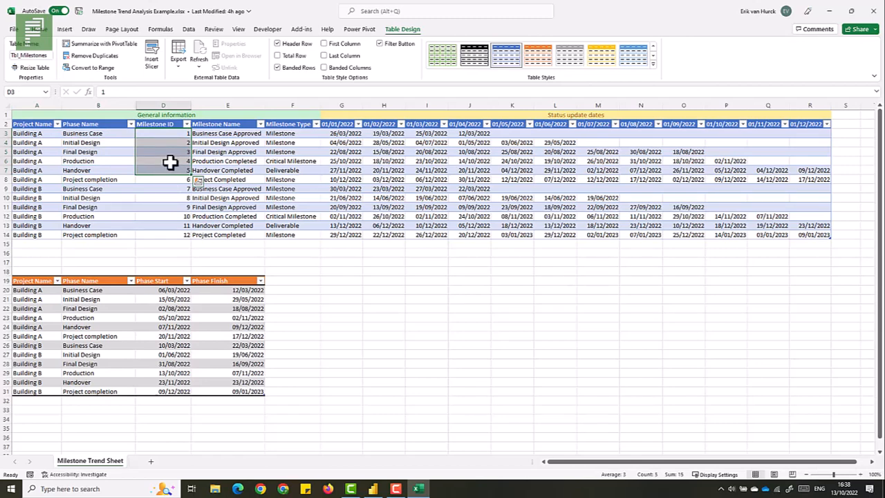
click(227, 133)
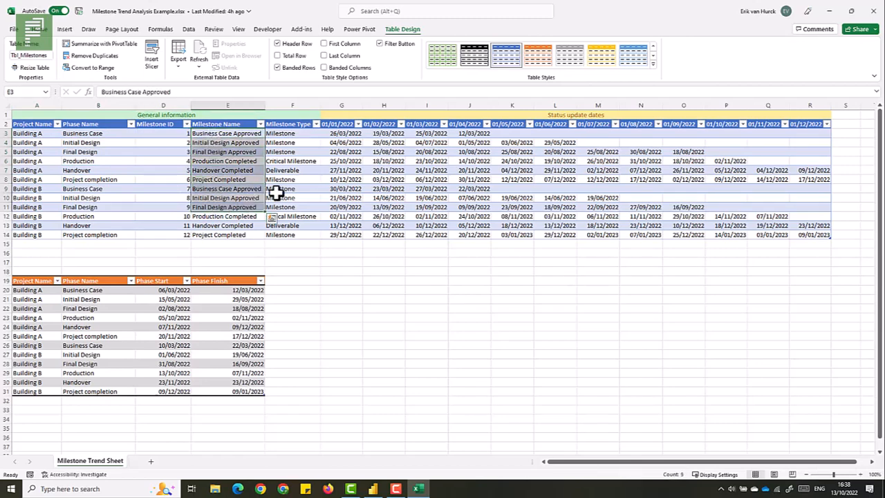
click(280, 133)
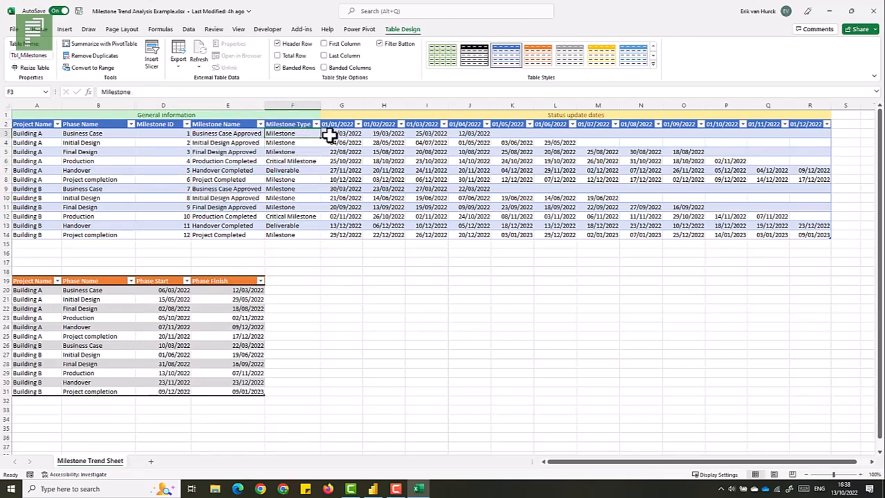
click(342, 133)
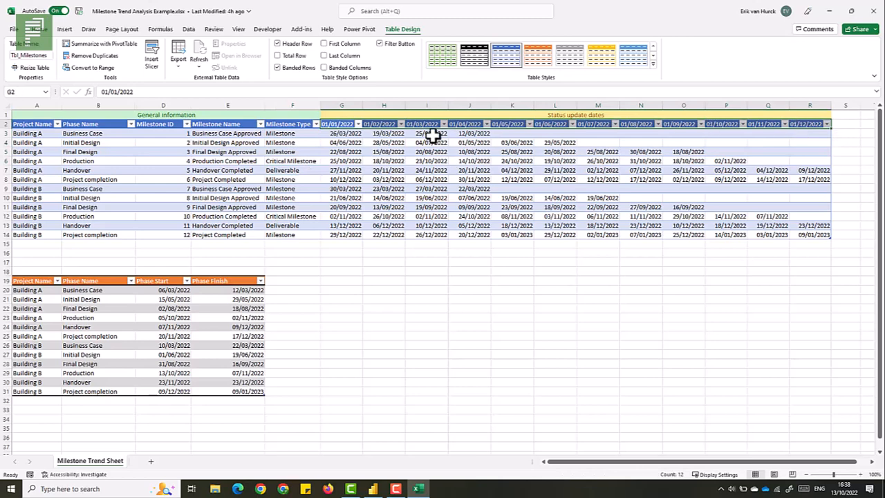
click(344, 143)
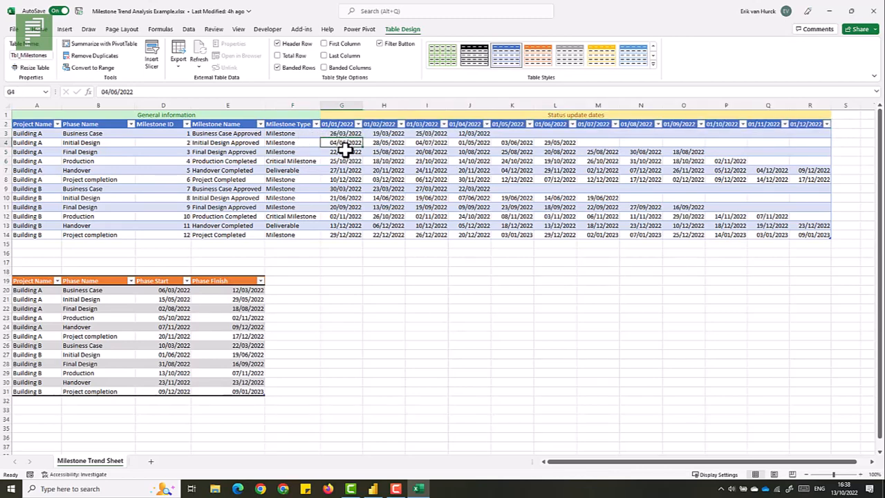
click(342, 179)
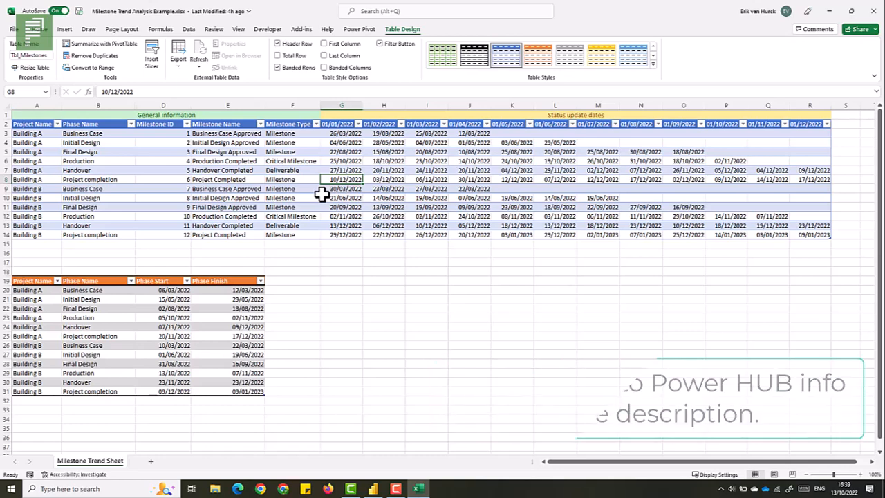
mouse_move(159, 308)
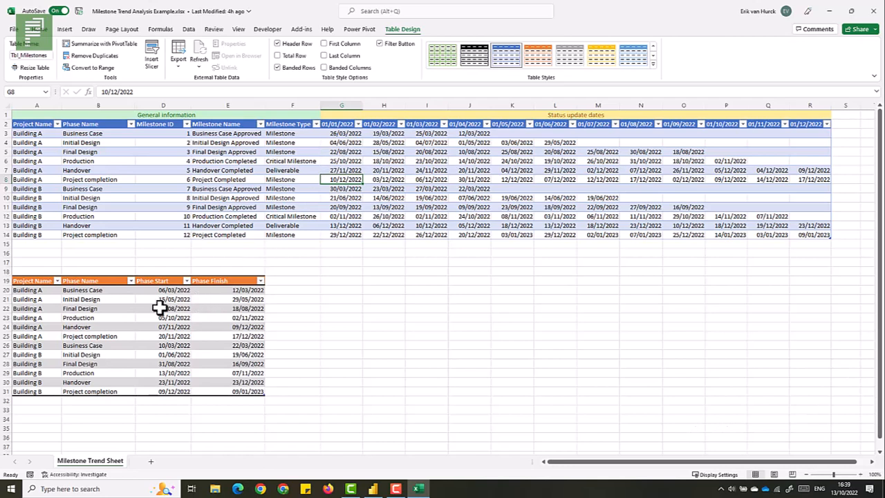
mouse_move(139, 311)
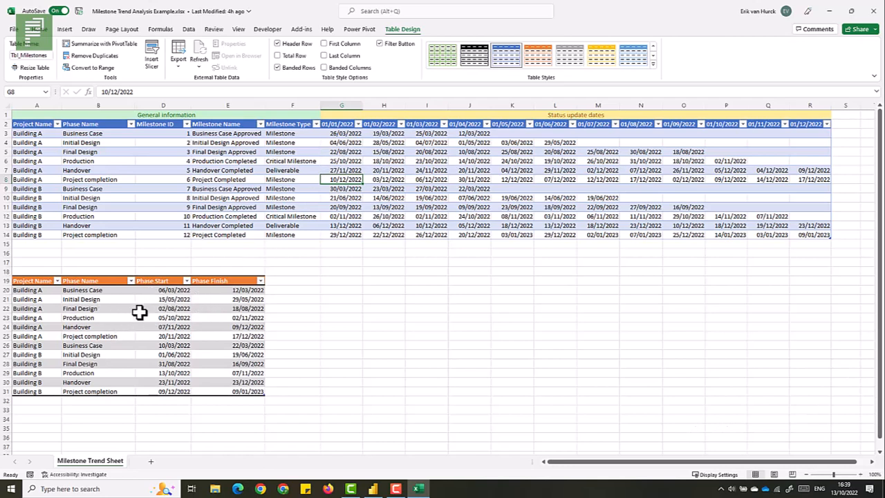
mouse_move(248, 309)
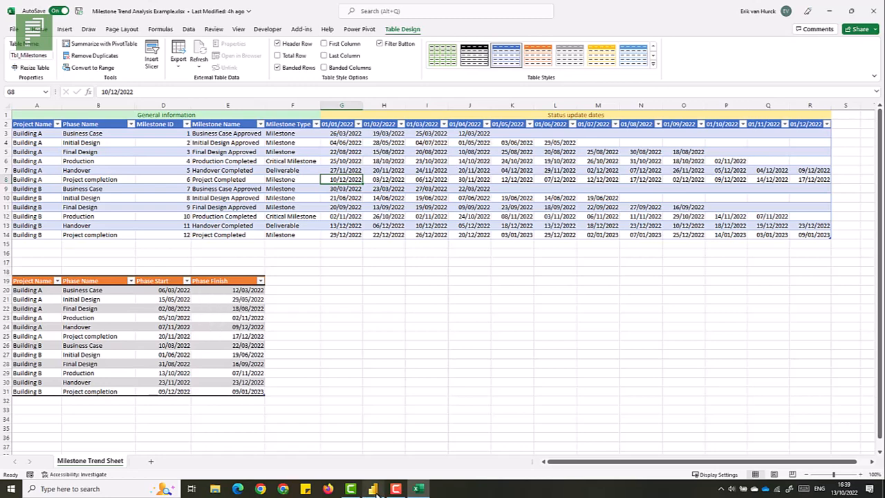
Switch back to Power BI Desktop from the taskbar
click(352, 489)
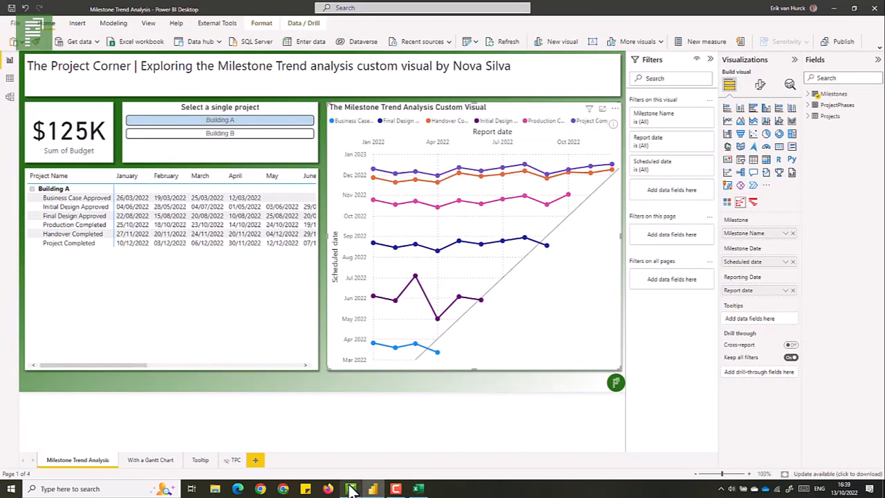
mouse_move(854, 97)
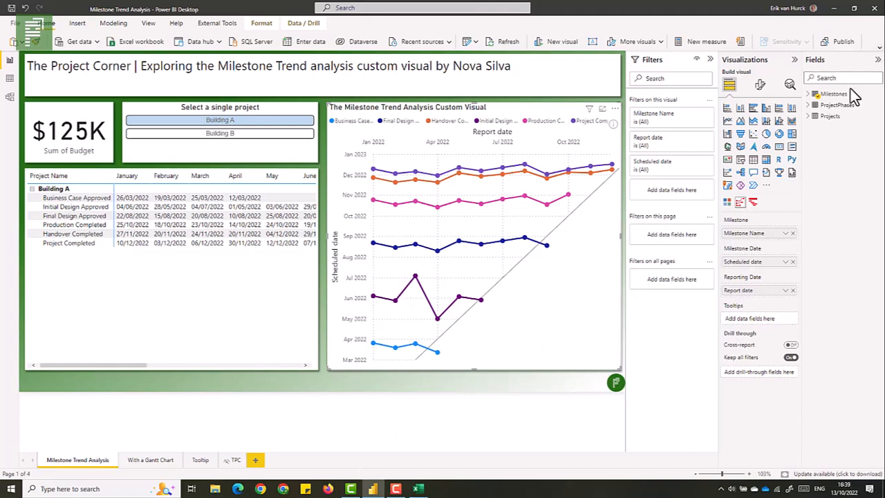
mouse_move(839, 105)
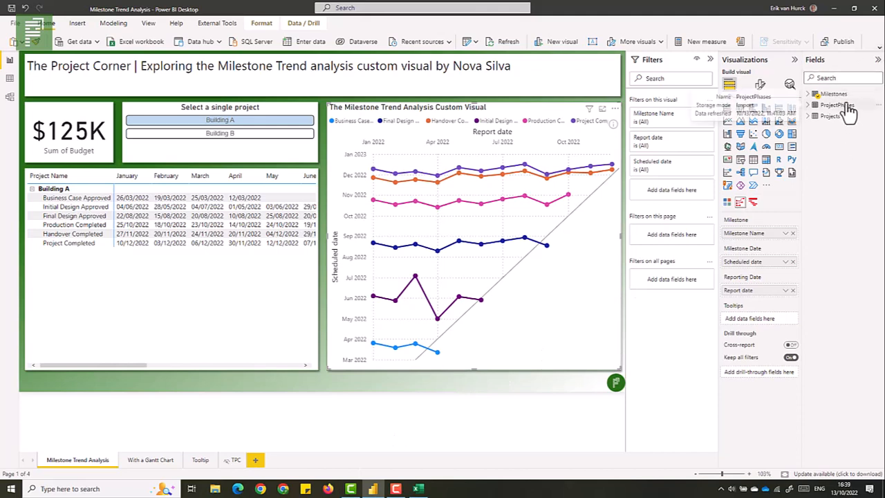
mouse_move(833, 94)
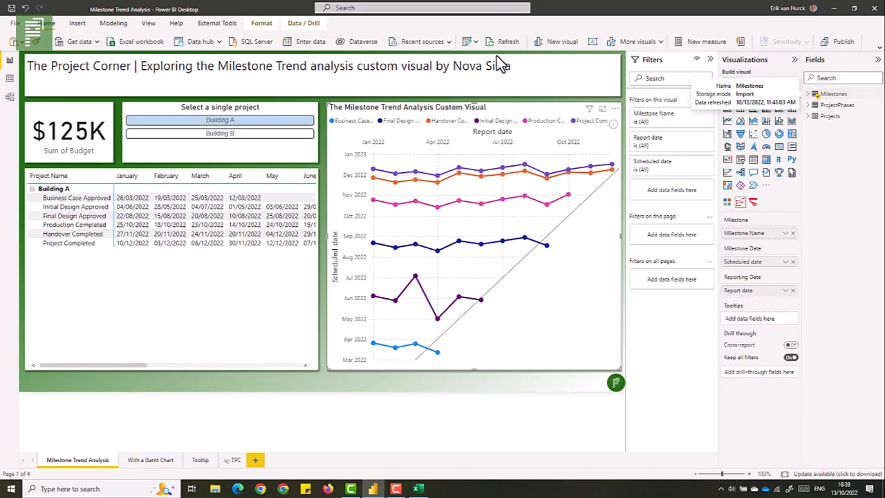
Browse the Milestones table in Data view, inspect Report date and Scheduled date, then open query options
click(9, 77)
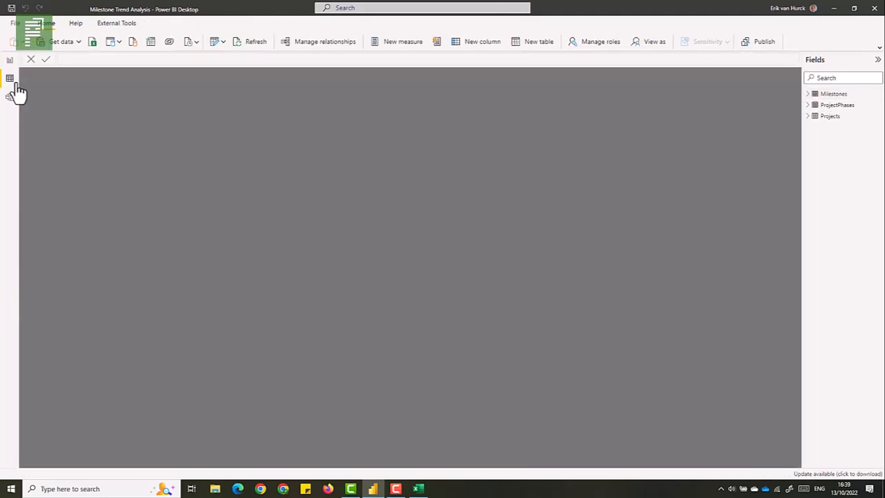
click(10, 78)
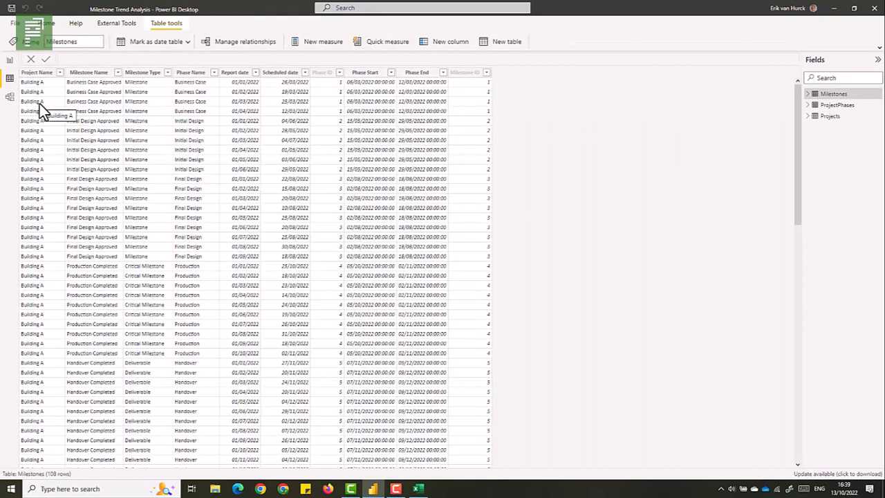
scroll(down, 3)
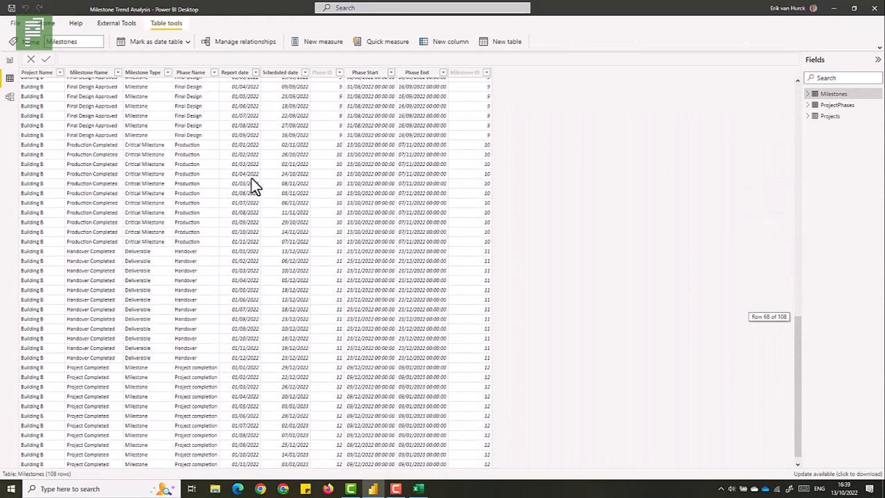
scroll(up, 3)
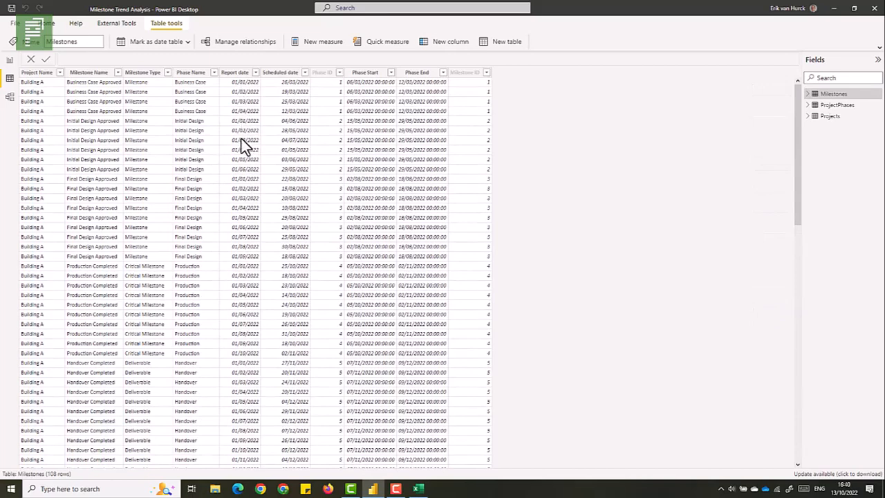
click(235, 72)
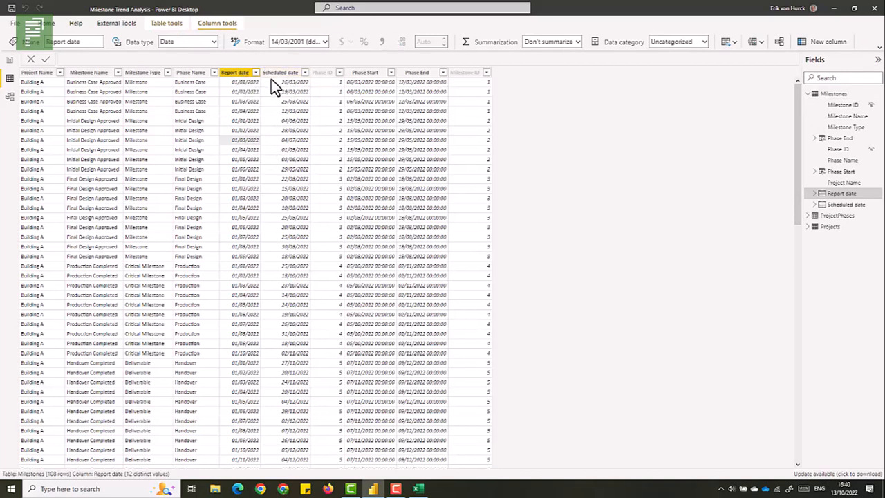
click(280, 72)
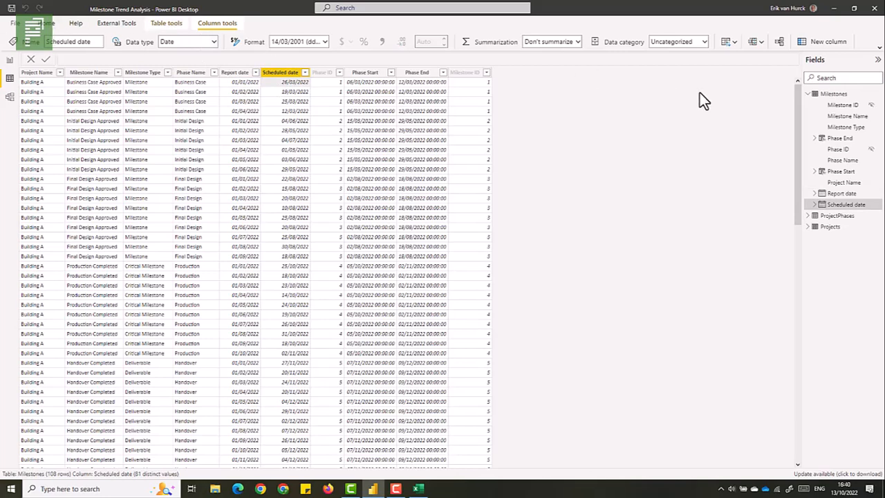
right_click(833, 93)
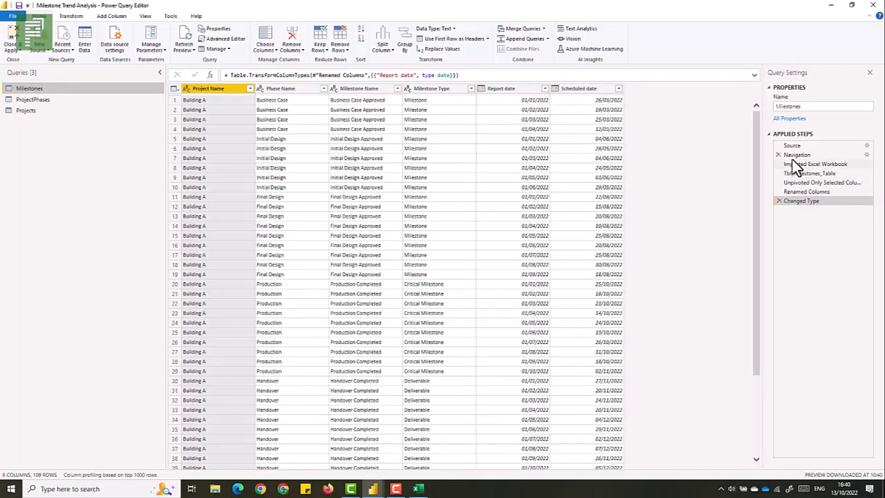
View the Source and Tbl_Milestones_Table steps to show the monthly status date columns
click(792, 145)
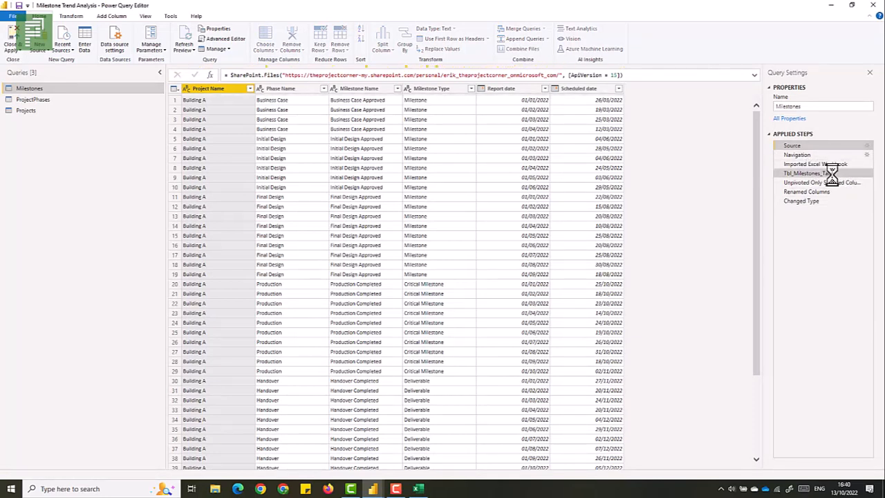
click(809, 173)
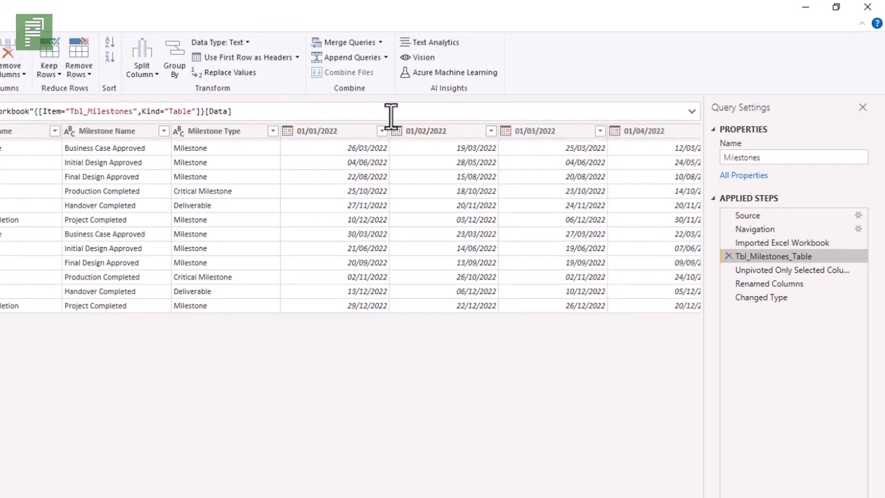
mouse_move(462, 151)
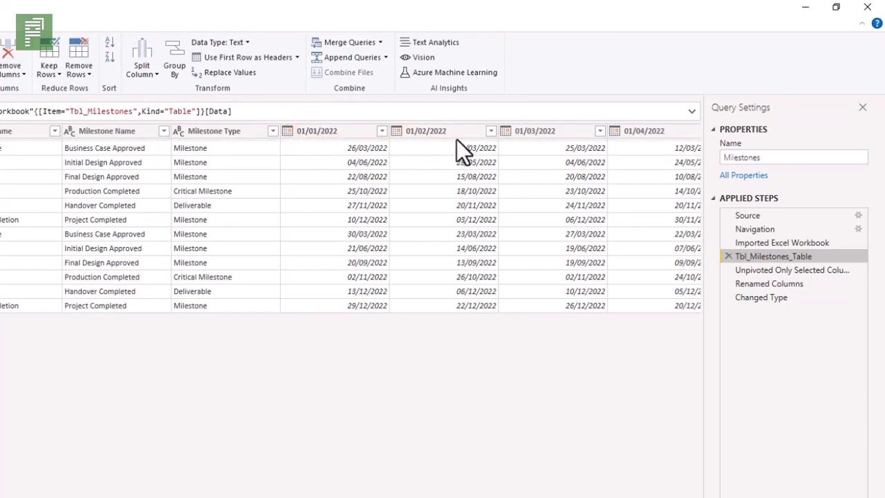
click(331, 130)
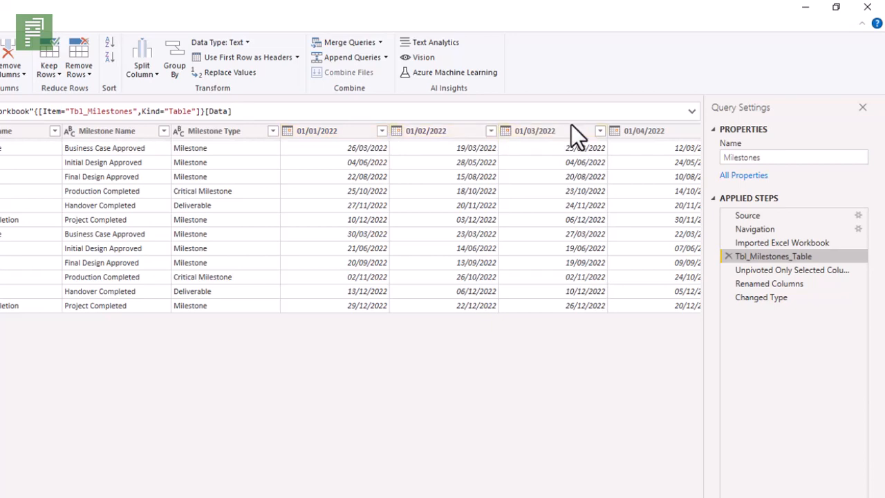
click(317, 130)
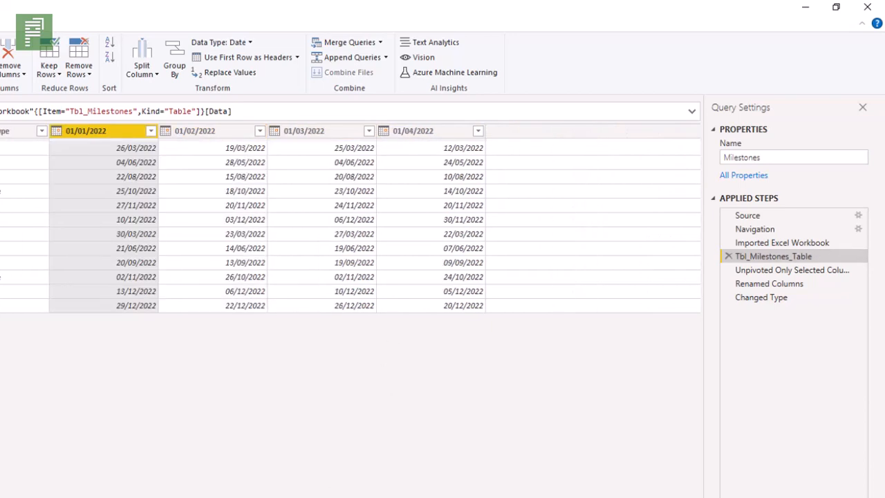
Show the month columns' unpivot options, then view the Unpivoted Only Selected Columns step
scroll(right, 3)
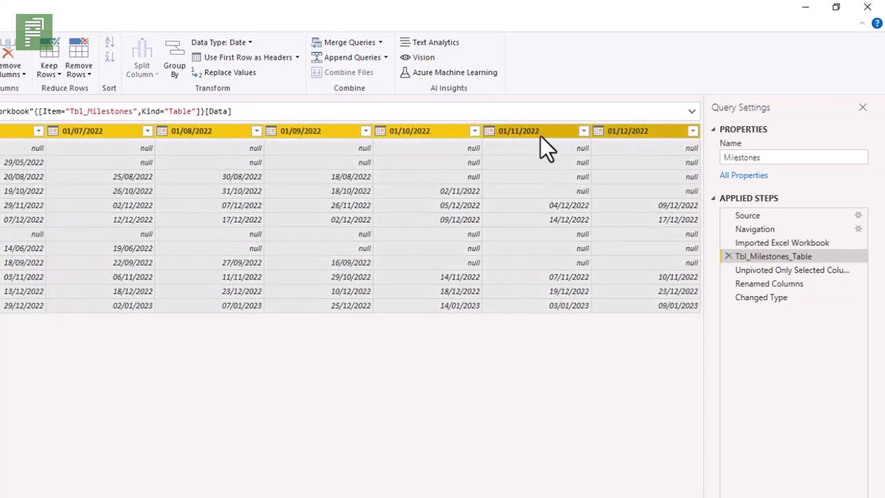
right_click(519, 130)
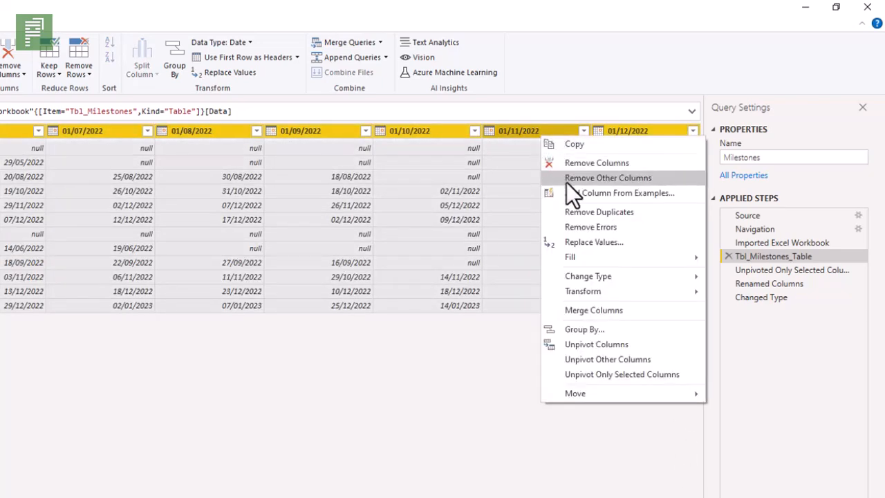
mouse_move(617, 359)
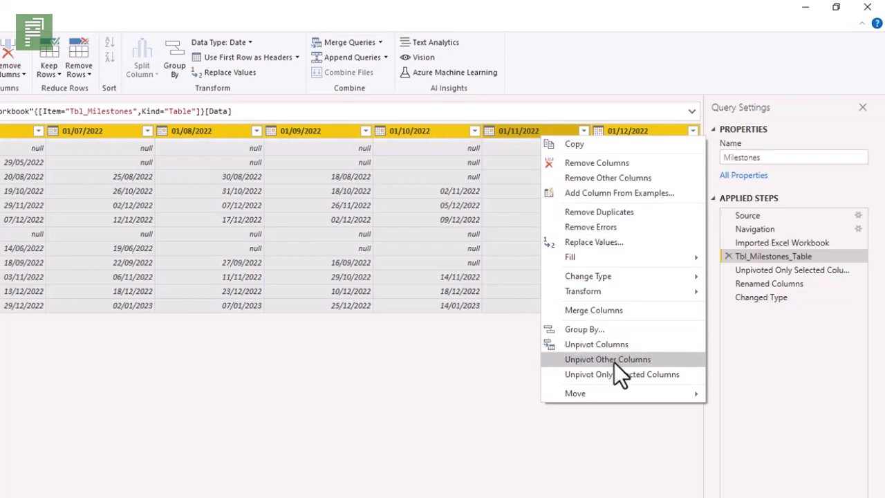
mouse_move(674, 381)
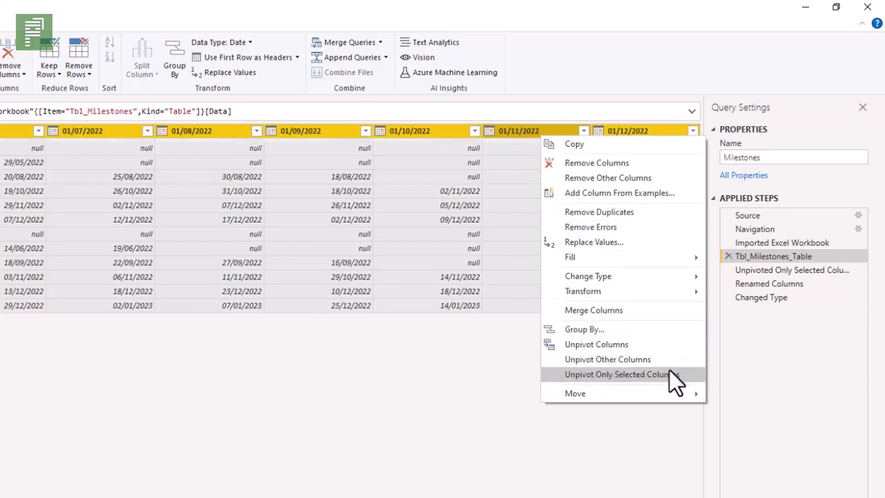
click(618, 374)
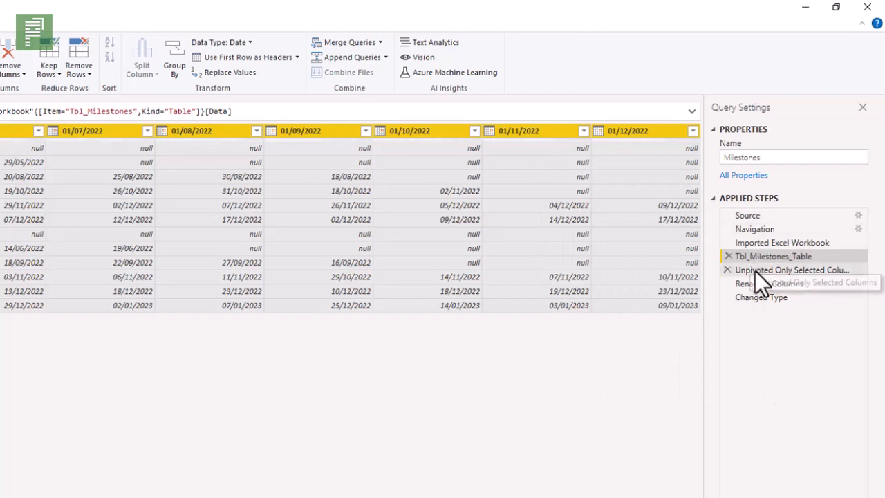
click(792, 270)
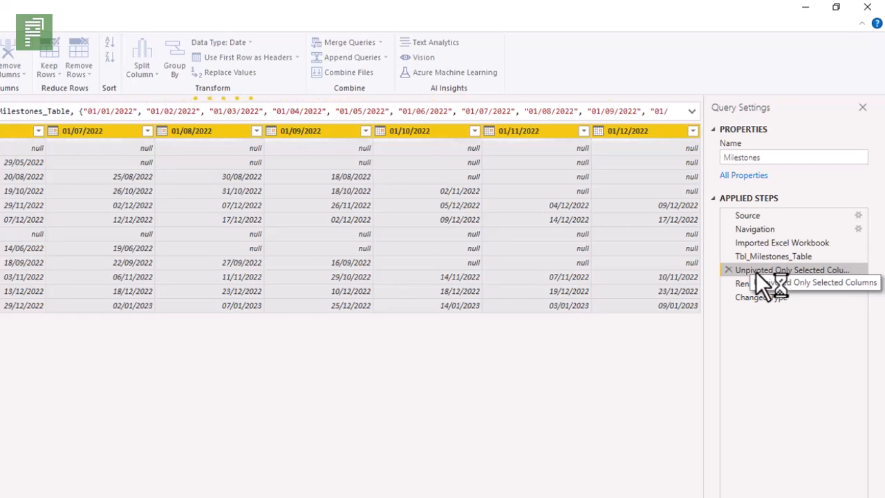
click(791, 270)
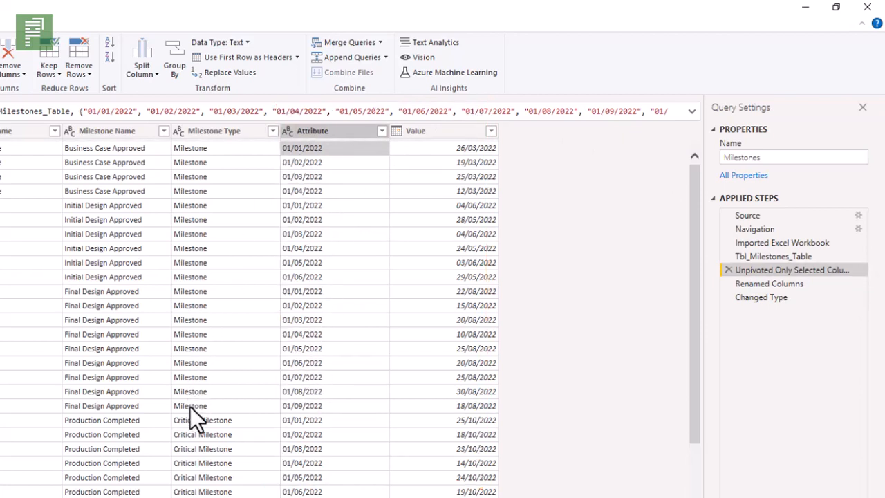
mouse_move(456, 211)
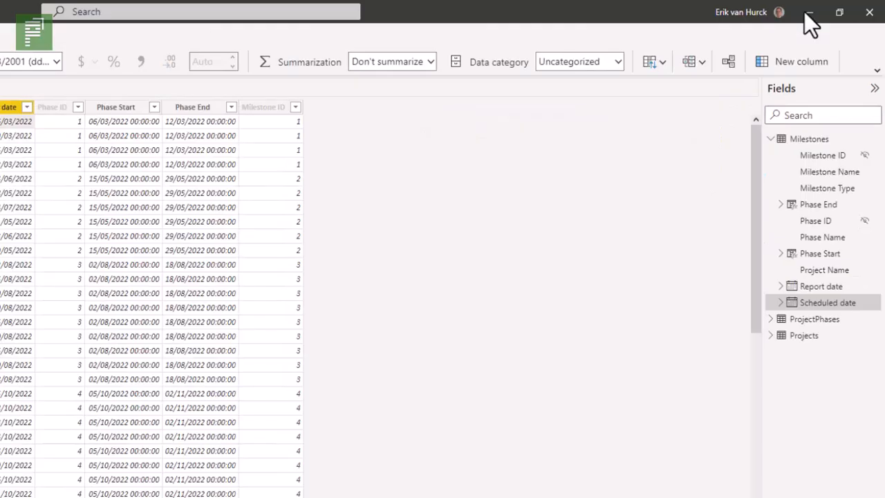
Close Power Query Editor and remove Milestone Name and Scheduled date from the trend visual
click(809, 12)
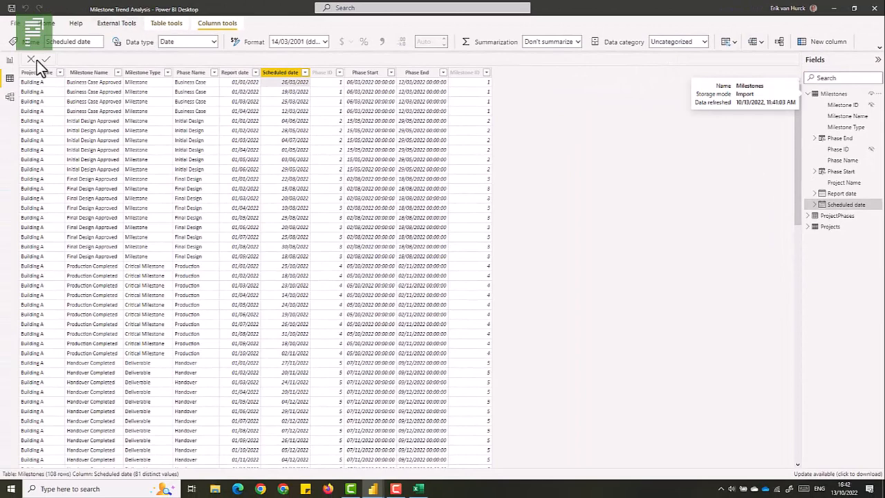
click(10, 65)
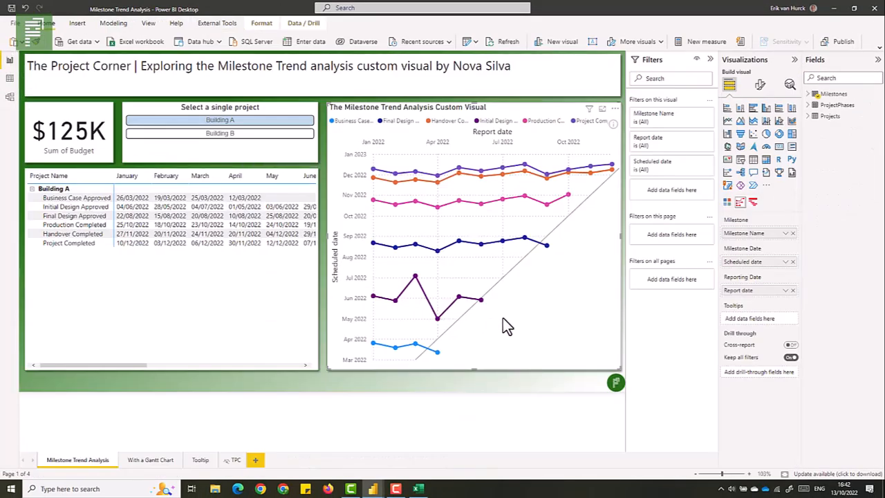
mouse_move(843, 242)
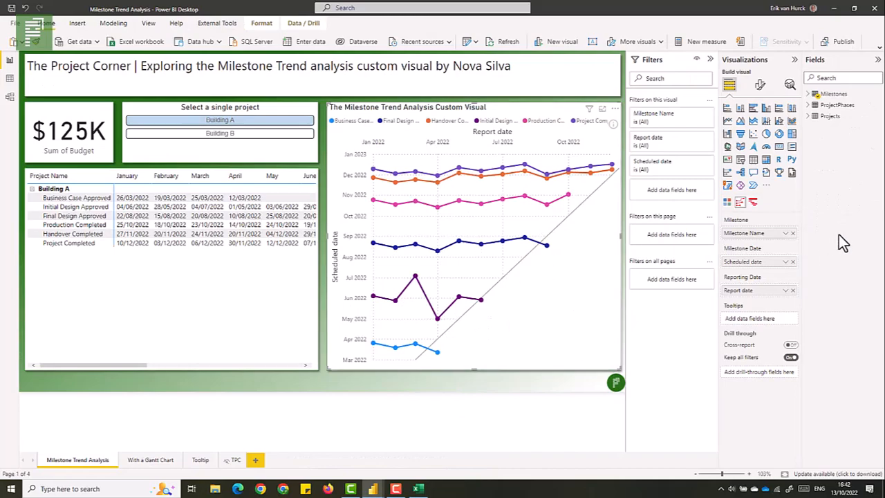
click(792, 233)
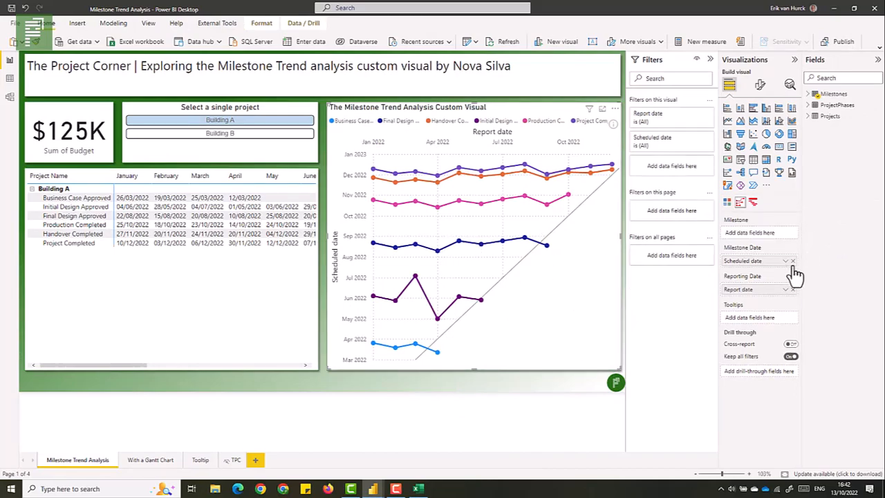
click(794, 260)
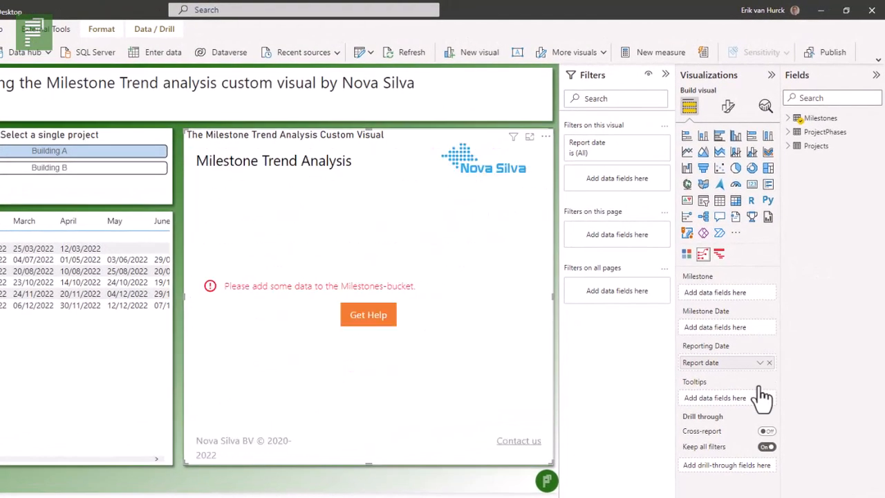
Remove Report date from the Reporting Date well of the trend visual
click(769, 362)
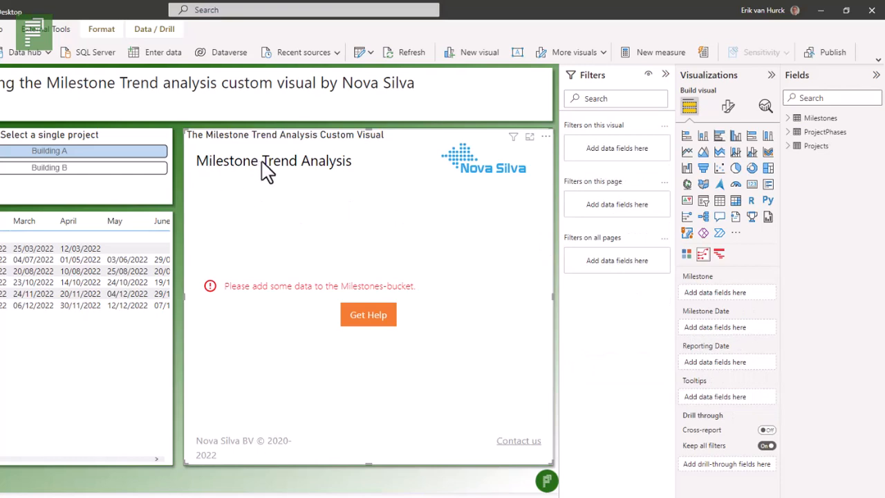
mouse_move(398, 287)
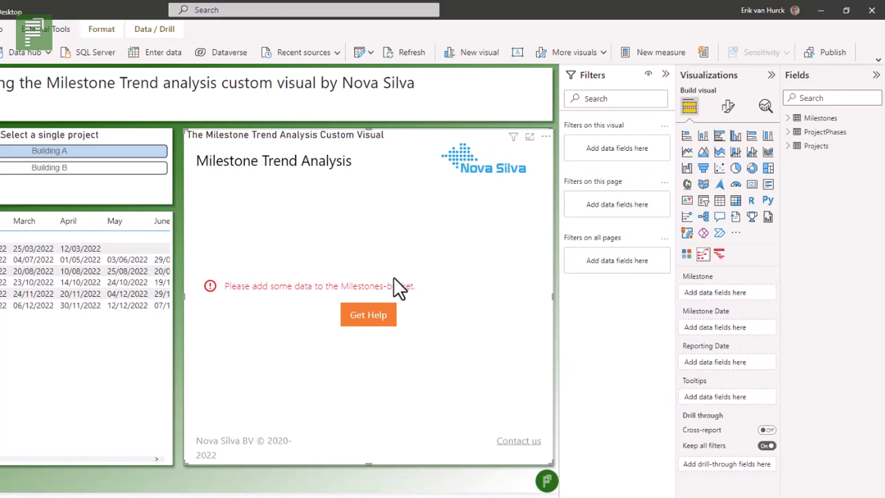
mouse_move(495, 441)
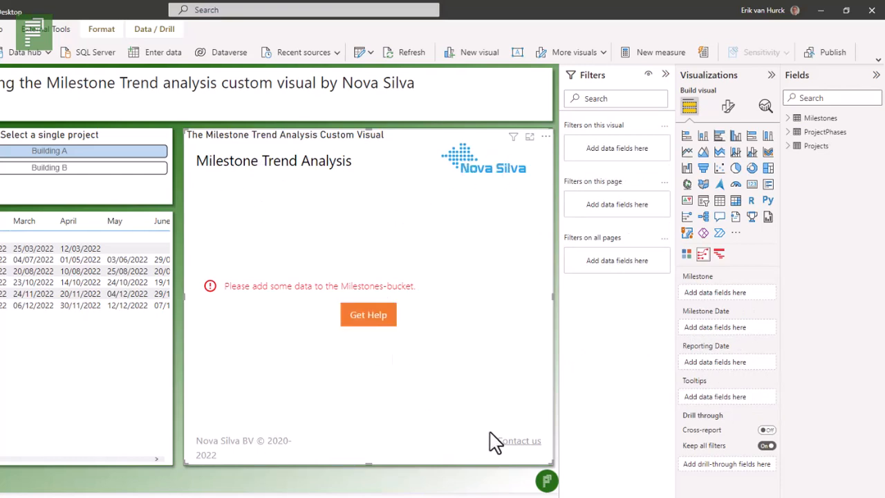
mouse_move(474, 431)
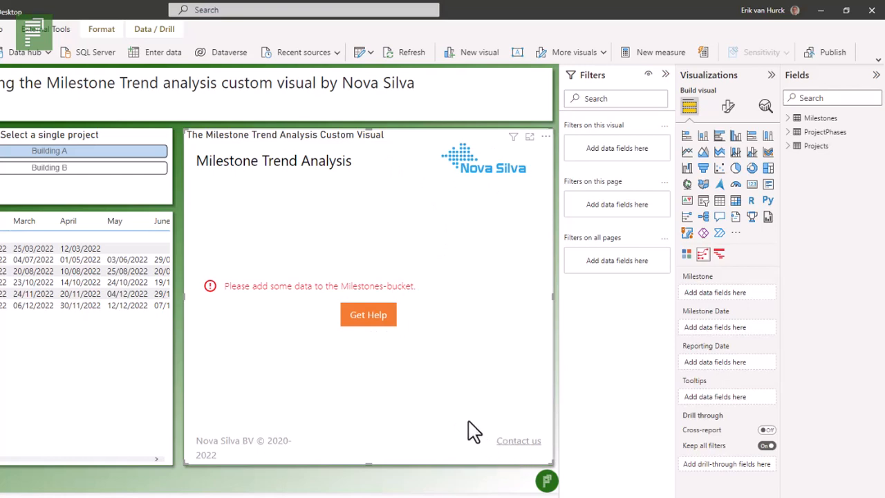
mouse_move(359, 370)
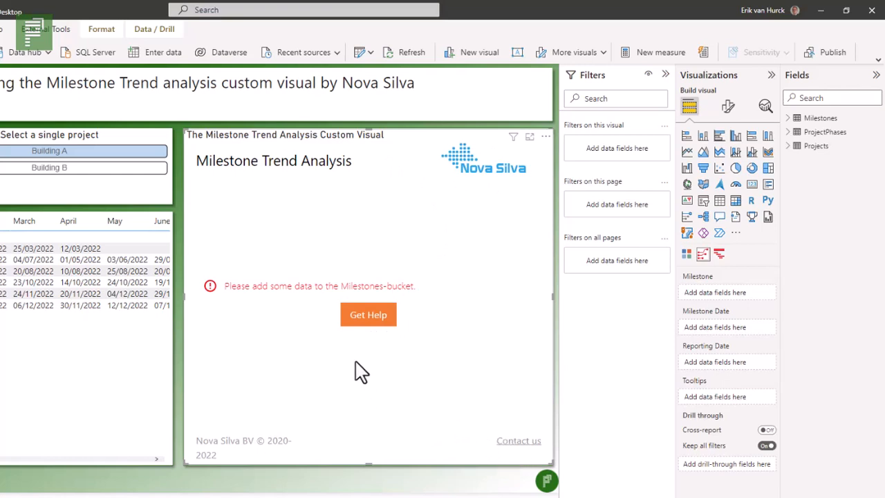
mouse_move(386, 347)
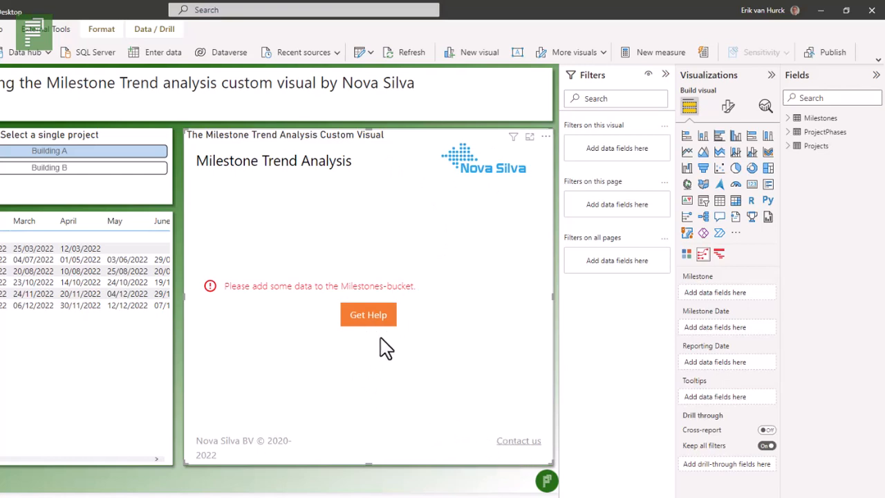
mouse_move(820, 118)
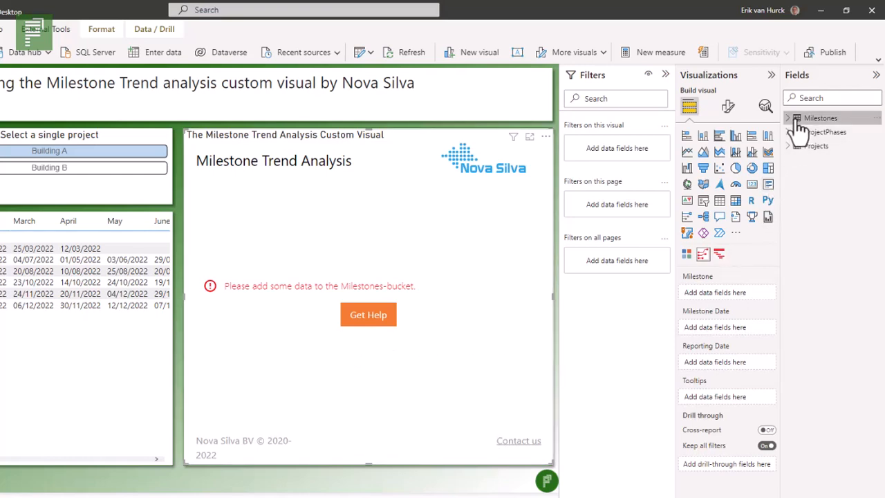
Add Milestone Name and Report date from the Milestones table to the trend visual
click(788, 117)
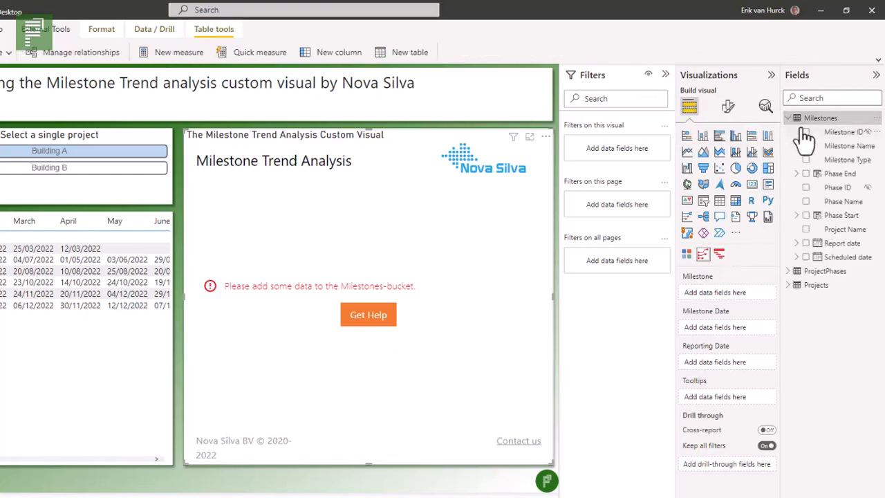
drag(850, 146, 726, 289)
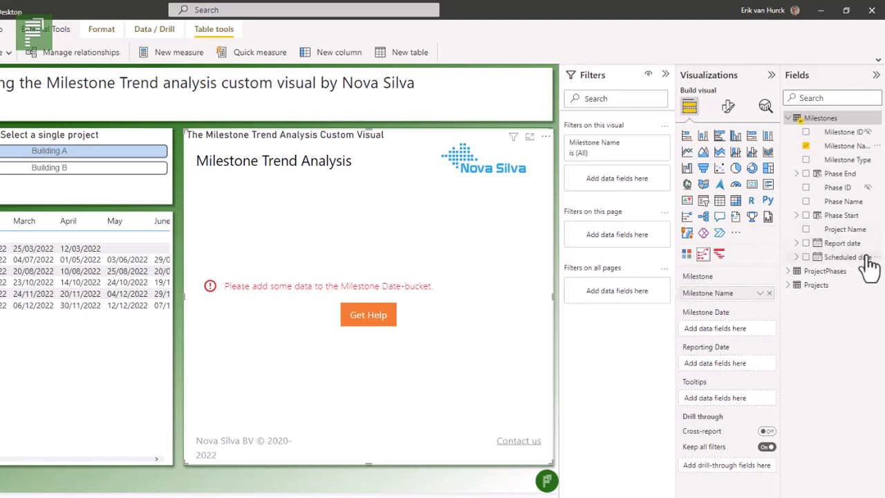
drag(842, 243, 722, 358)
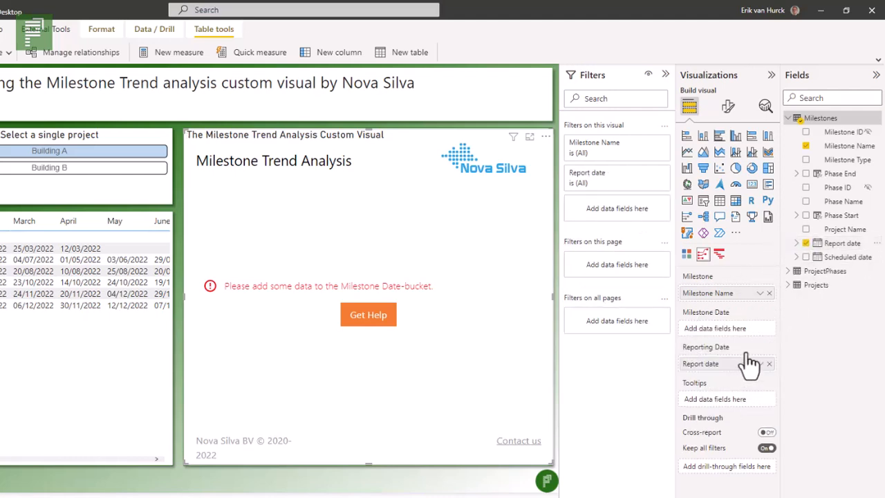
mouse_move(848, 262)
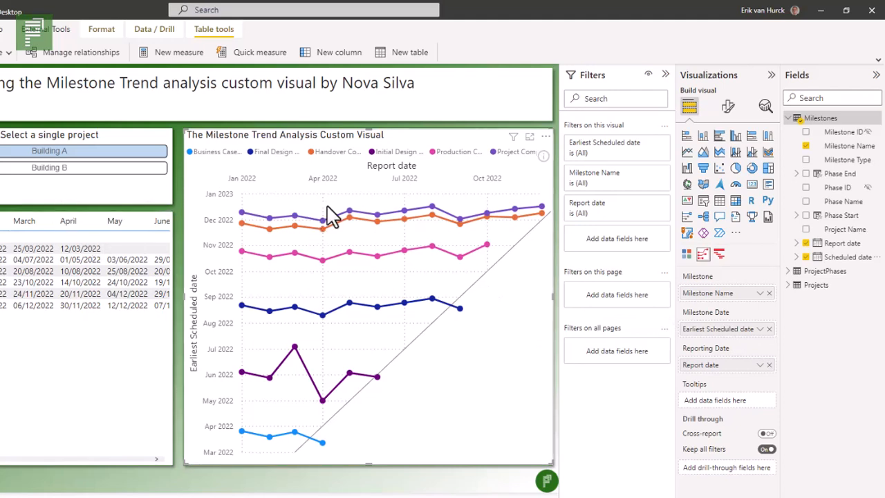
mouse_move(356, 380)
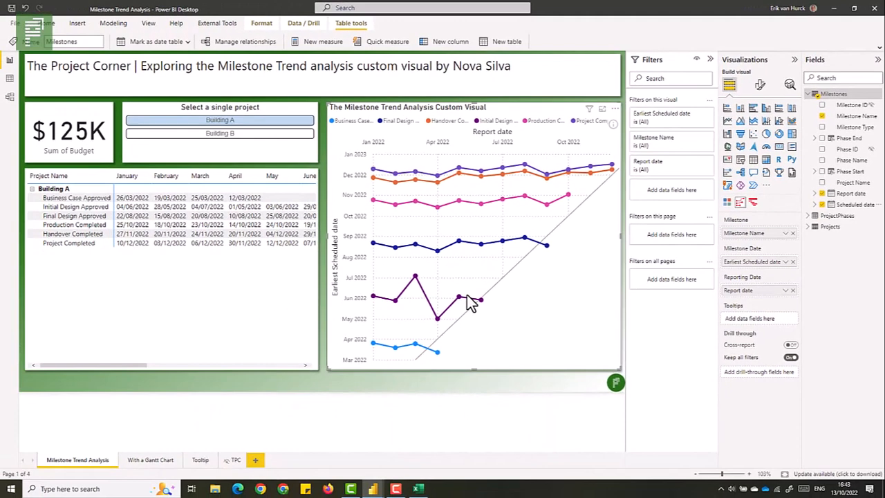
mouse_move(386, 413)
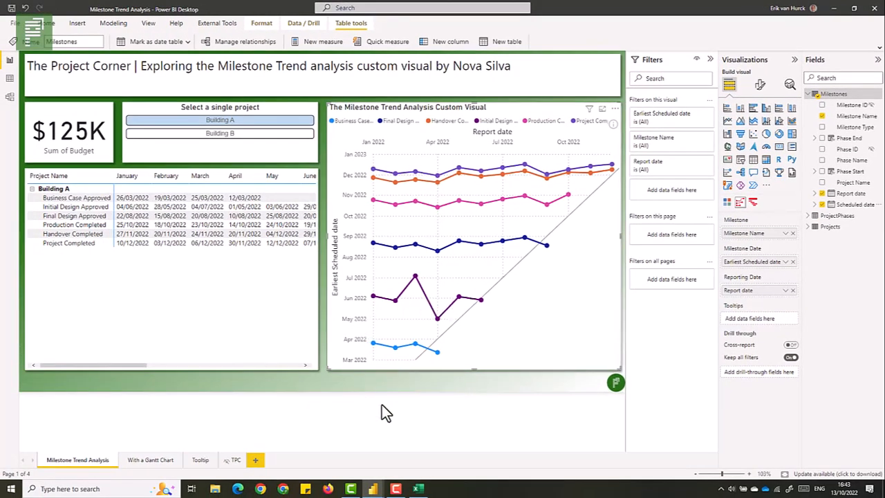
mouse_move(370, 428)
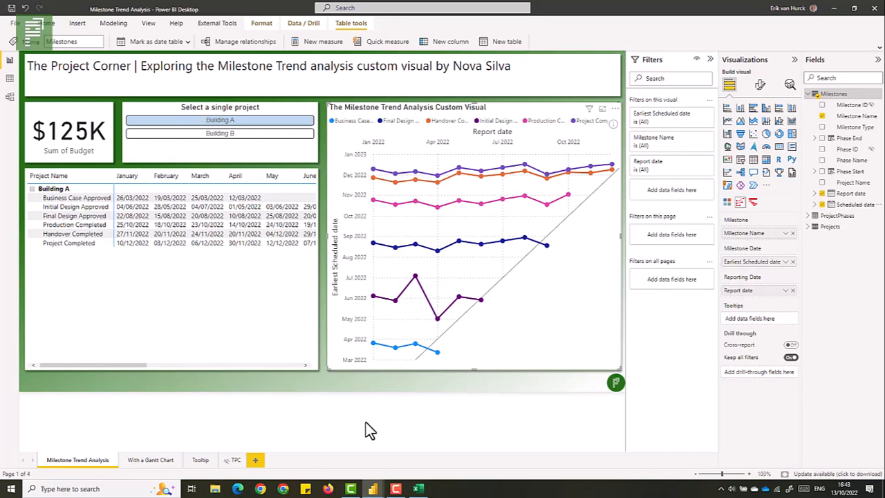
mouse_move(150, 460)
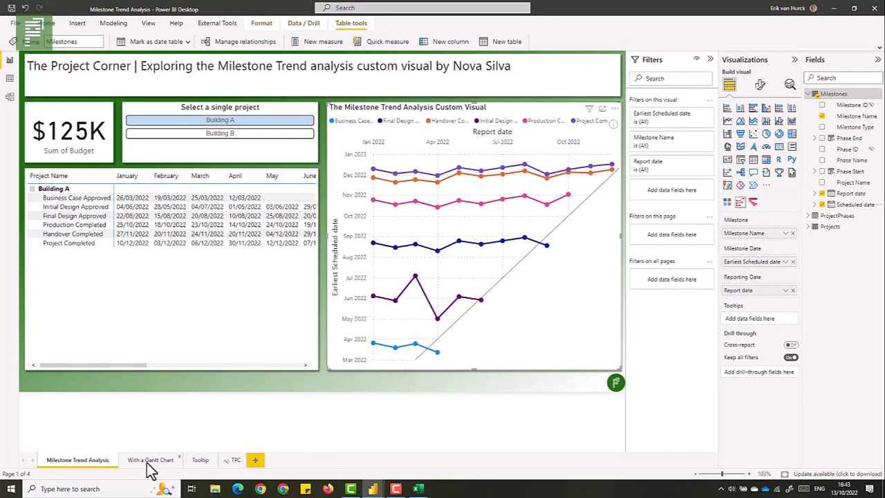
mouse_move(163, 469)
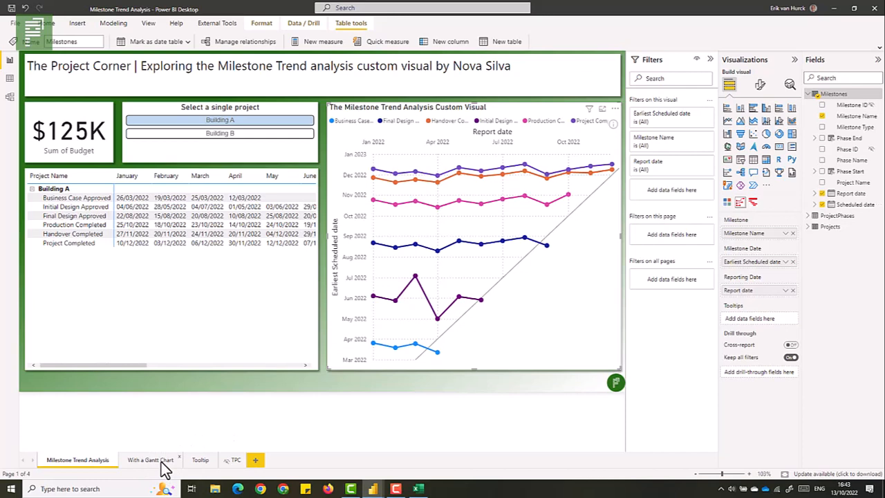
Open the With a Gantt Chart page and pick August in the Report Month slicer
click(149, 459)
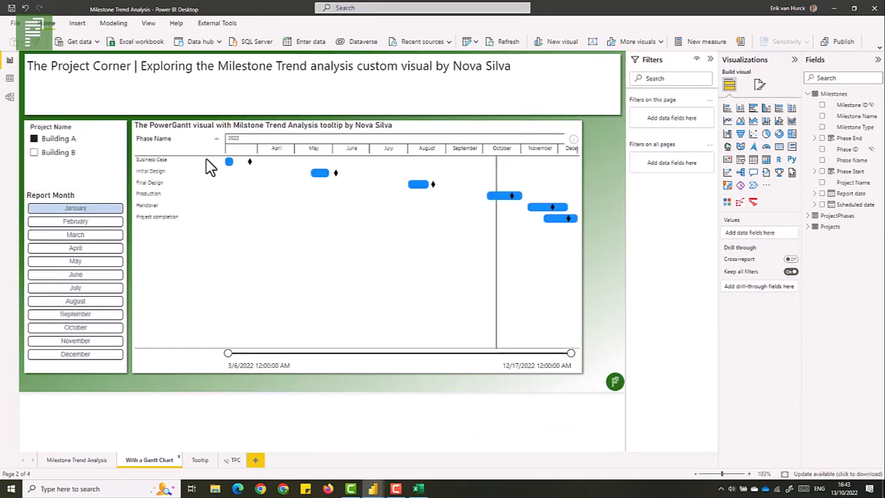
mouse_move(373, 282)
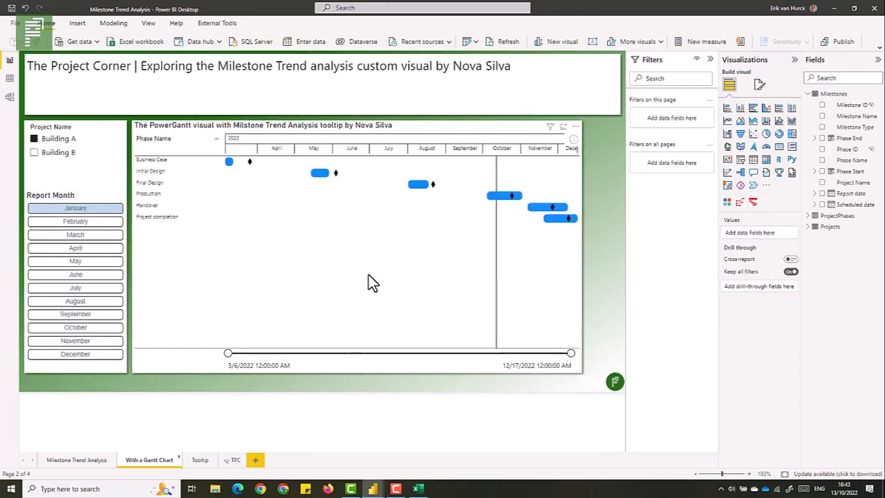
mouse_move(374, 213)
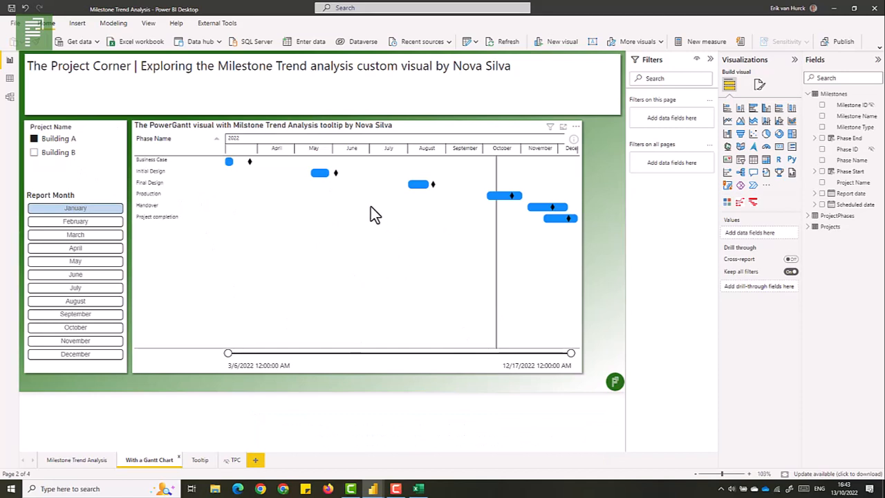
mouse_move(238, 172)
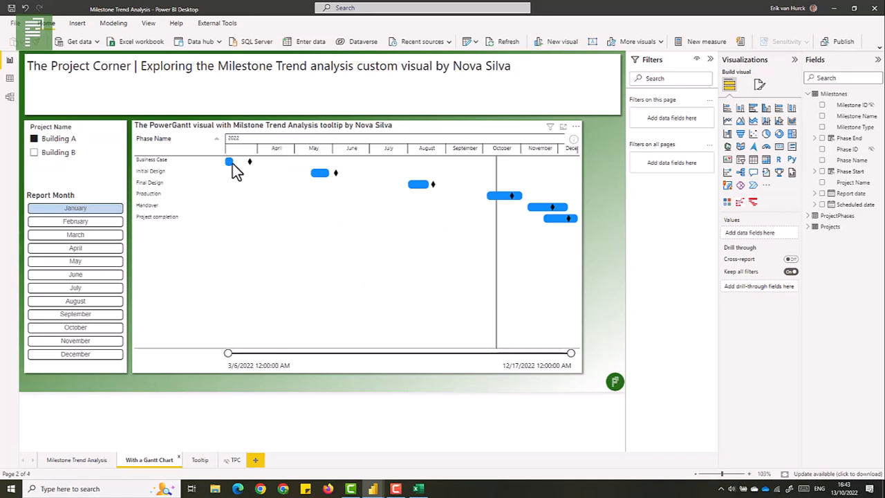
mouse_move(247, 179)
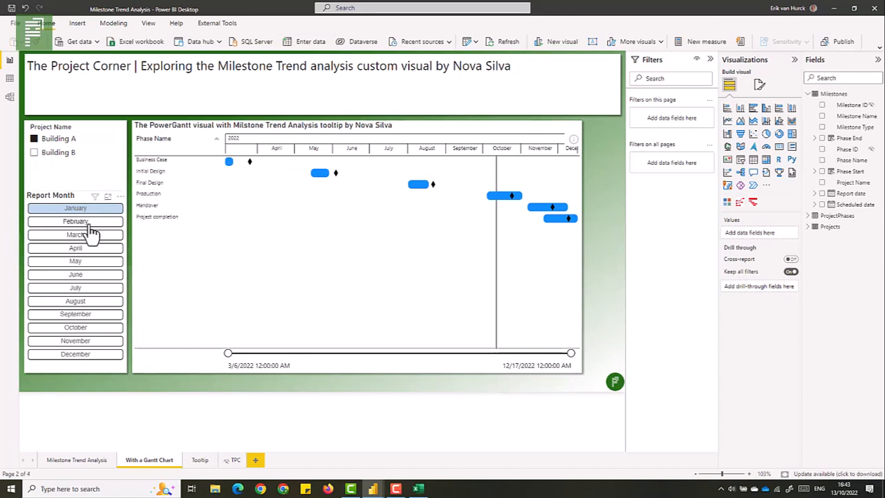
click(74, 248)
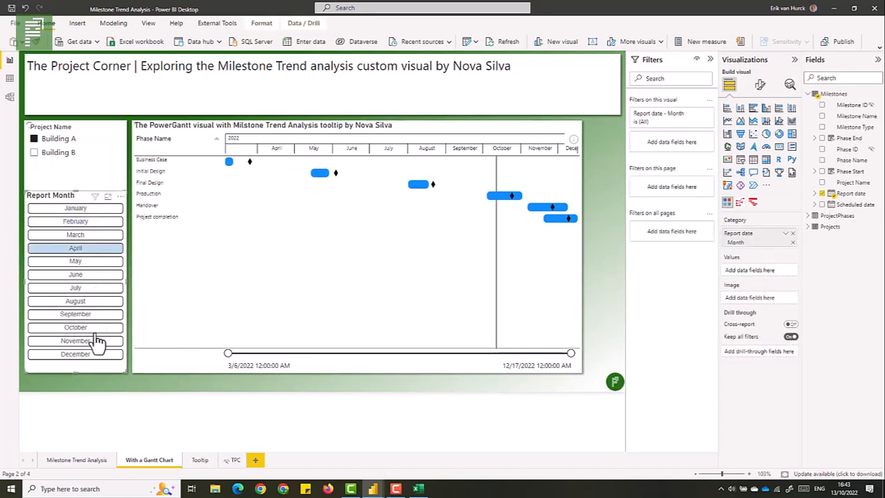
click(75, 300)
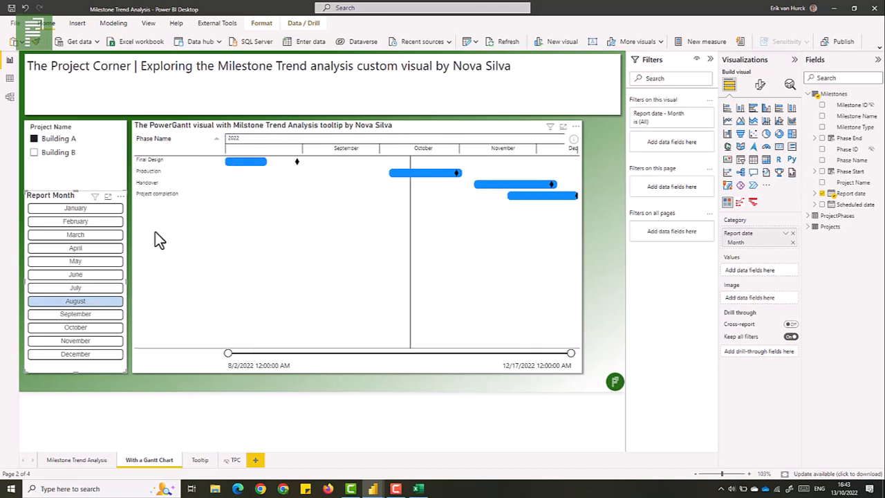
mouse_move(207, 270)
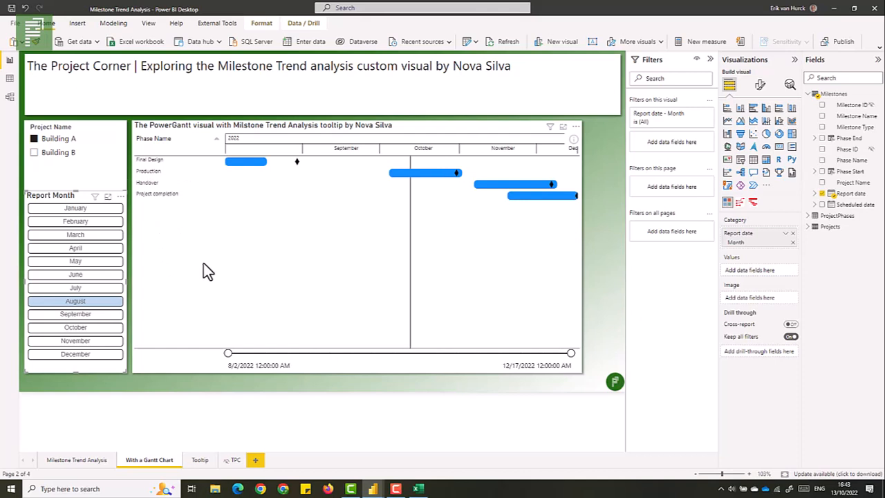
mouse_move(244, 171)
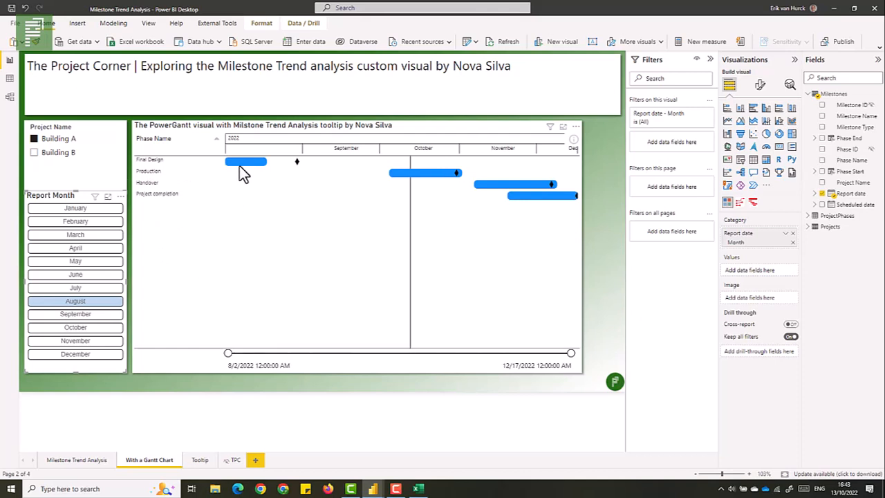
mouse_move(246, 161)
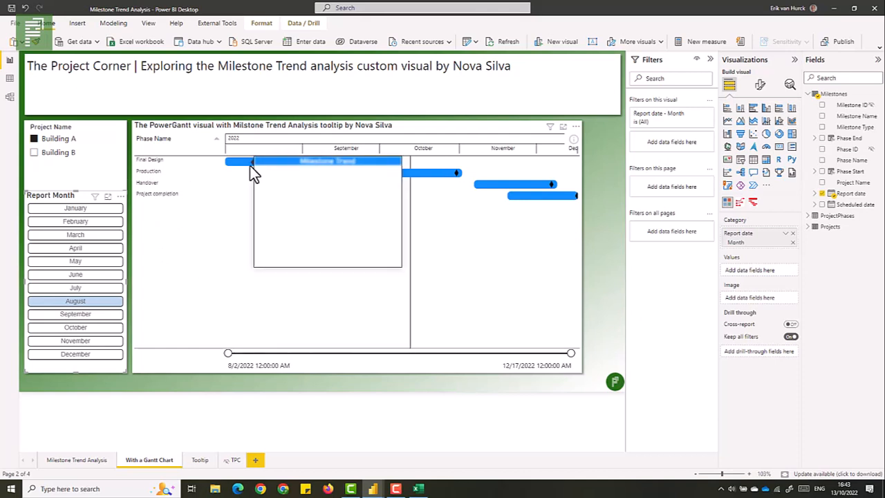
mouse_move(245, 162)
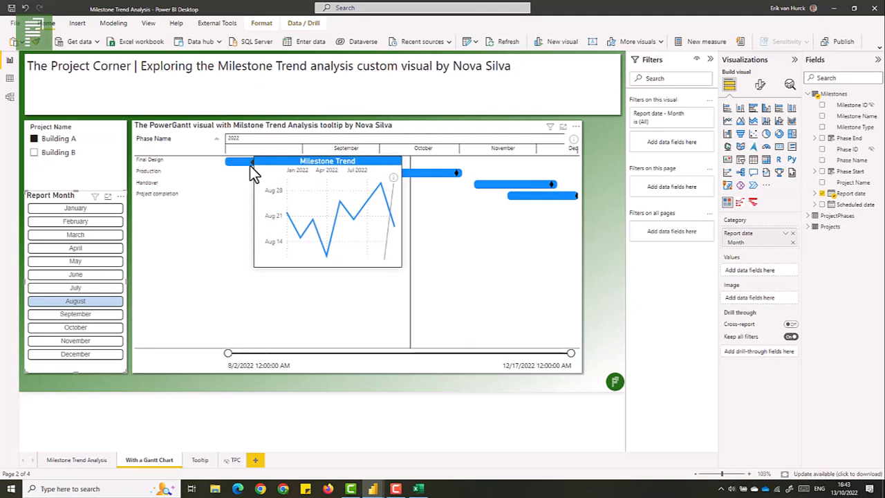
mouse_move(411, 173)
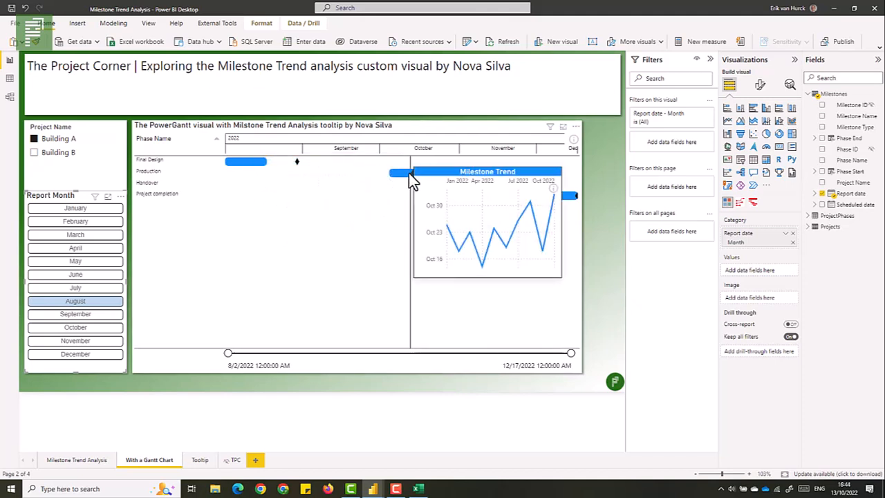
mouse_move(501, 194)
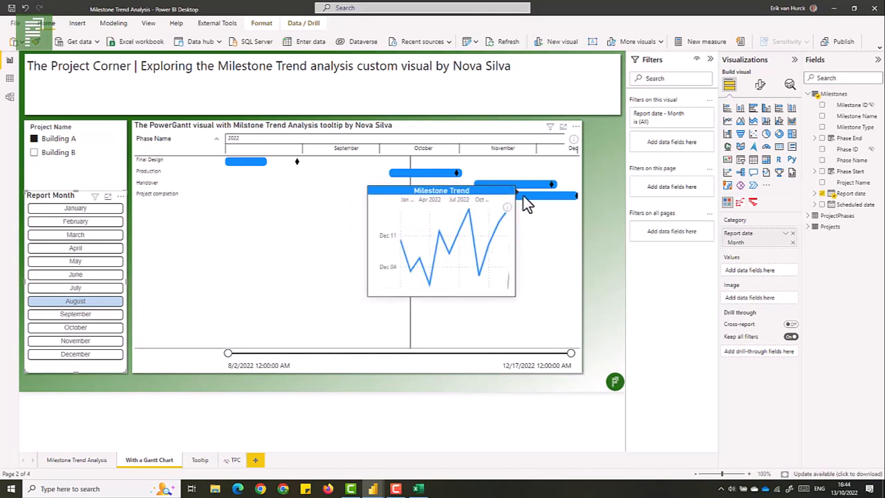
mouse_move(456, 176)
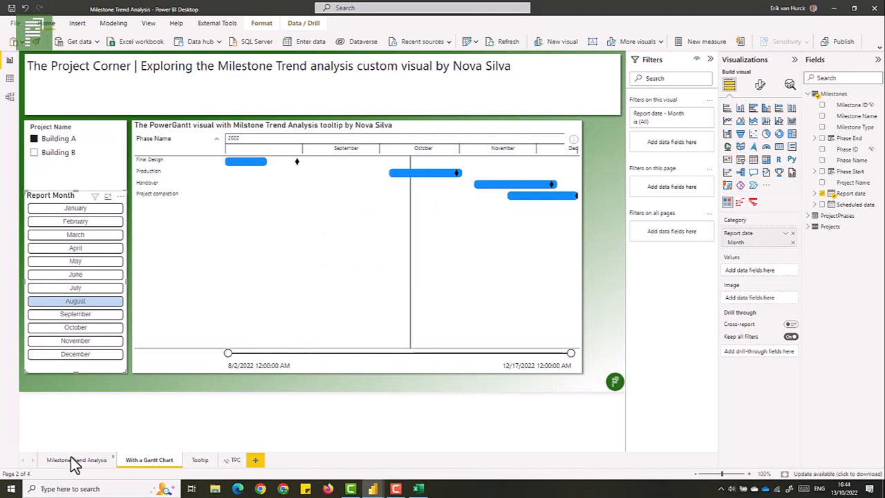
mouse_move(242, 155)
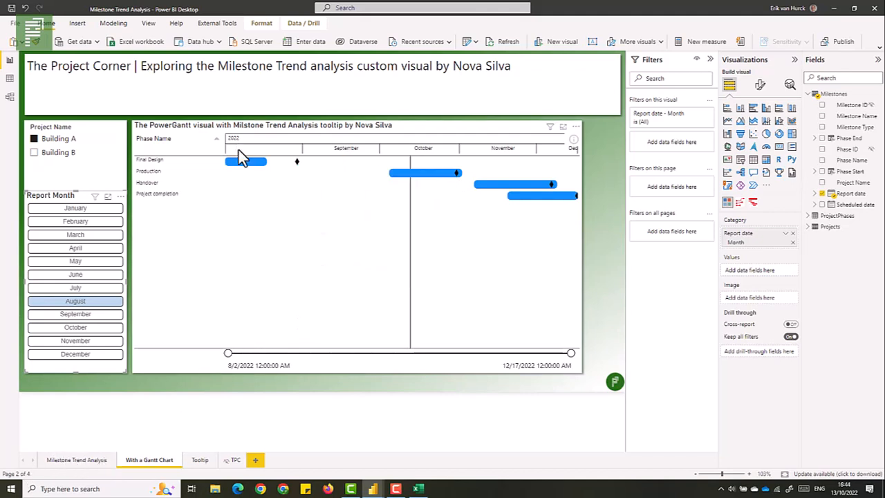
mouse_move(239, 161)
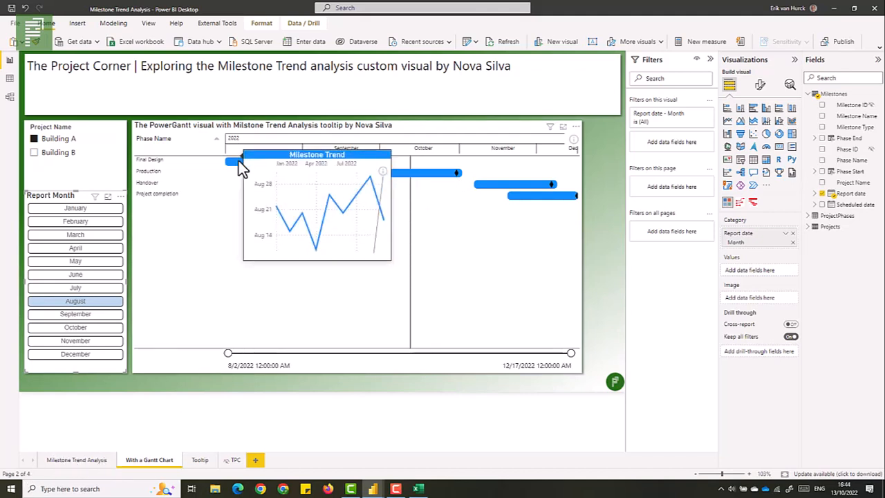
mouse_move(397, 175)
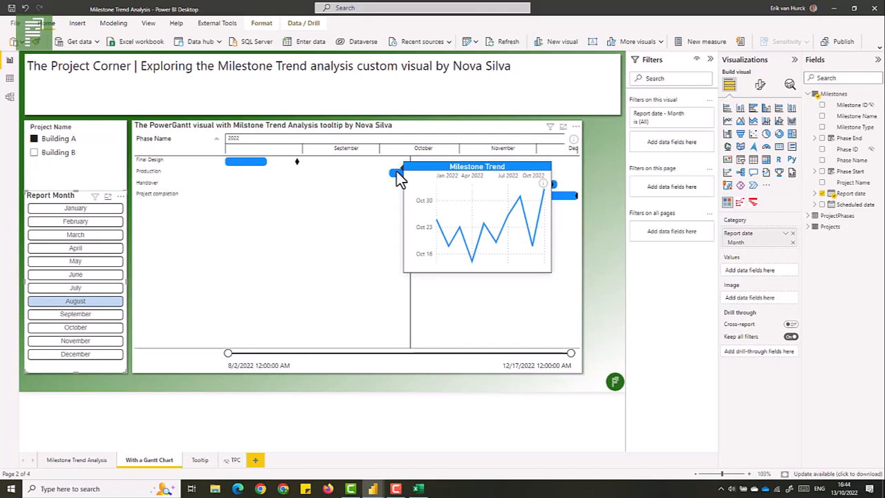
mouse_move(269, 171)
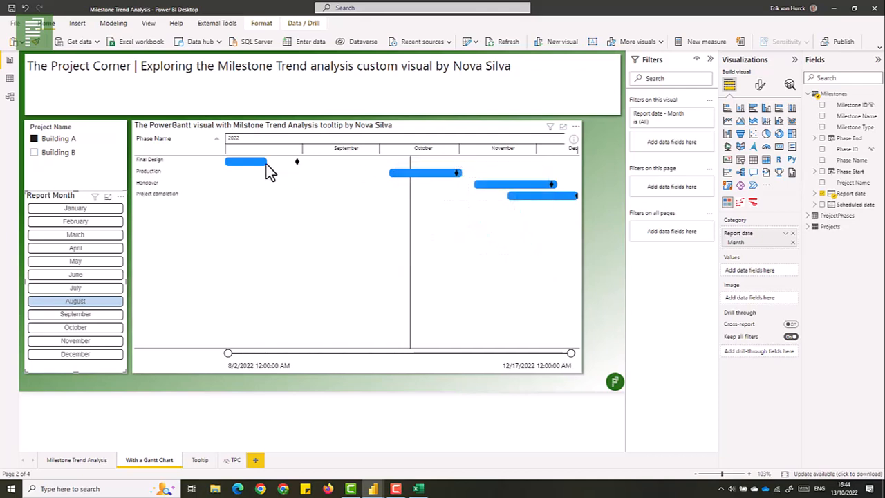
mouse_move(269, 162)
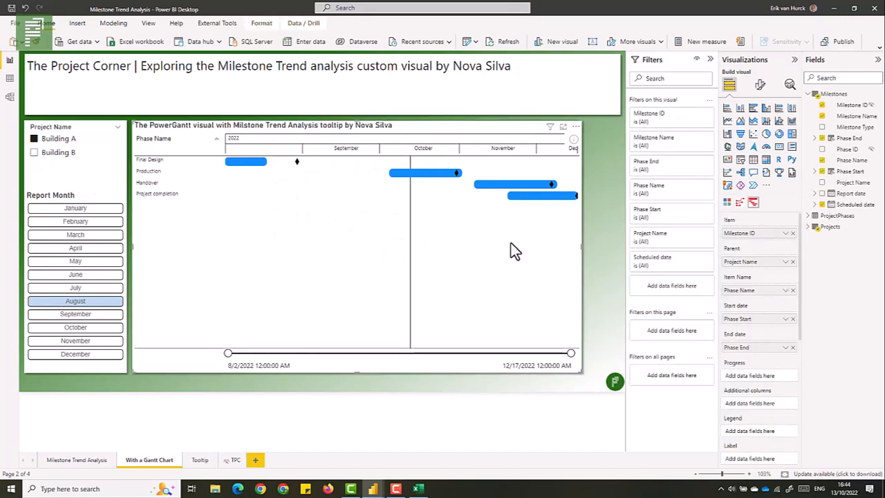
mouse_move(658, 295)
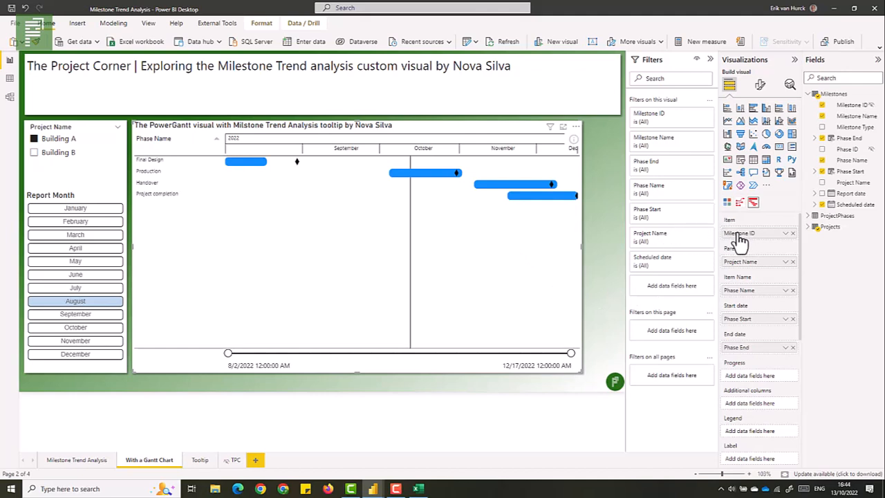
mouse_move(751, 249)
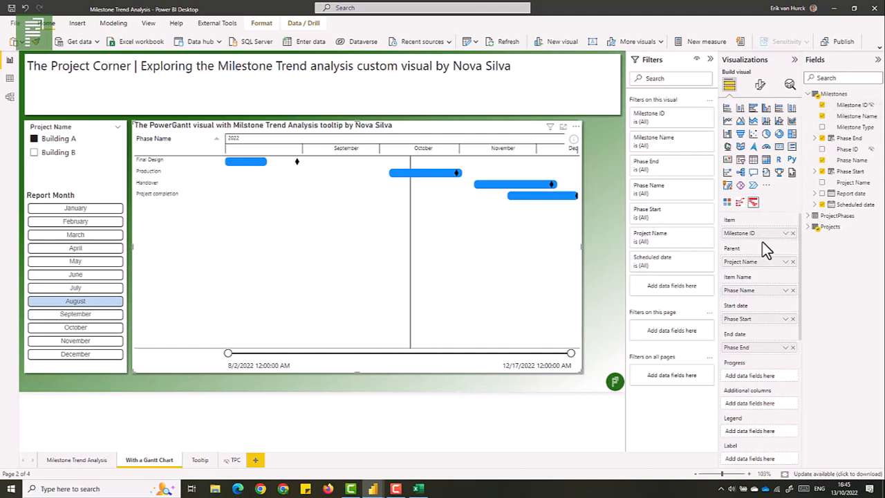
mouse_move(774, 297)
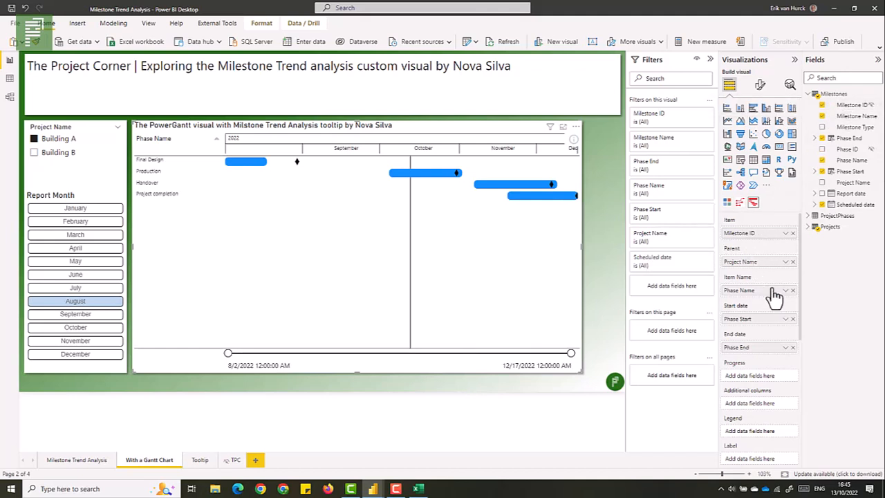
mouse_move(757, 334)
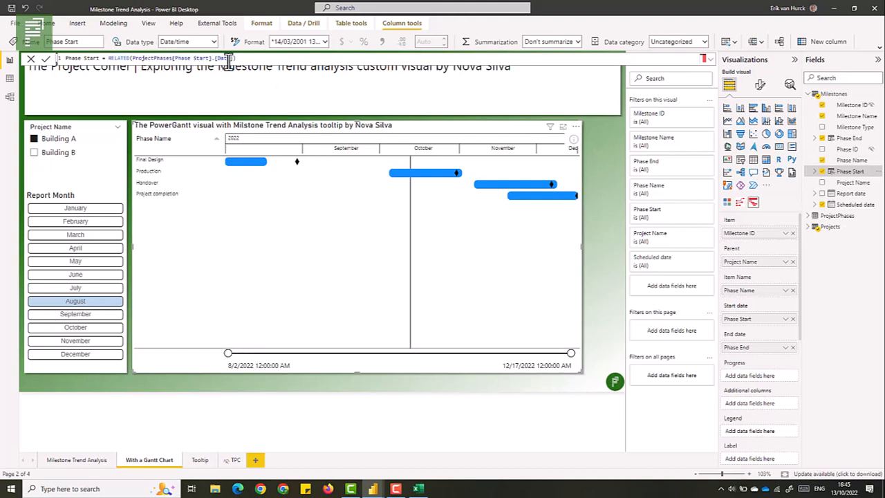
mouse_move(674, 215)
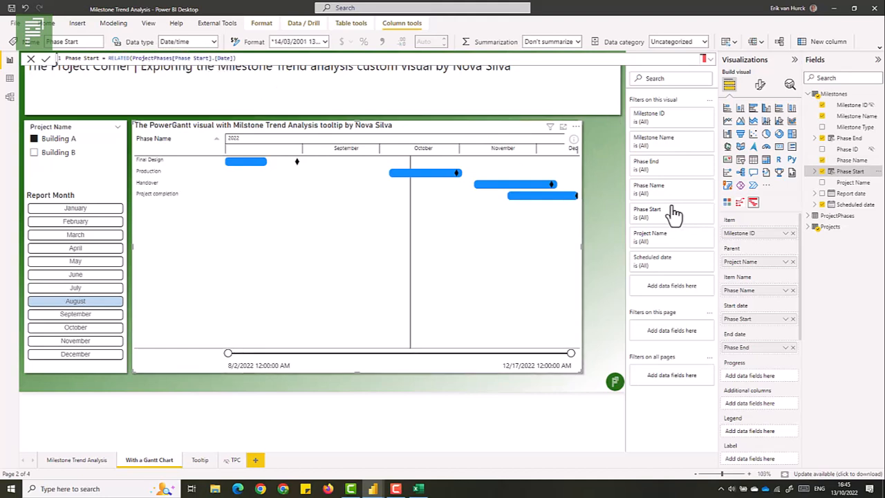
Select Phase End to show its RELATED(ProjectPhases[Phase Finish].[Date]) formula
click(848, 138)
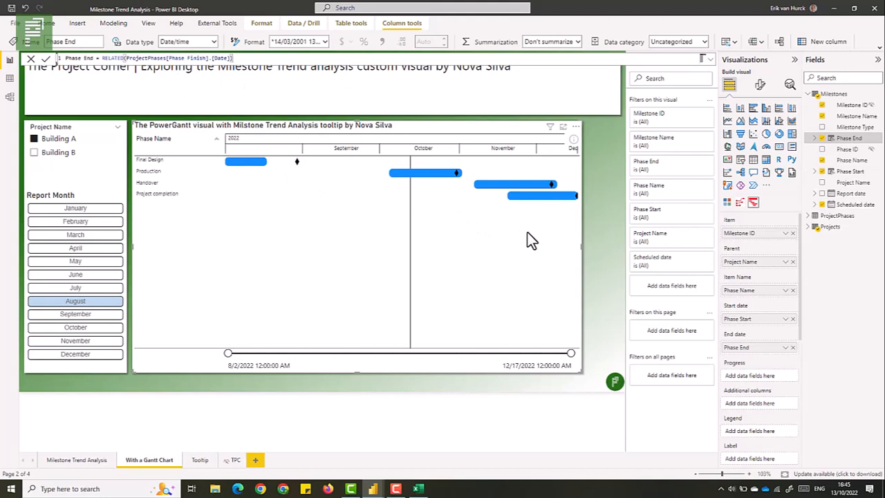
mouse_move(771, 233)
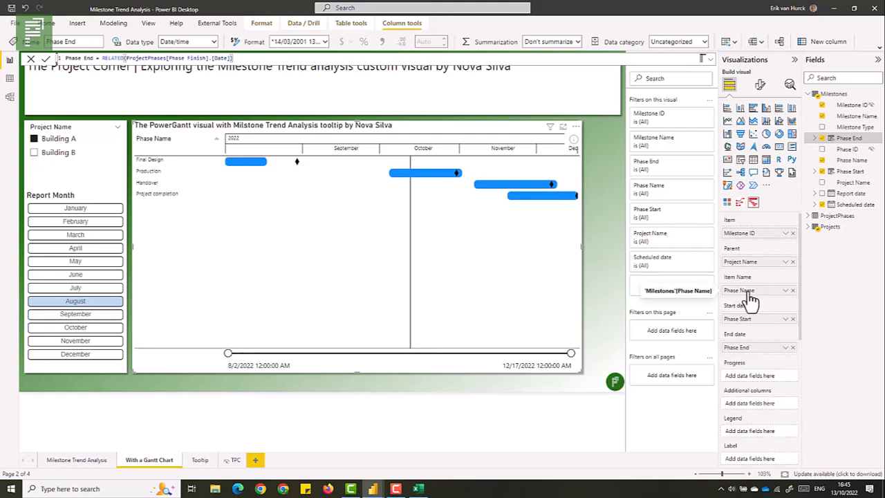
scroll(down, 3)
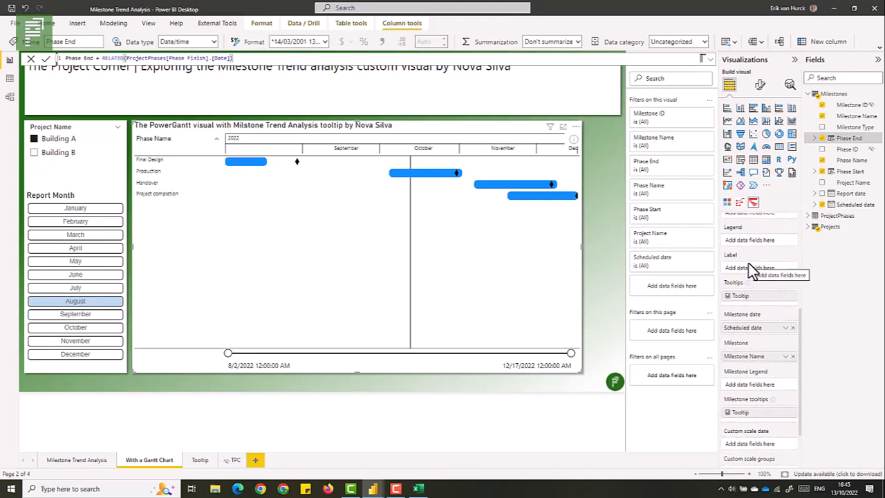
mouse_move(753, 330)
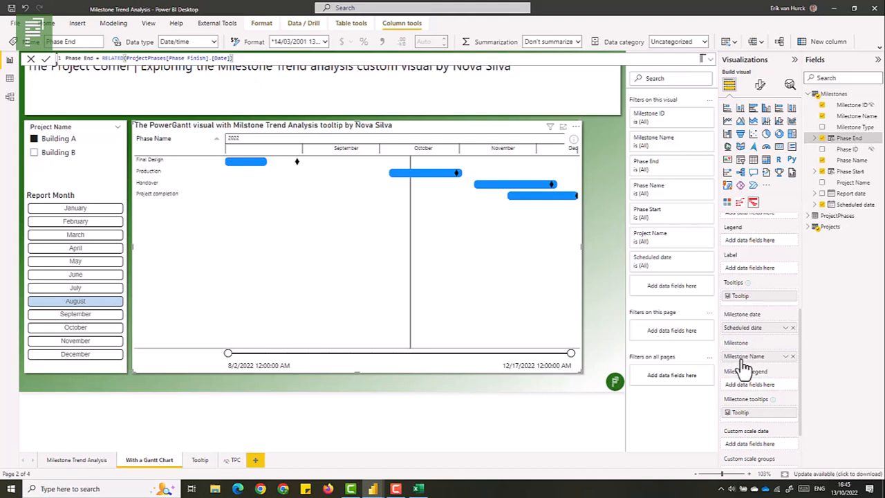
mouse_move(741, 307)
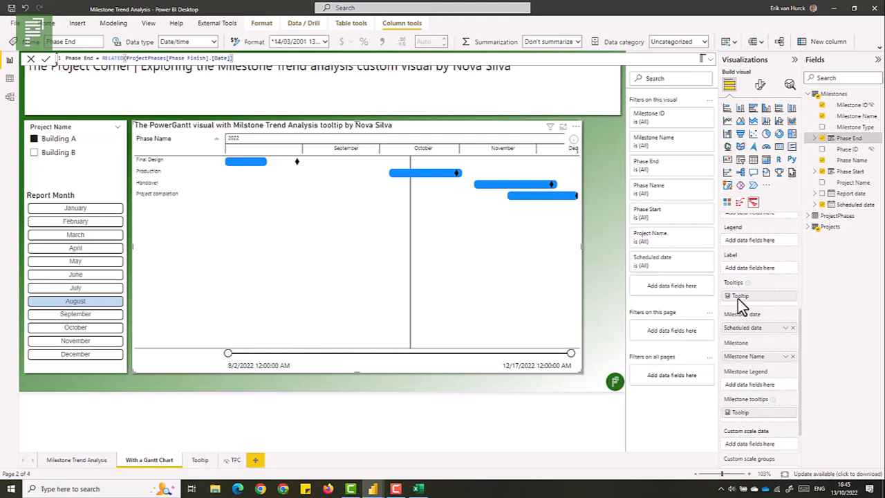
mouse_move(759, 412)
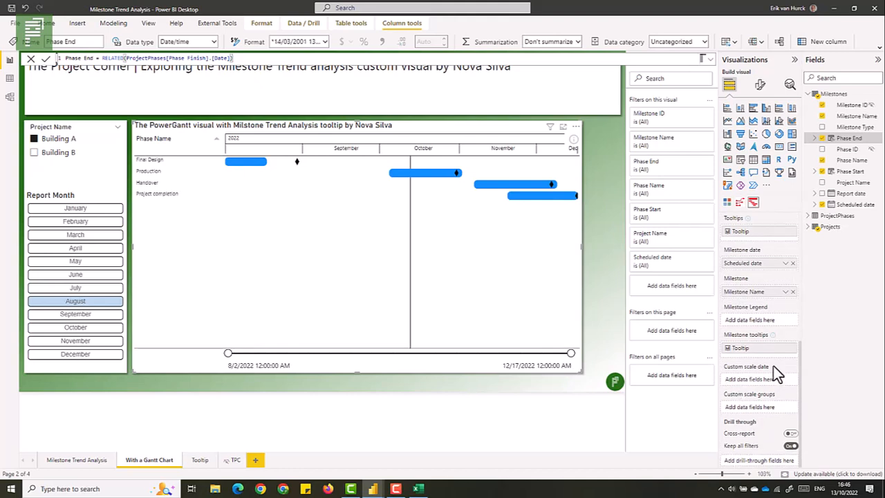
mouse_move(760, 85)
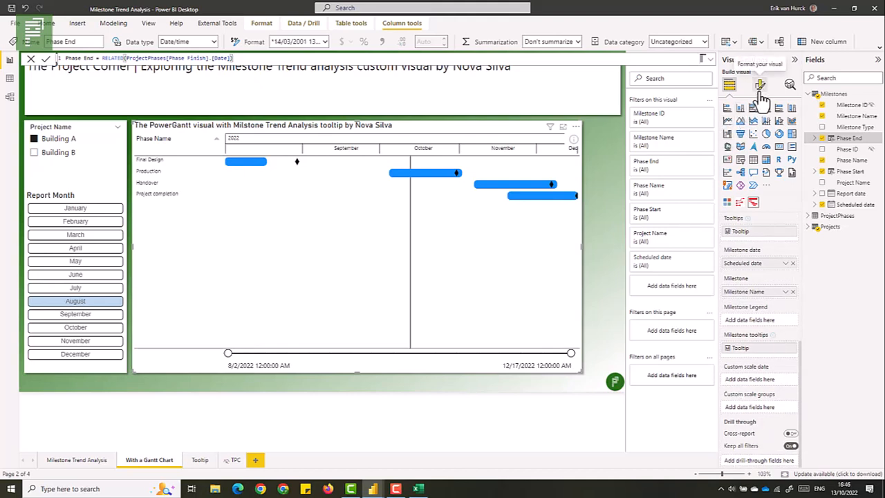
Expand the Gantt's General Tooltips settings, showing Report page type with the Tooltip page
click(730, 84)
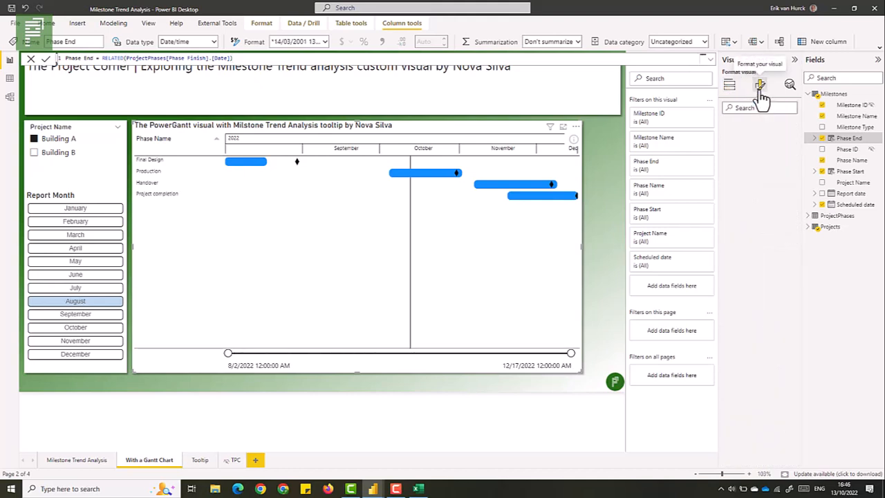
click(760, 85)
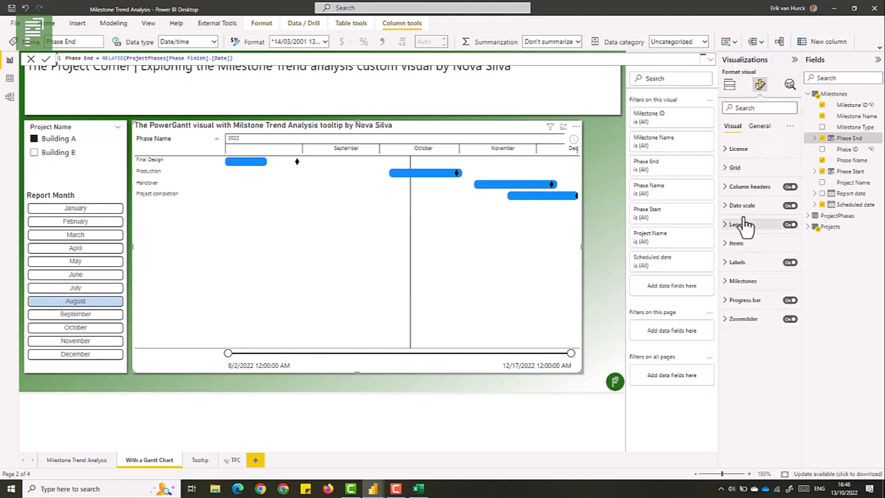
click(760, 125)
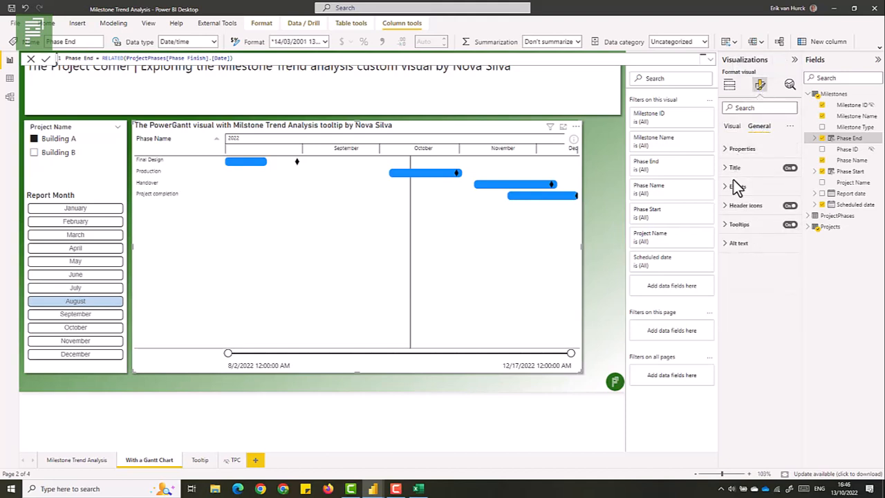
click(739, 224)
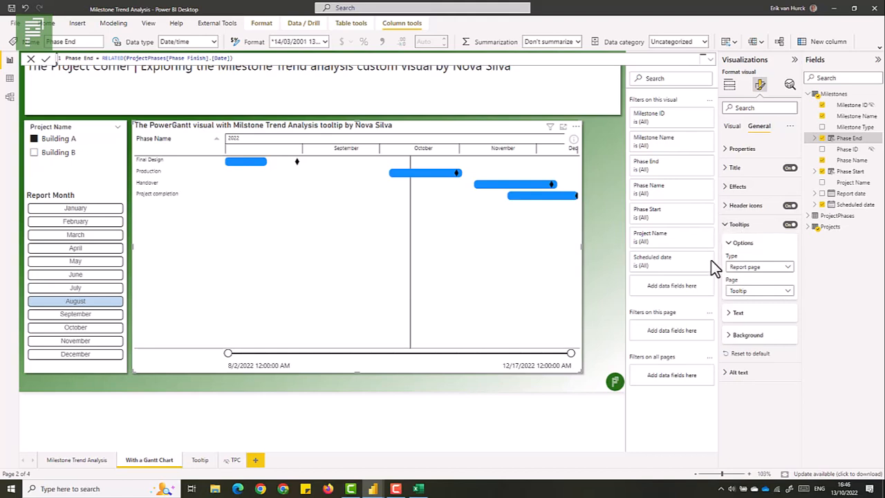
mouse_move(759, 291)
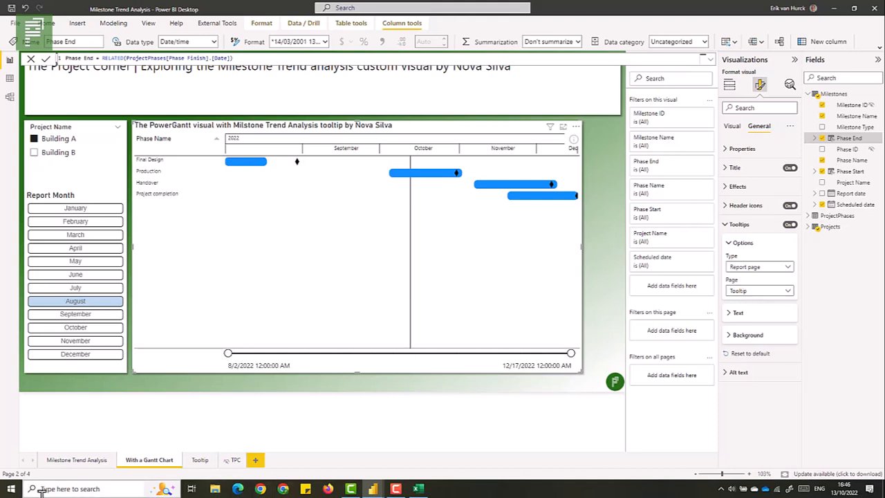
View the Tooltip page at Actual size, then switch back to Fit to page
click(198, 459)
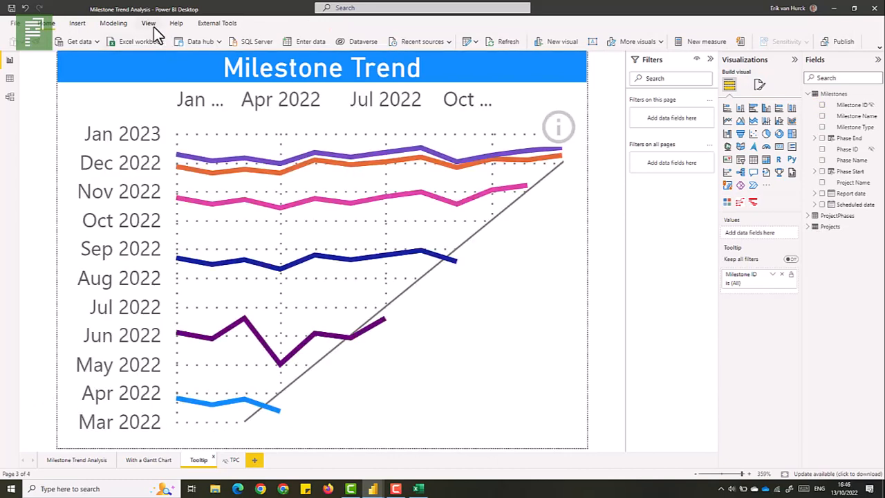
click(148, 23)
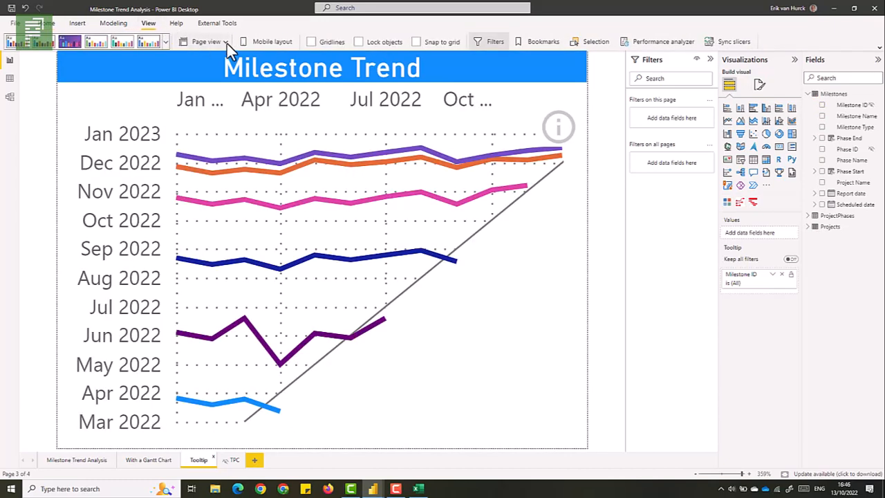
click(207, 41)
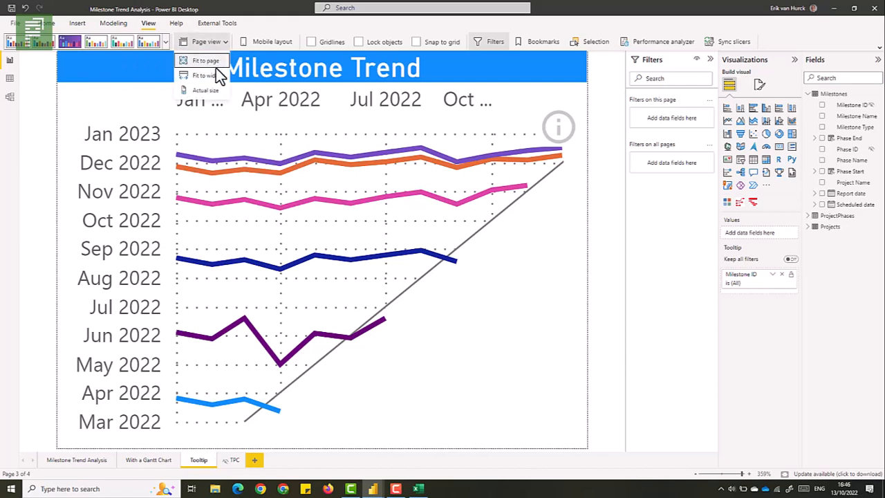
click(206, 61)
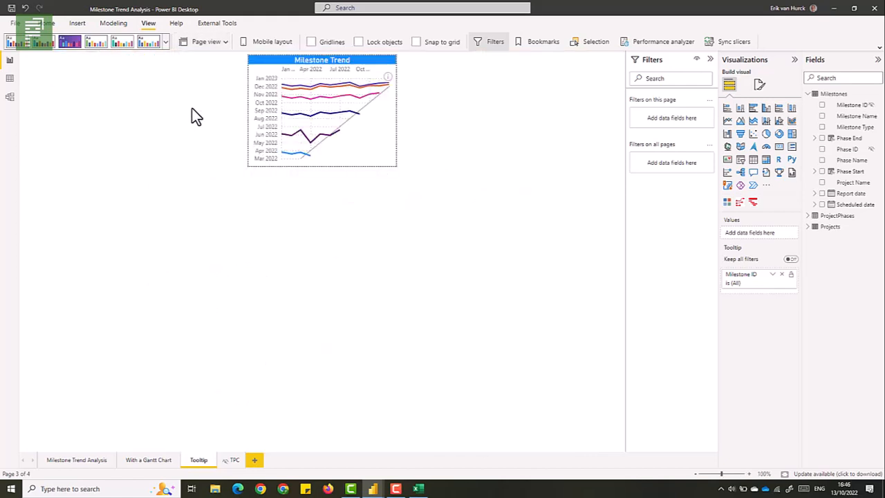
click(206, 42)
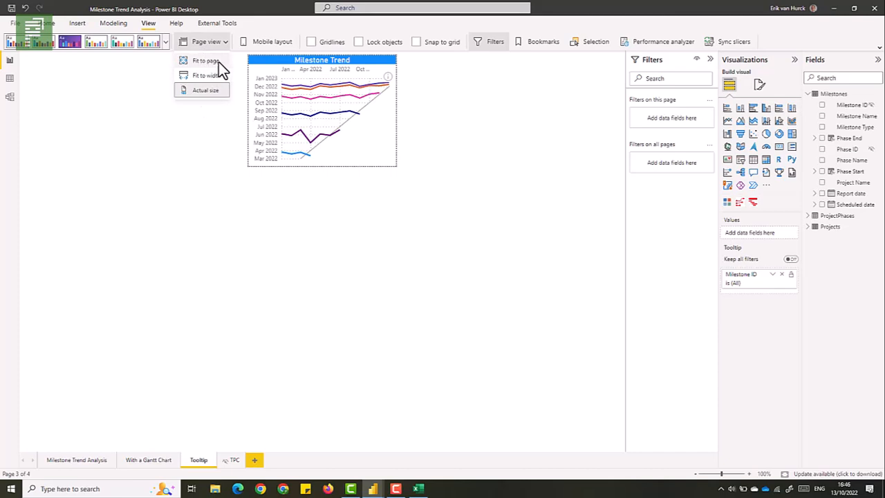
click(205, 90)
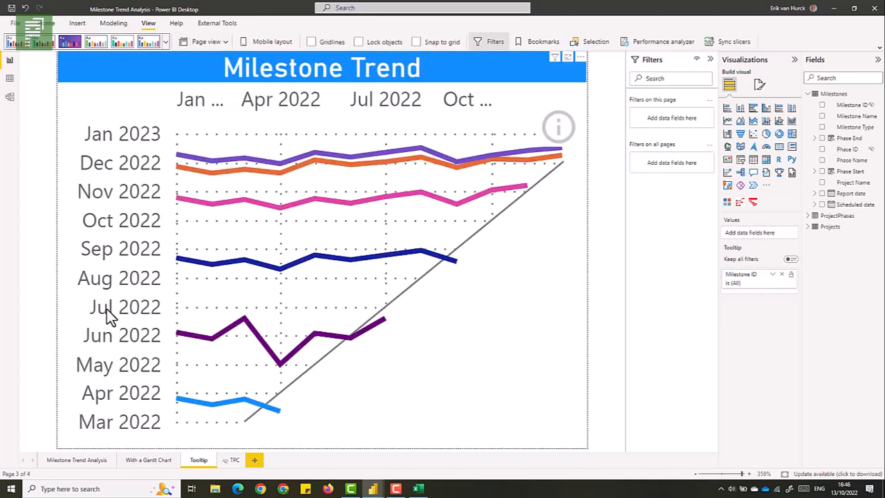
mouse_move(436, 390)
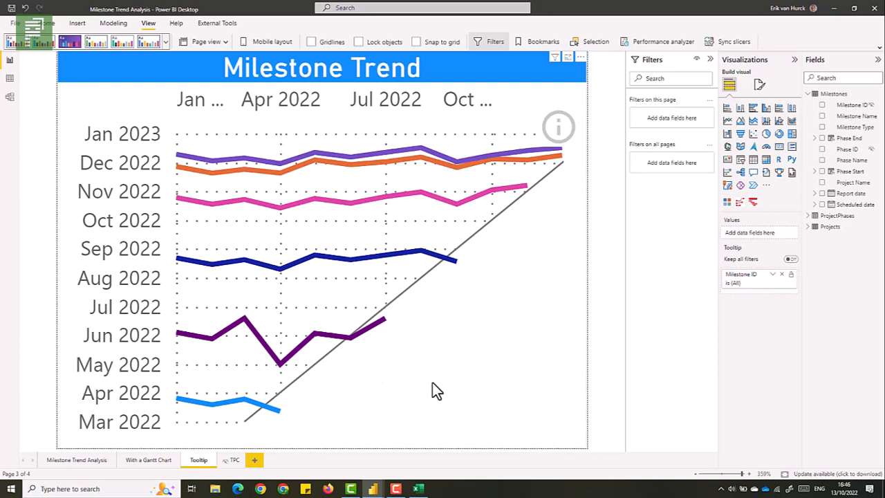
mouse_move(432, 386)
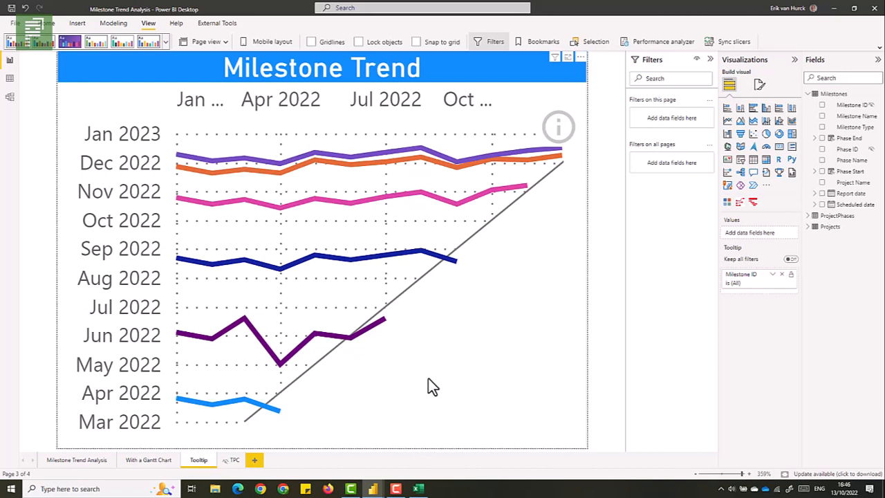
mouse_move(444, 394)
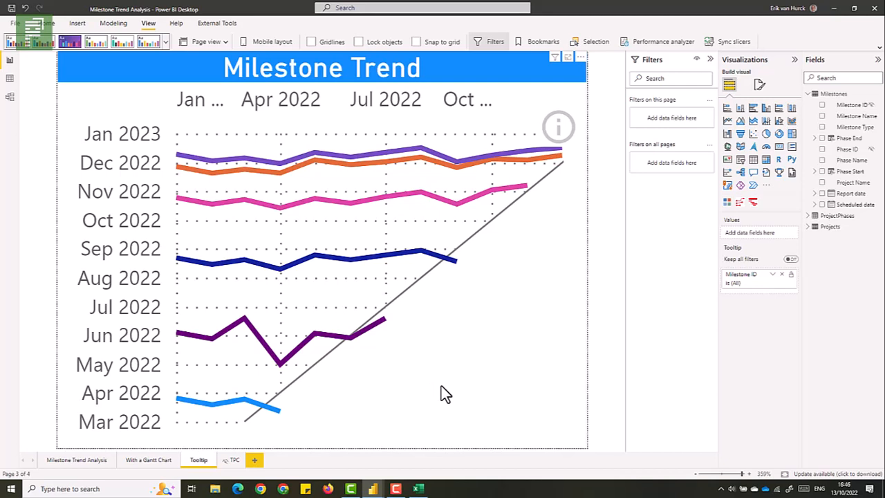
mouse_move(451, 405)
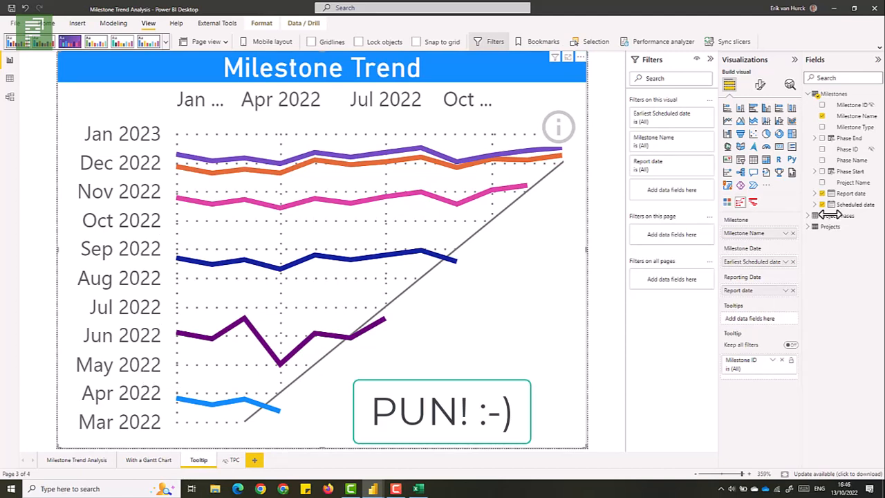
Choose Month in the Milestone Trend chart's Y-Axis Date type dropdown
click(760, 84)
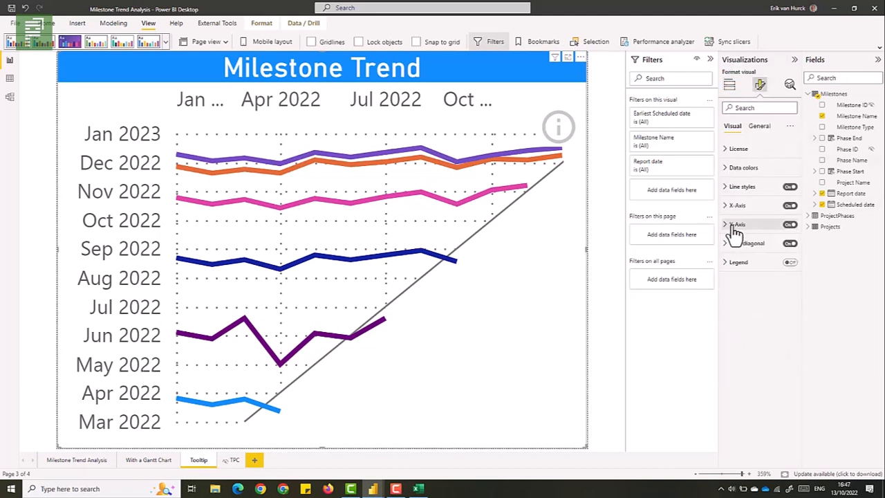
click(738, 224)
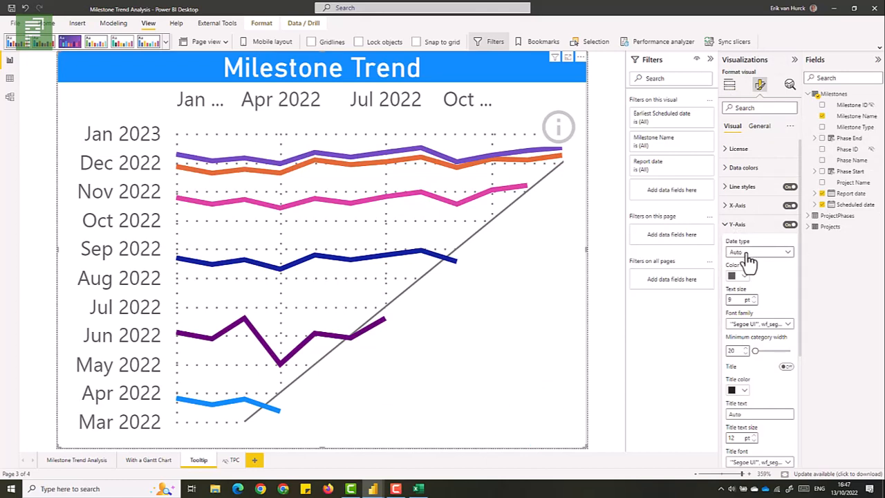
click(759, 252)
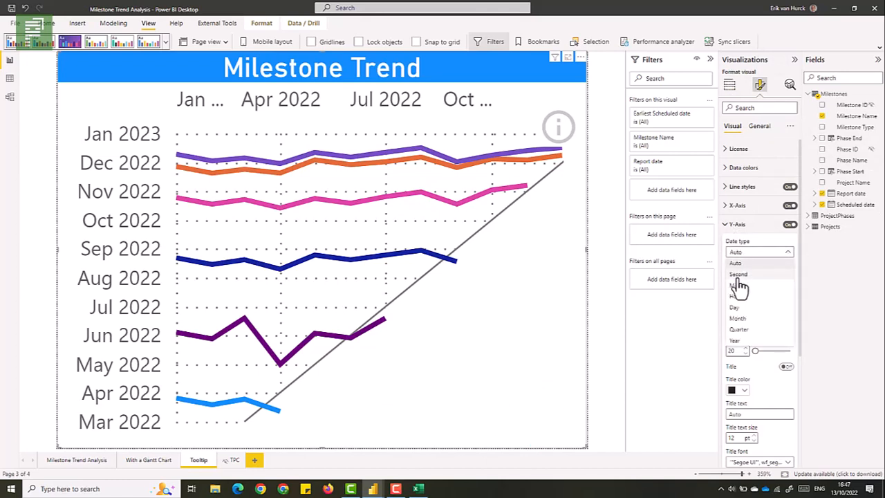
mouse_move(751, 325)
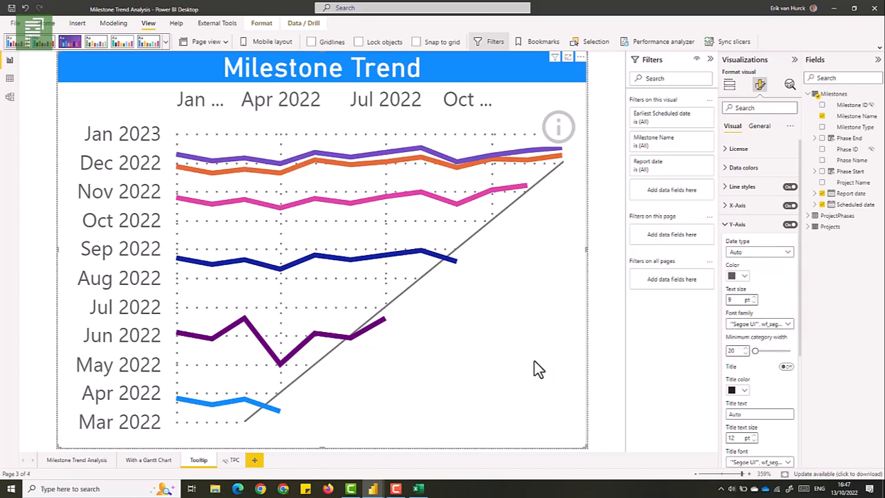
click(759, 252)
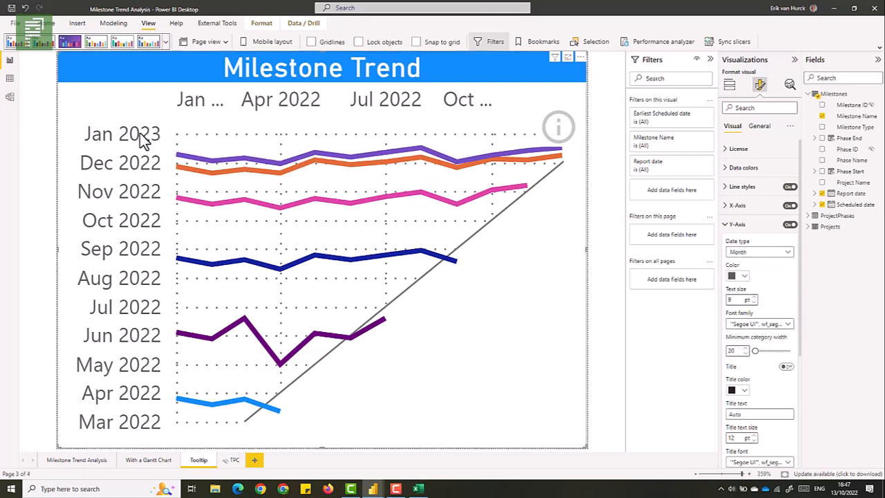
mouse_move(155, 168)
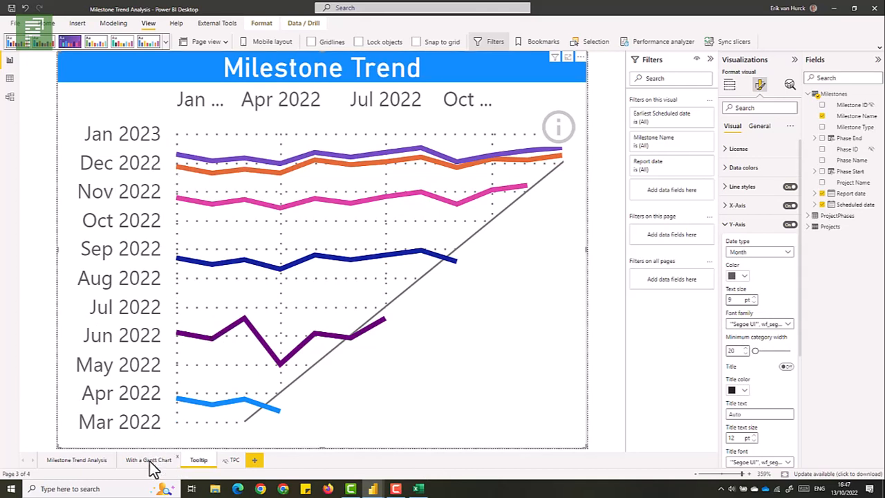
mouse_move(166, 460)
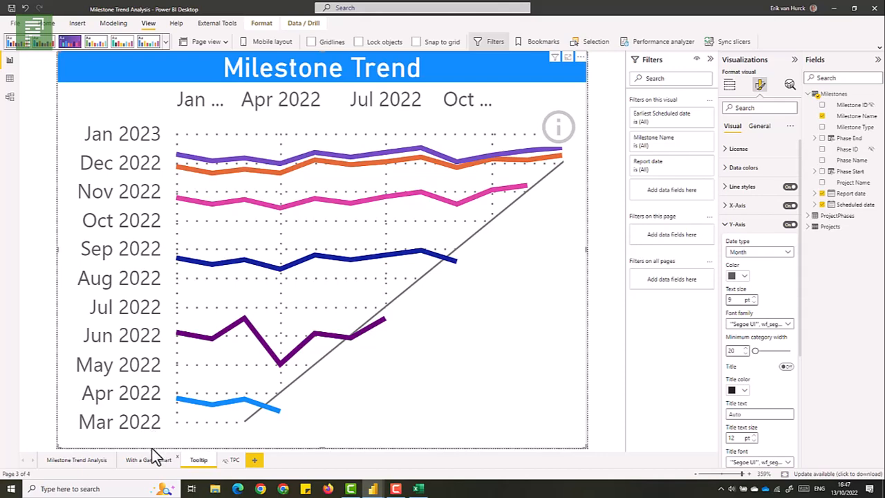
click(149, 459)
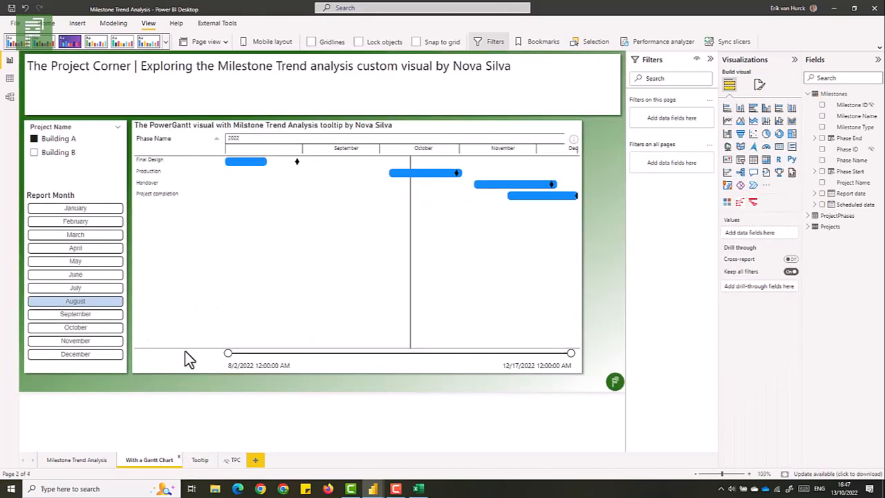
mouse_move(245, 161)
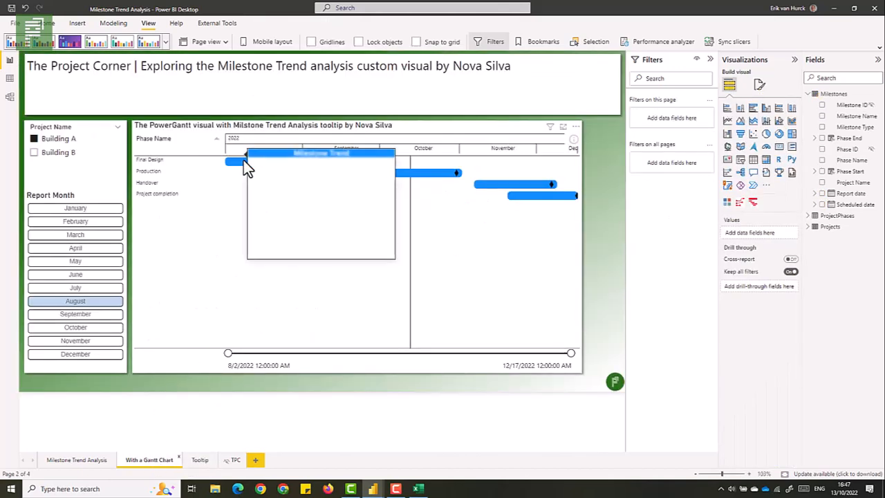
mouse_move(242, 162)
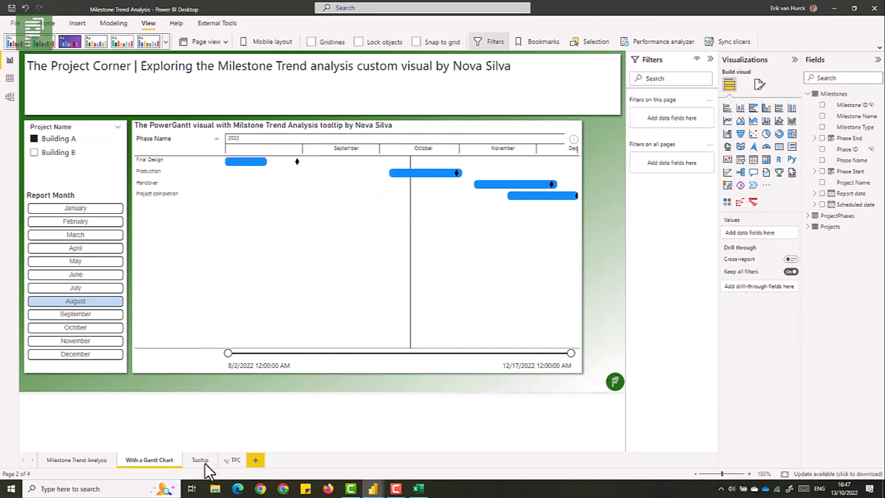
Return to the Tooltip page and choose Auto for the trend chart's Y-Axis Date type
click(199, 460)
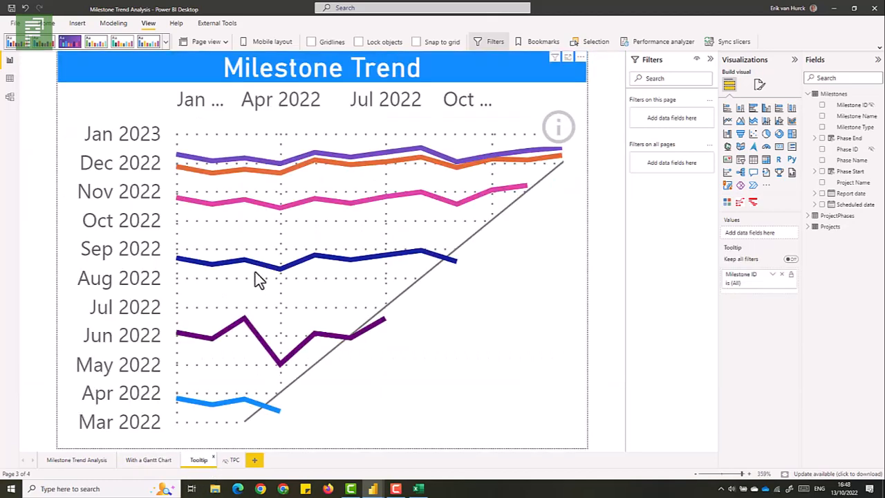
mouse_move(244, 330)
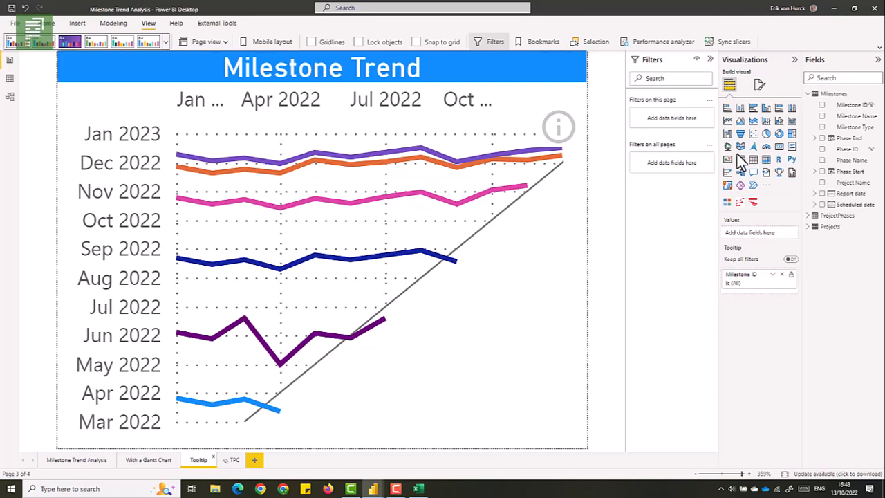
click(759, 84)
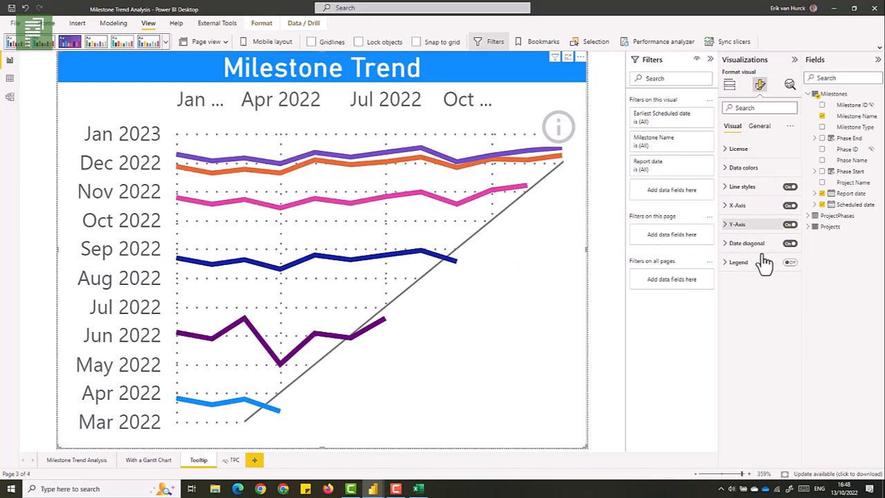
click(737, 224)
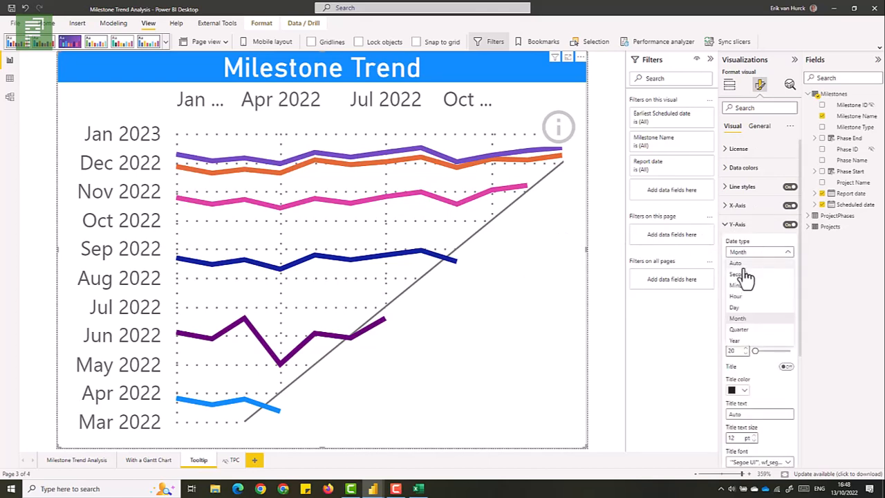
click(759, 318)
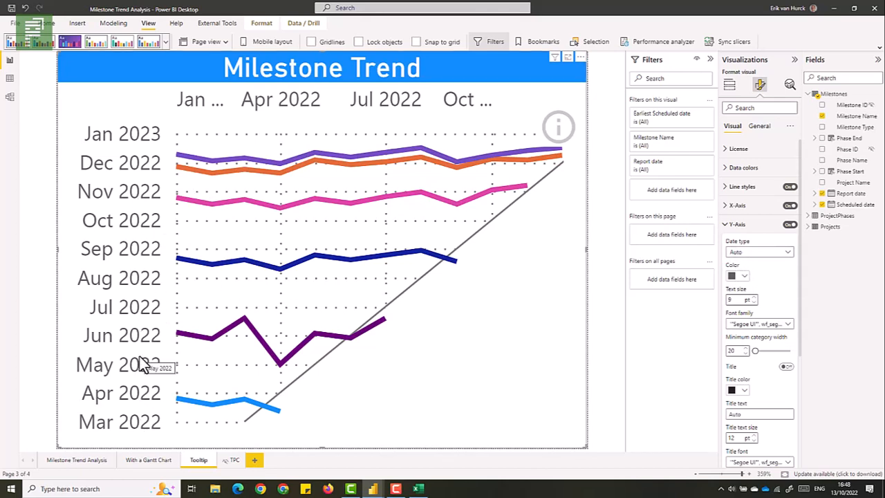
mouse_move(163, 469)
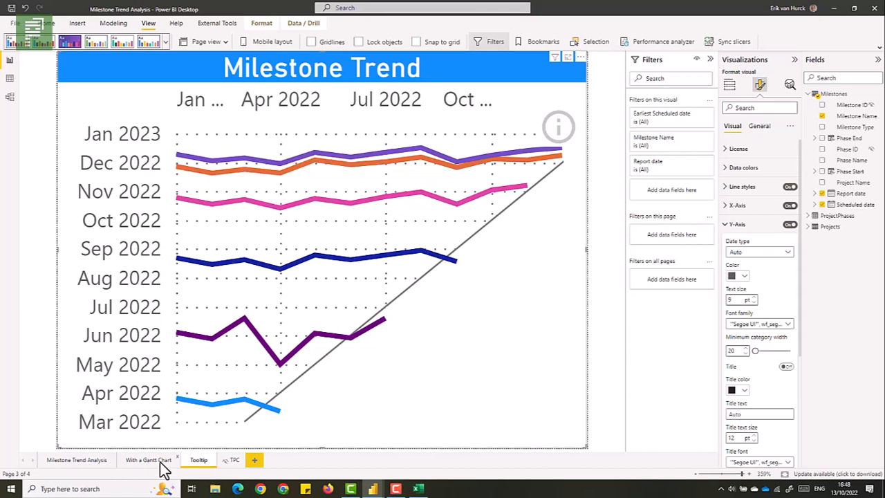
mouse_move(240, 352)
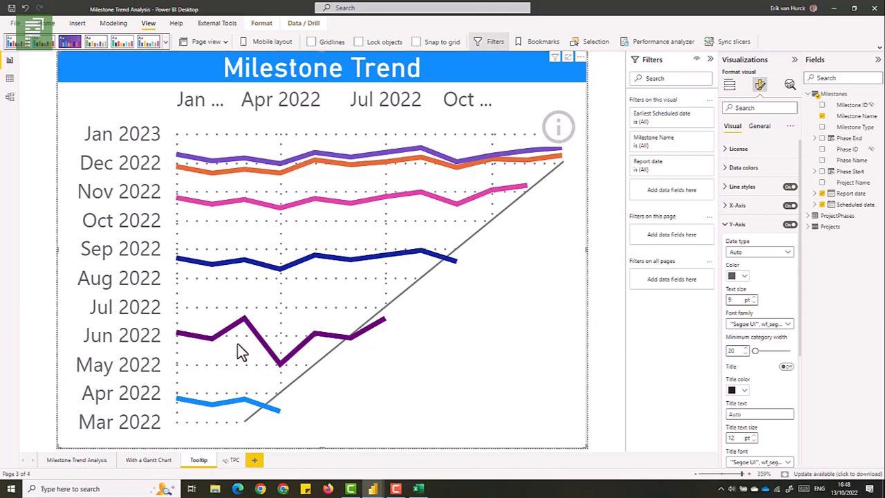
mouse_move(377, 375)
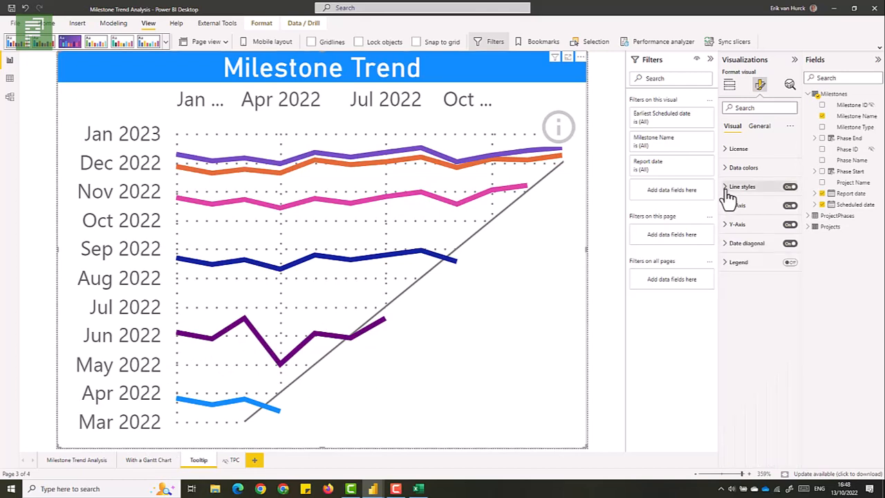
click(742, 186)
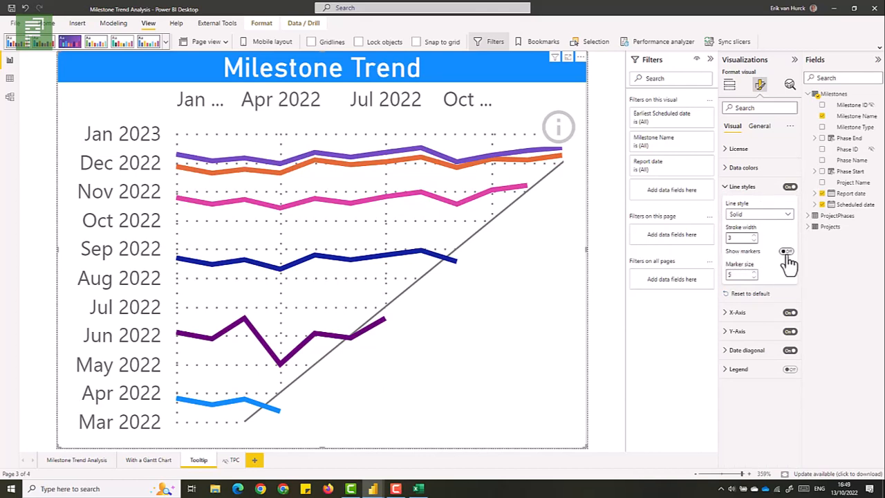
click(787, 251)
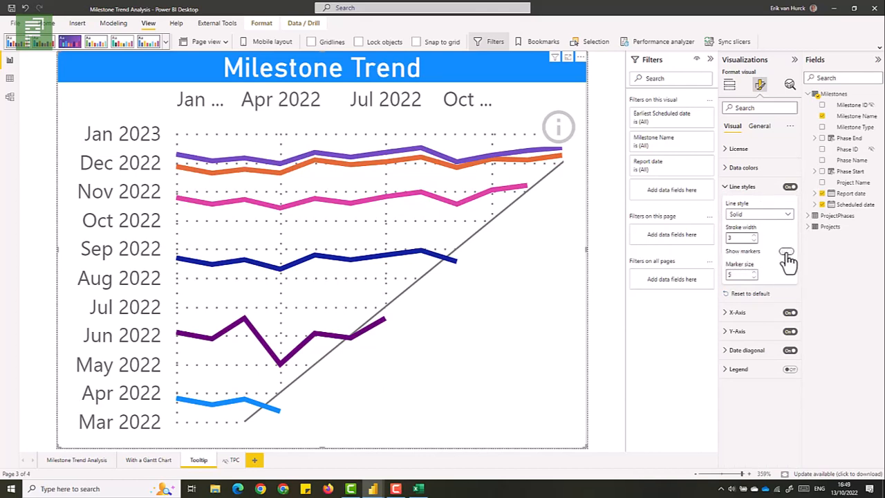
click(787, 251)
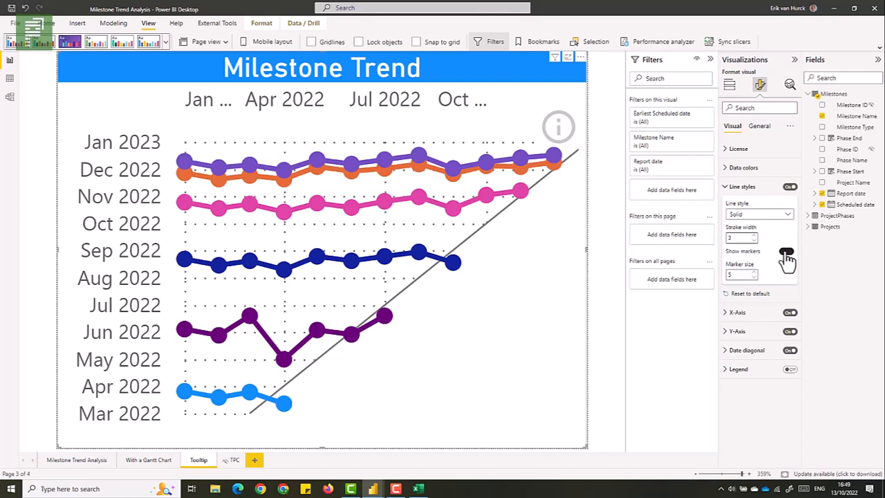
click(786, 251)
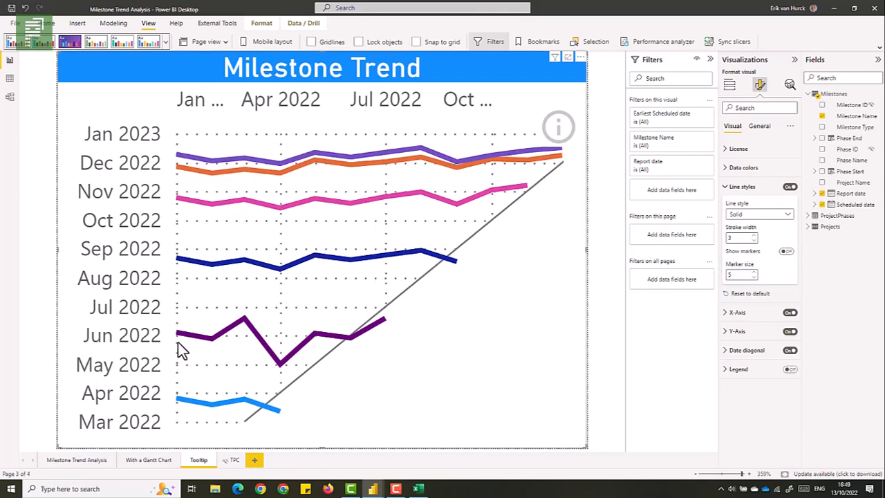
mouse_move(187, 446)
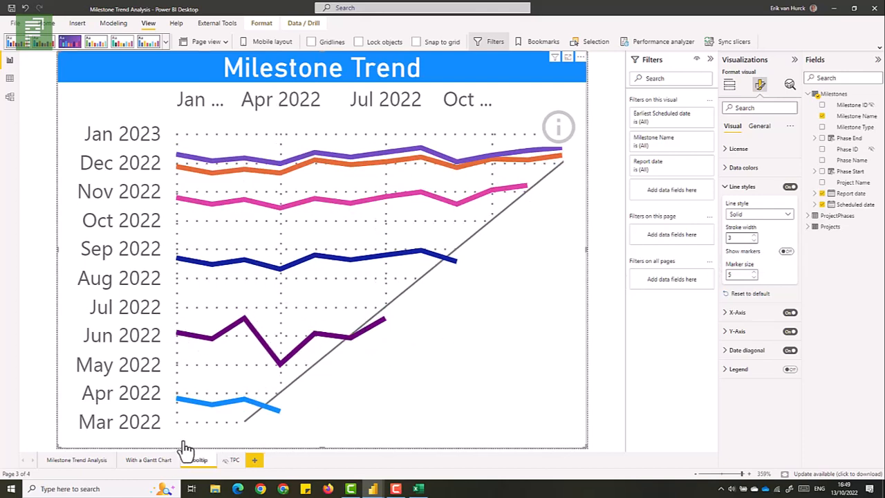
click(742, 186)
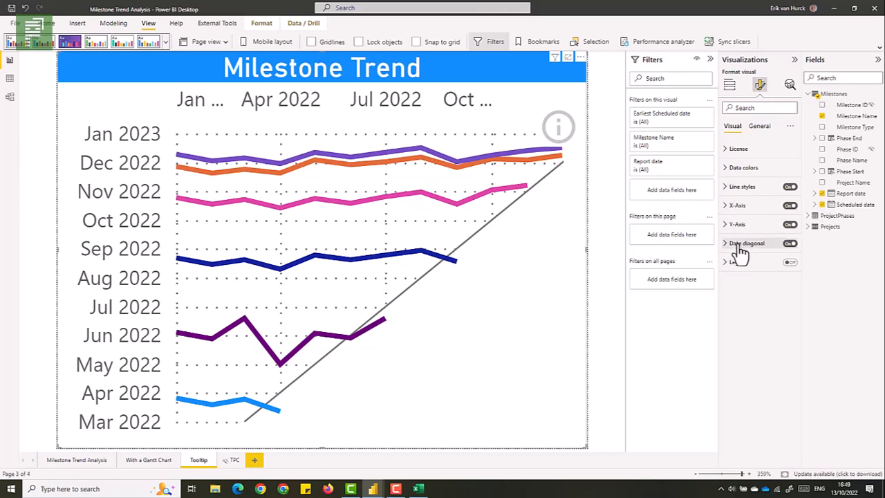
click(747, 243)
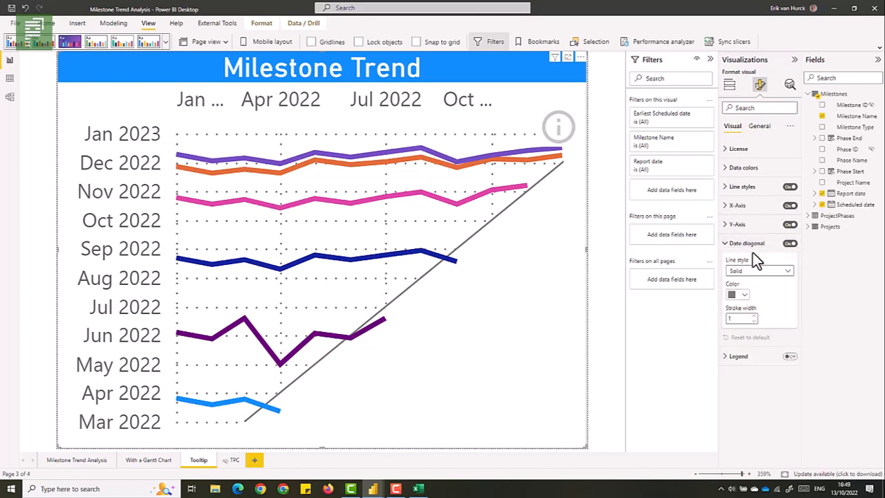
click(746, 243)
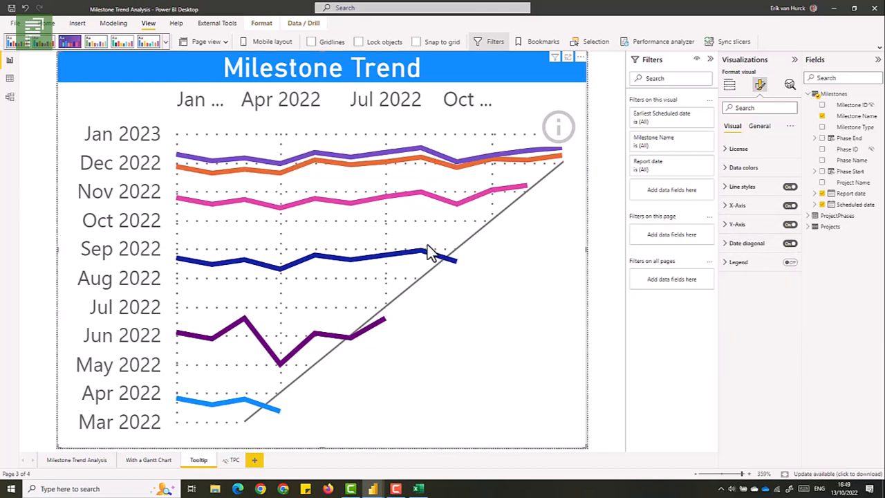
mouse_move(304, 279)
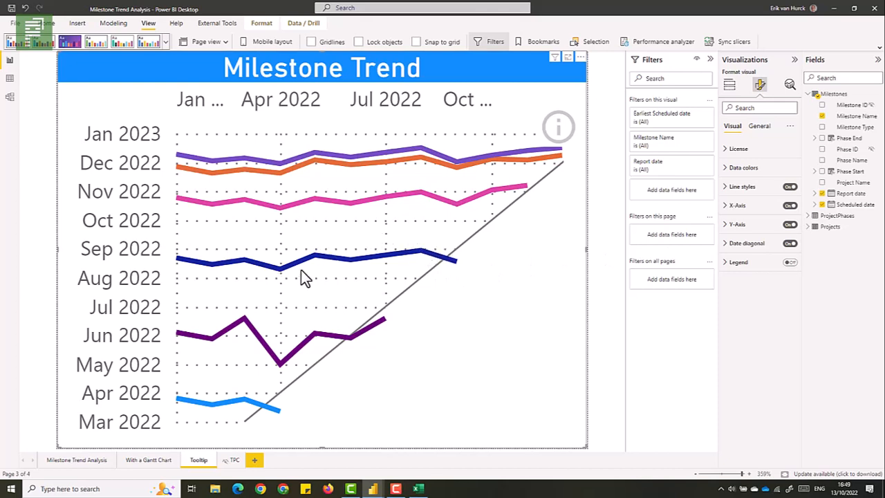
mouse_move(354, 329)
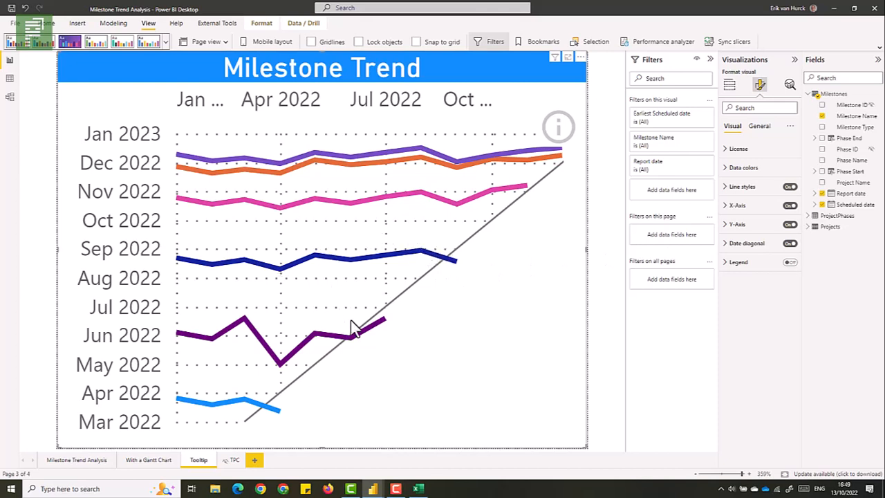
mouse_move(502, 338)
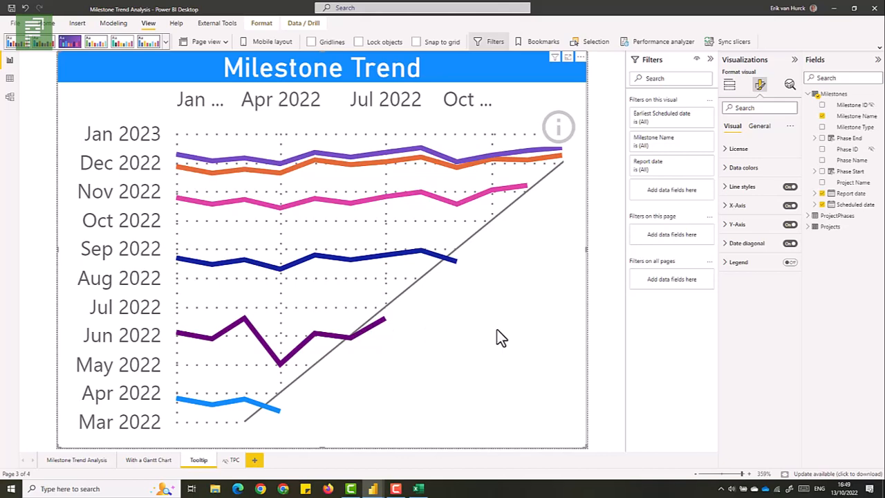
mouse_move(128, 477)
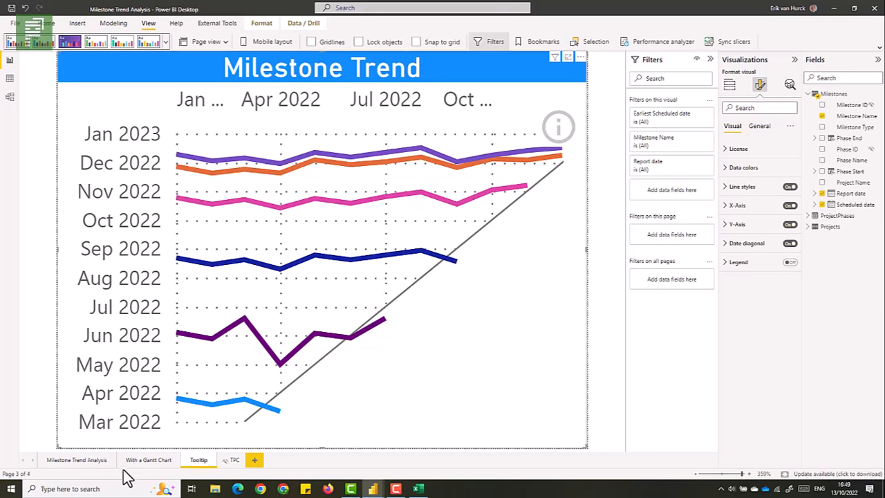
Go back to With a Gantt Chart and show PowerGantt's info (i) licence notice
click(148, 460)
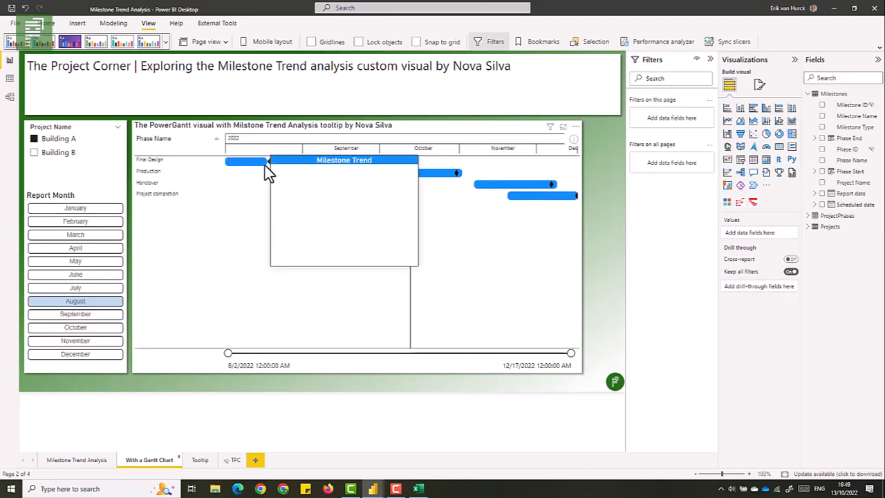
mouse_move(264, 161)
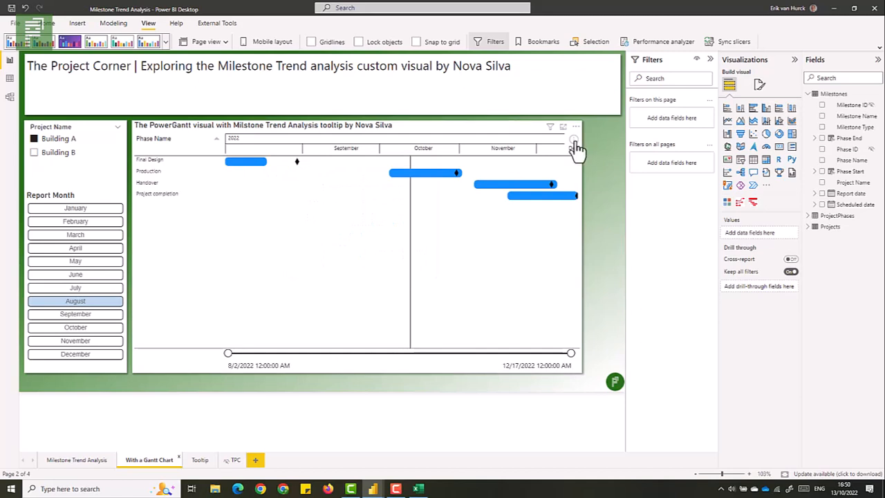
click(575, 146)
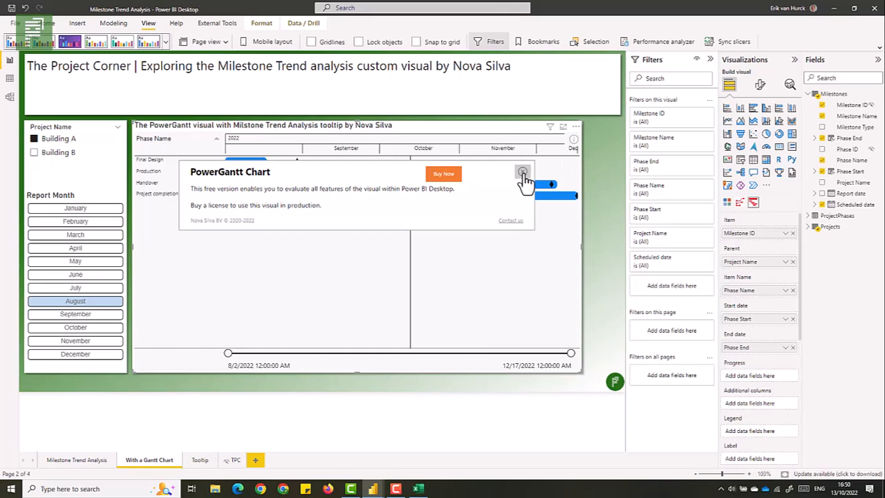
Close the PowerGantt free-version evaluation notice
click(523, 172)
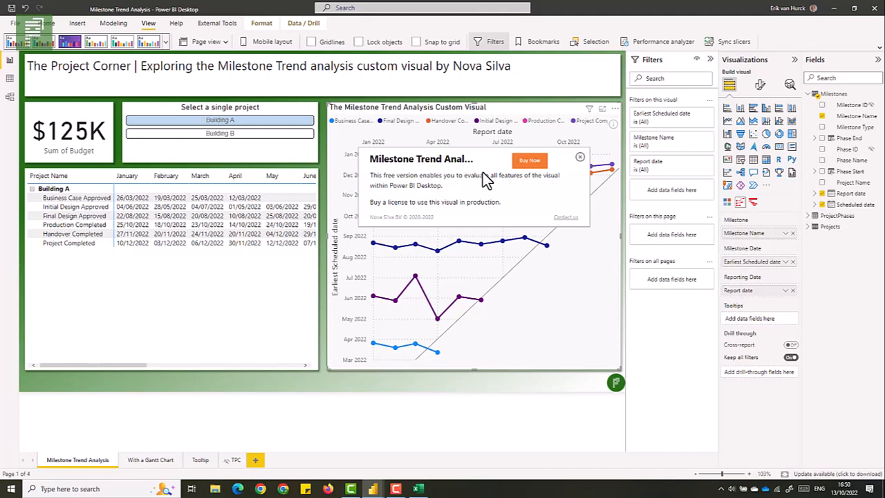
Close the Milestone Trend visual's evaluation notice to reveal Building A's chart
click(580, 157)
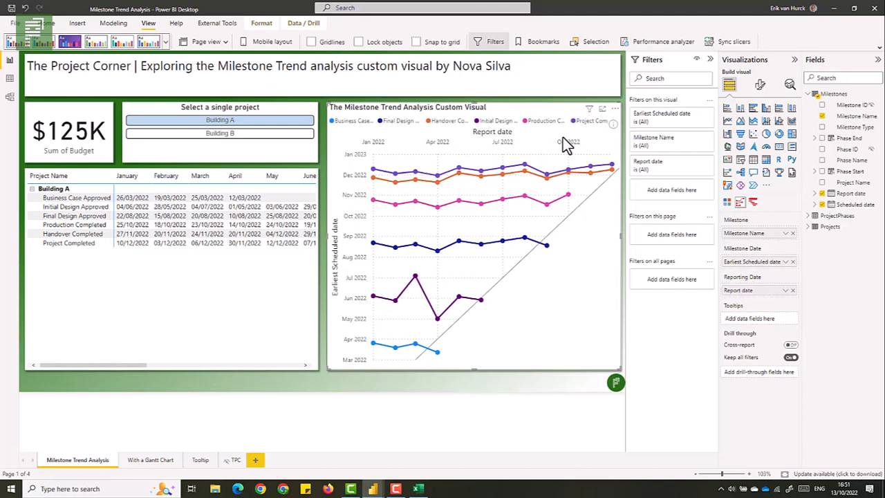